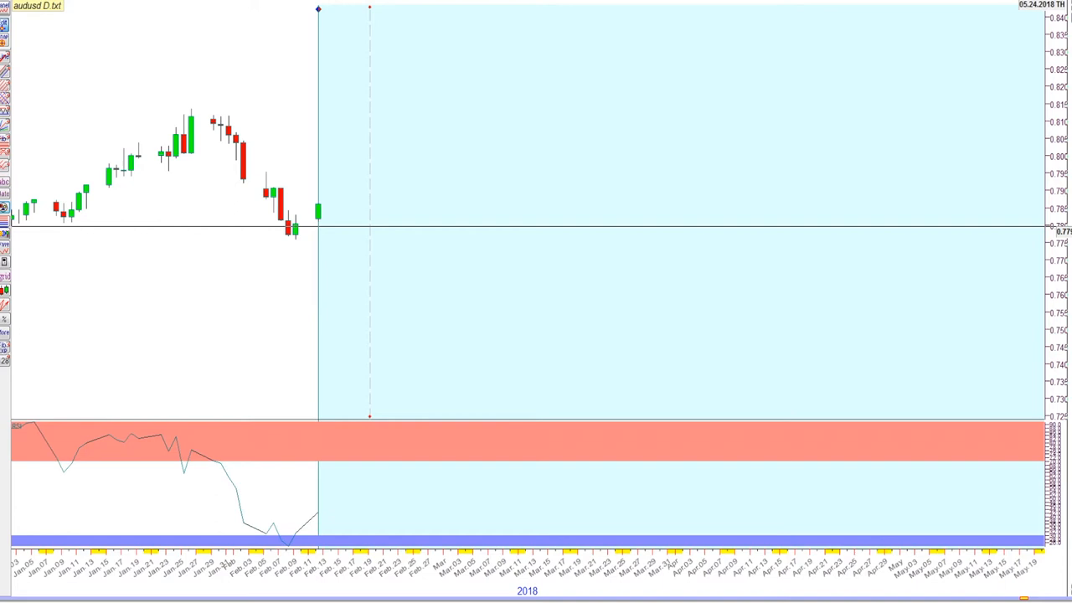
{"action": "mouse_move", "coordinate": [364, 277]}
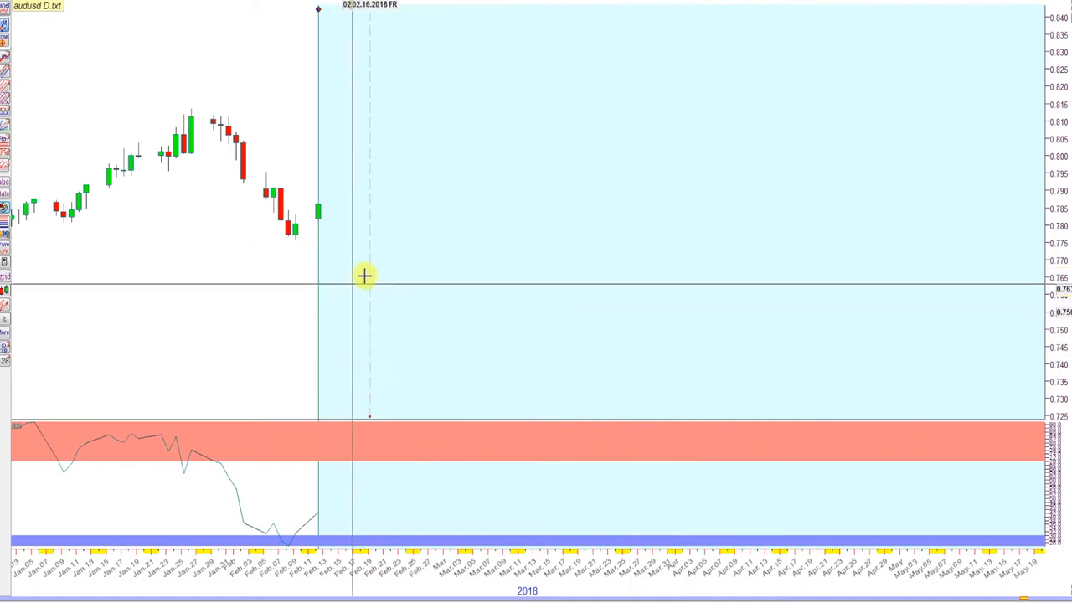
{"action": "mouse_move", "coordinate": [201, 147]}
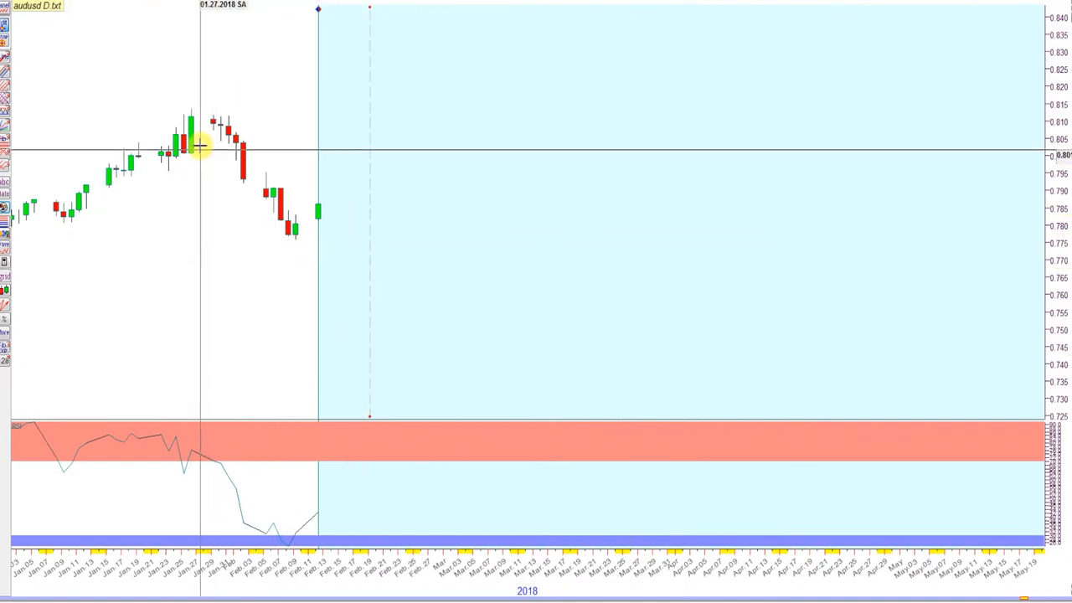
{"action": "mouse_move", "coordinate": [190, 102]}
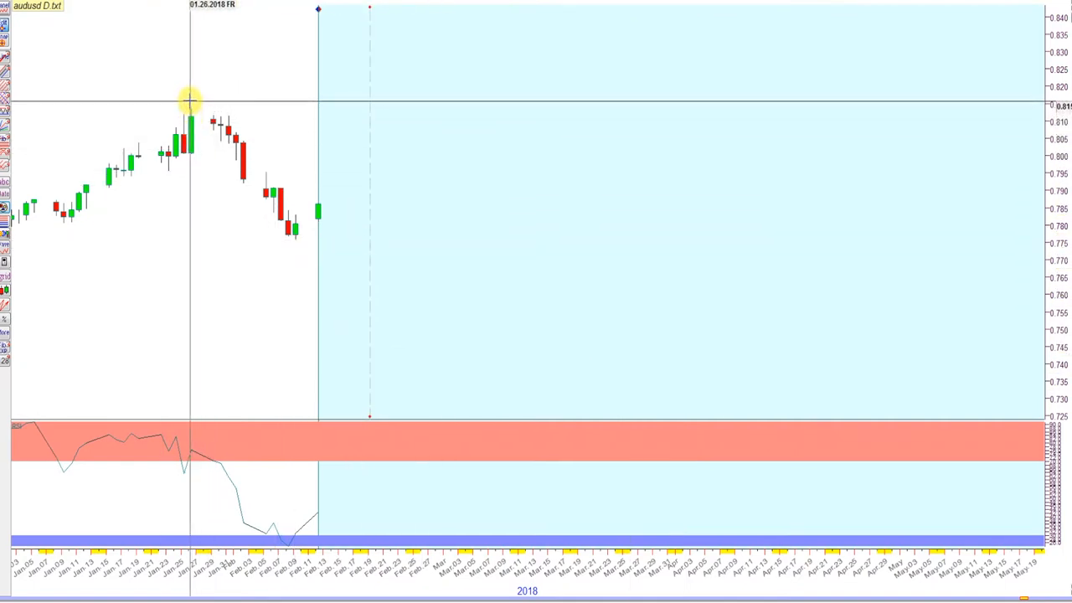
{"action": "mouse_move", "coordinate": [191, 113]}
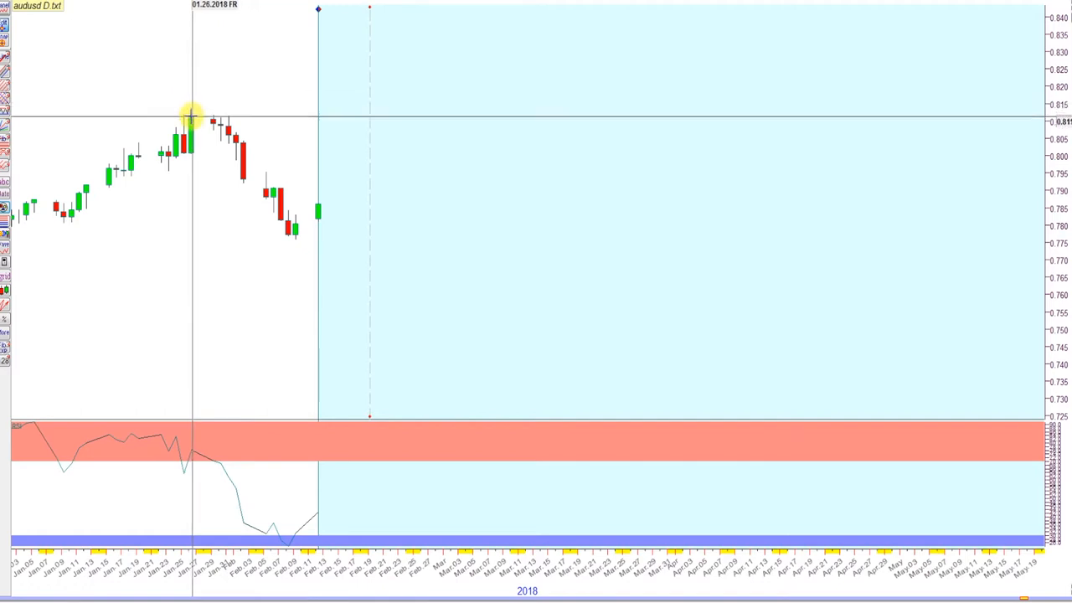
{"action": "mouse_move", "coordinate": [268, 243]}
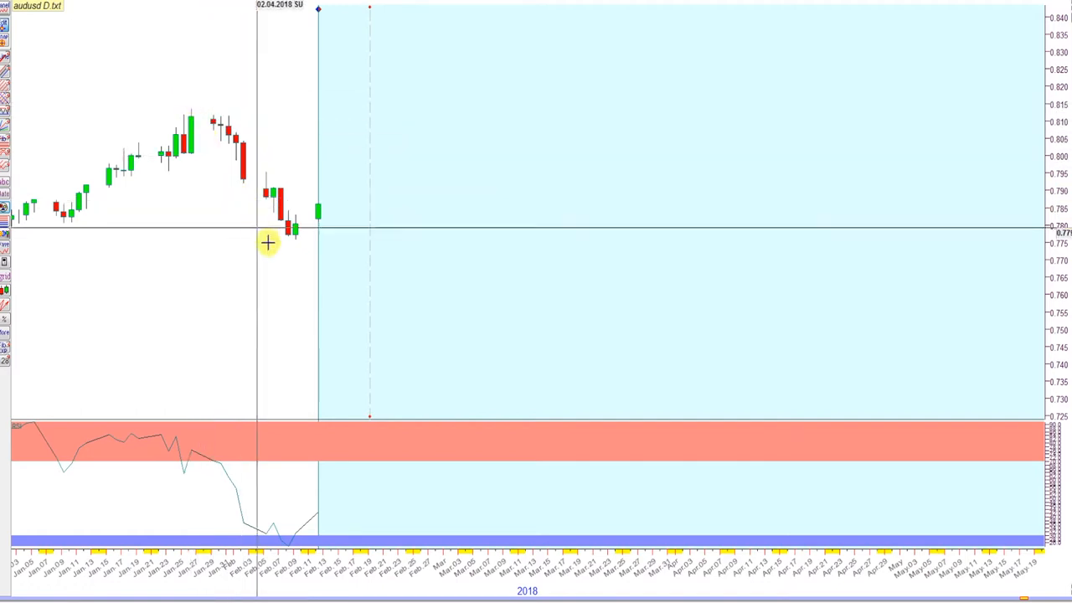
{"action": "mouse_move", "coordinate": [210, 118]}
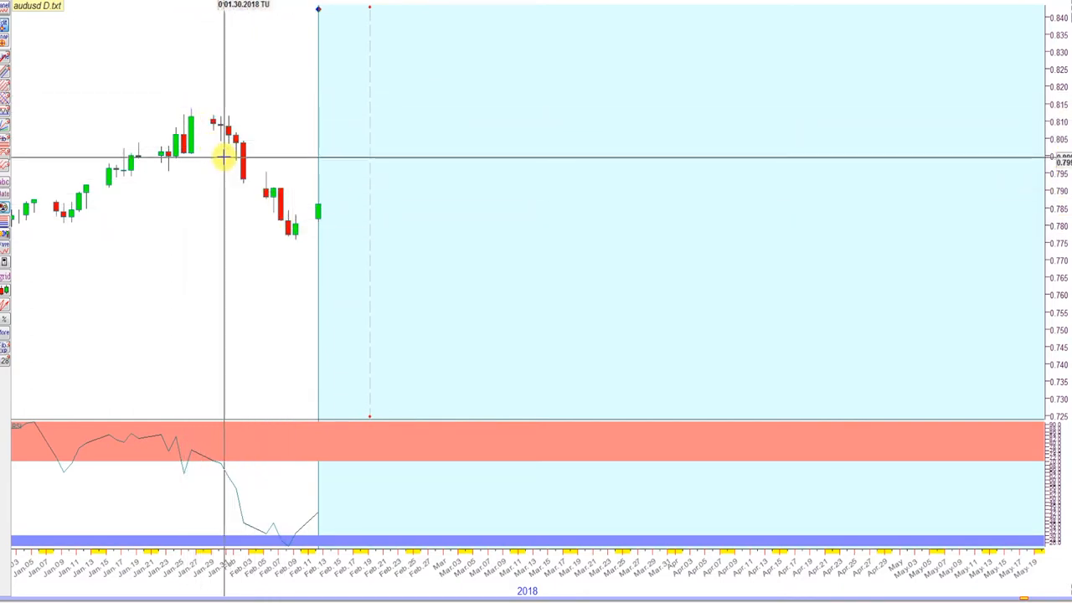
{"action": "mouse_move", "coordinate": [295, 237]}
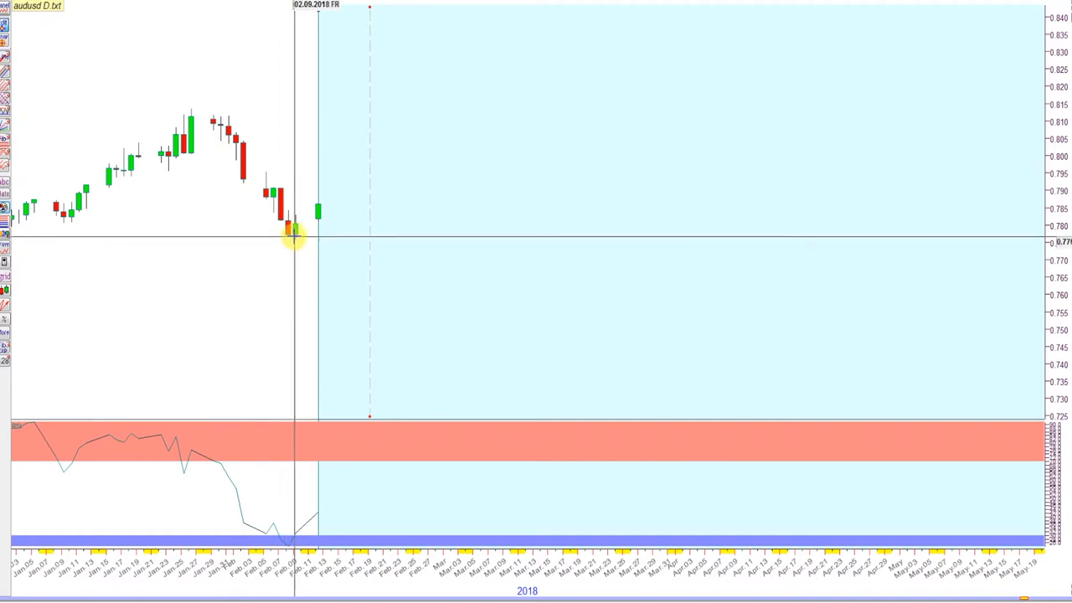
{"action": "mouse_move", "coordinate": [298, 219]}
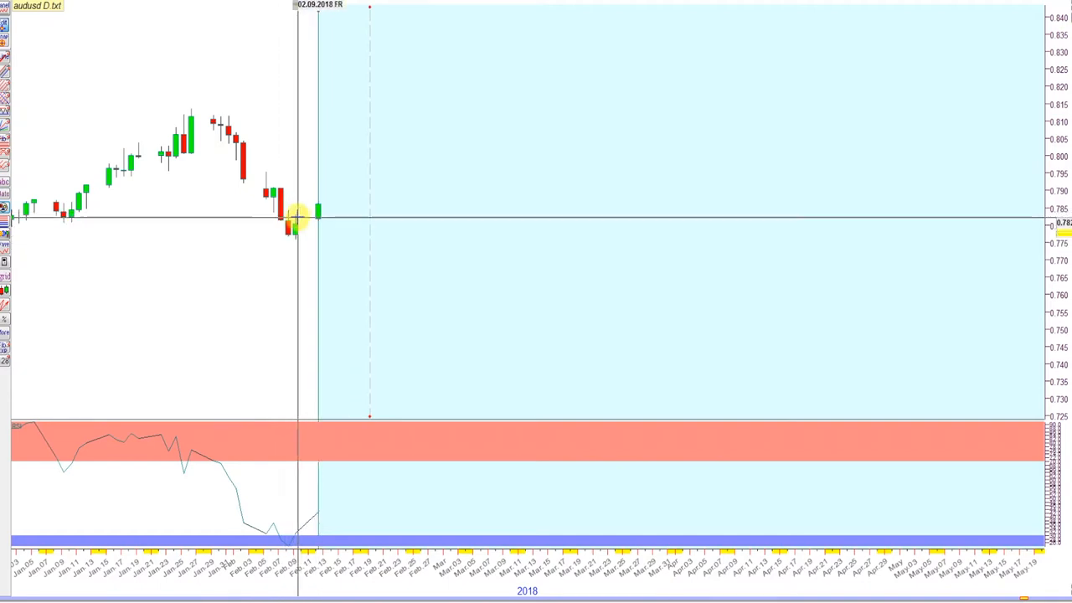
{"action": "mouse_move", "coordinate": [331, 187]}
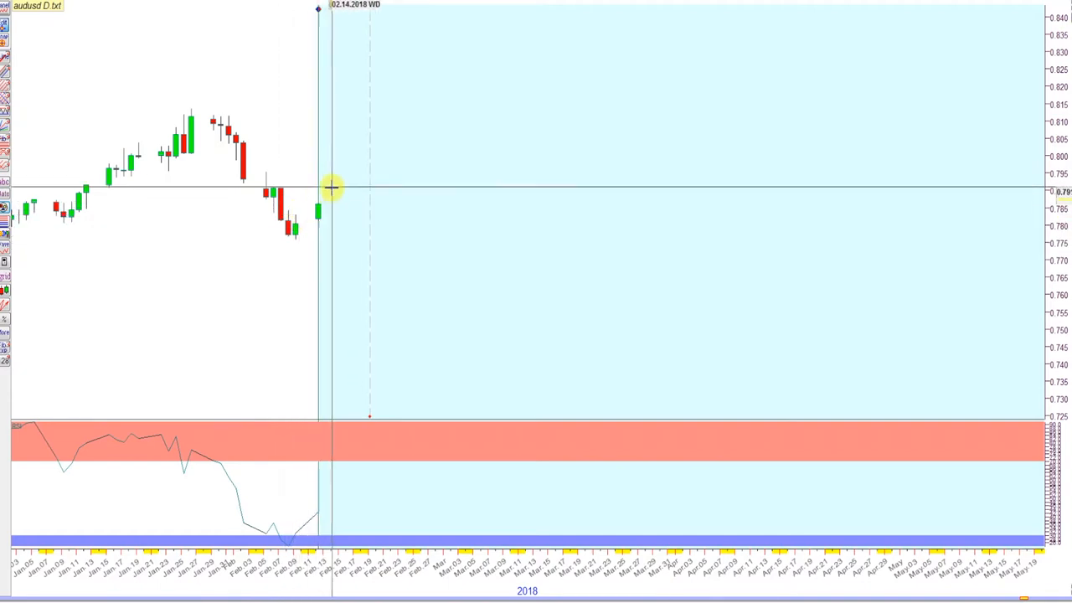
{"action": "mouse_move", "coordinate": [305, 371]}
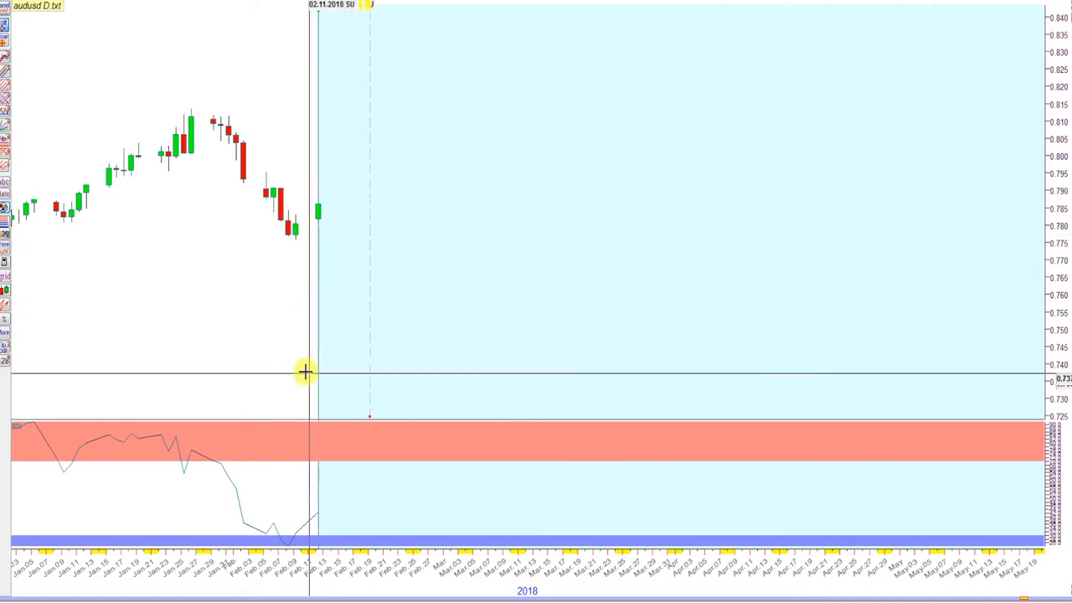
{"action": "mouse_move", "coordinate": [207, 467]}
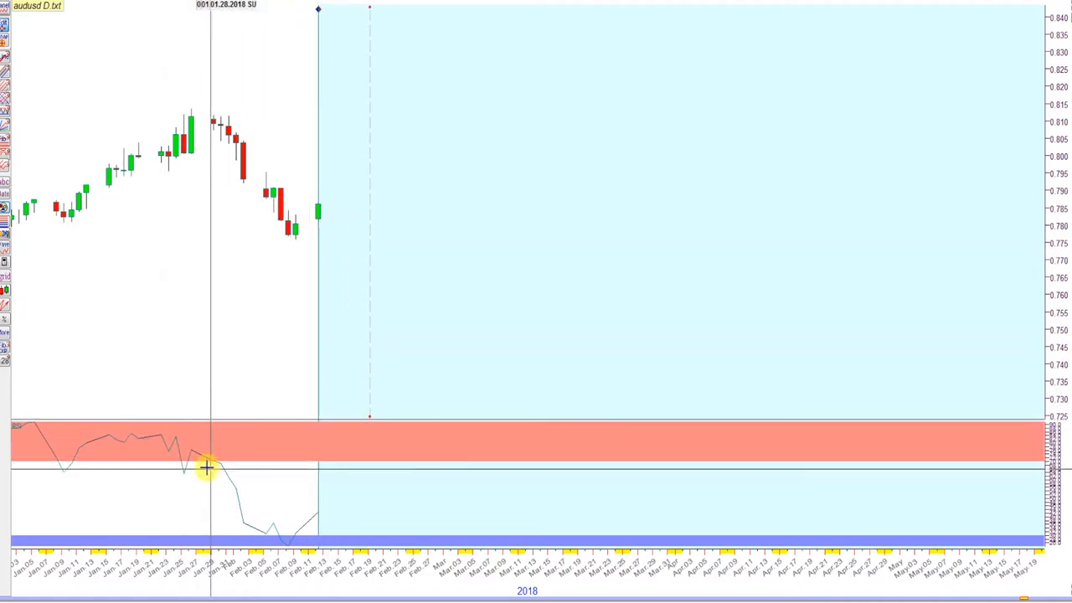
{"action": "mouse_move", "coordinate": [184, 201]}
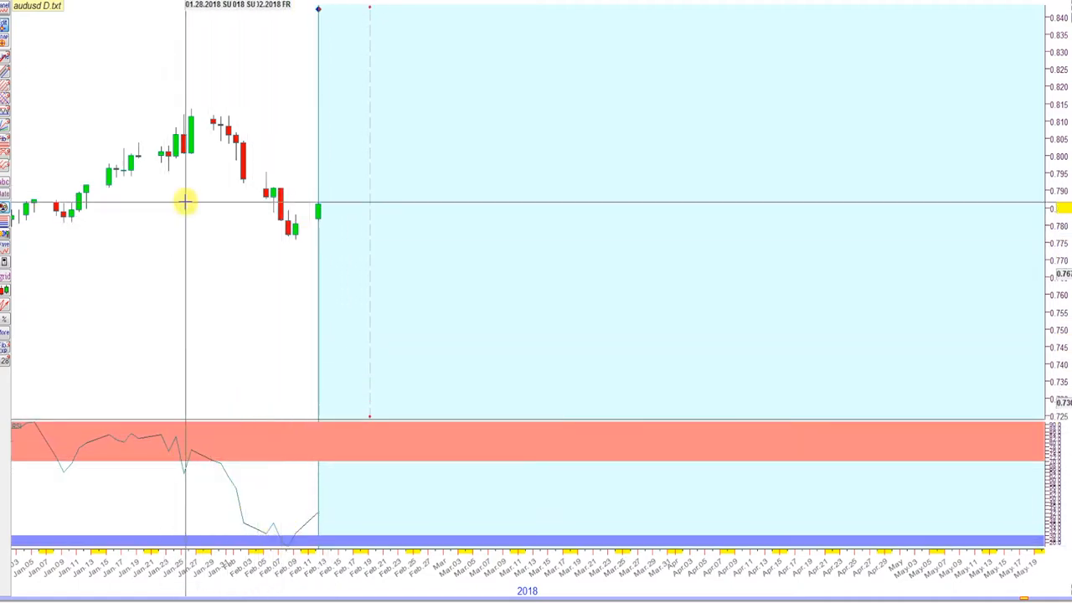
{"action": "mouse_move", "coordinate": [287, 243]}
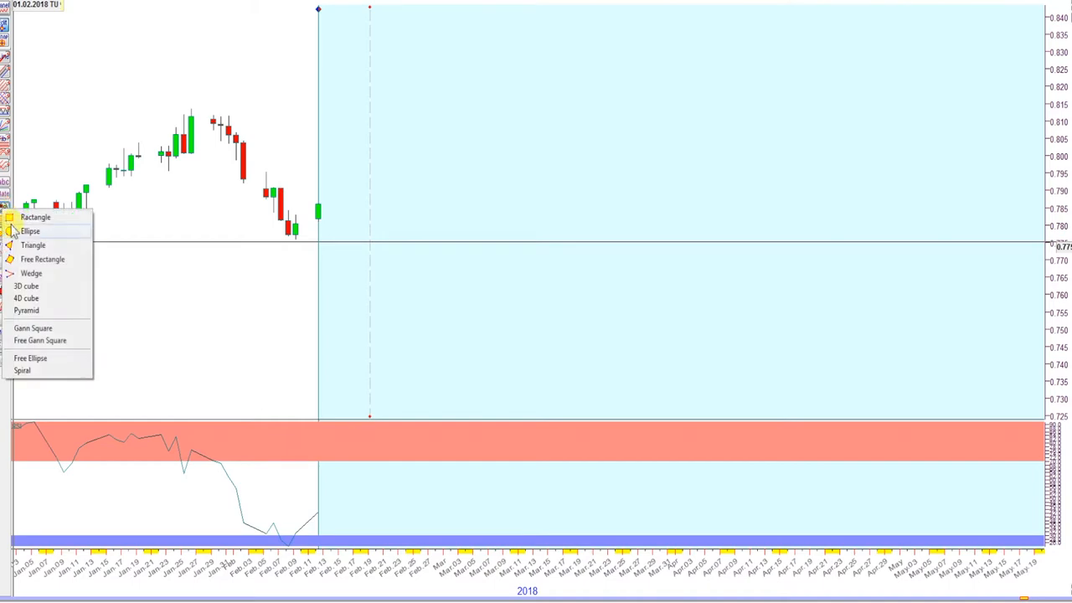
Step: Draw a locked ellipse over the late-January peak and February decline, dismissing the Data Mark dialog
{"action": "left_click", "coordinate": [30, 231]}
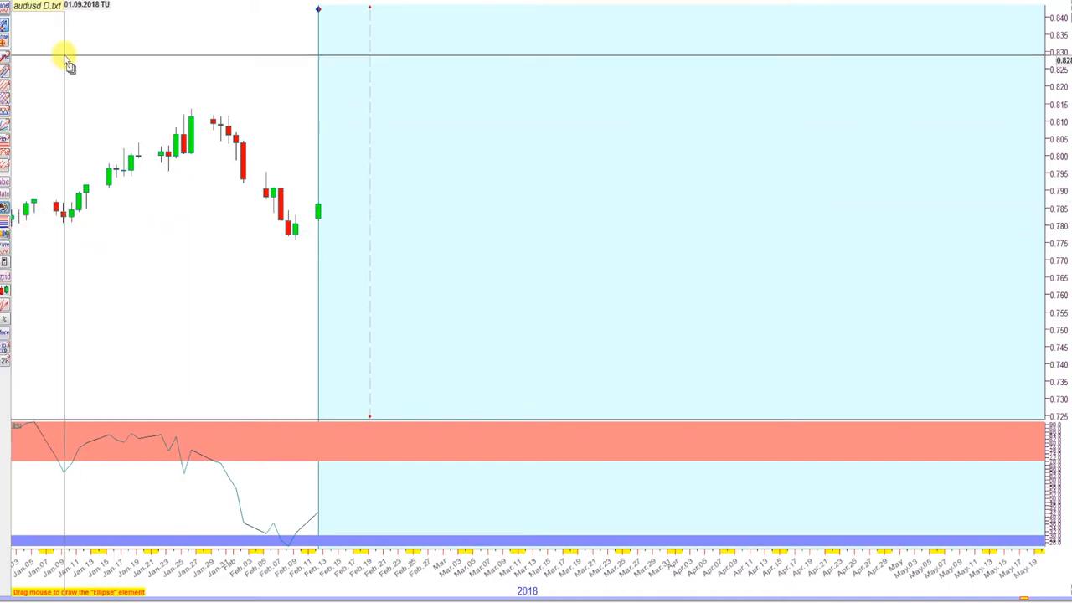
{"action": "mouse_move", "coordinate": [194, 113]}
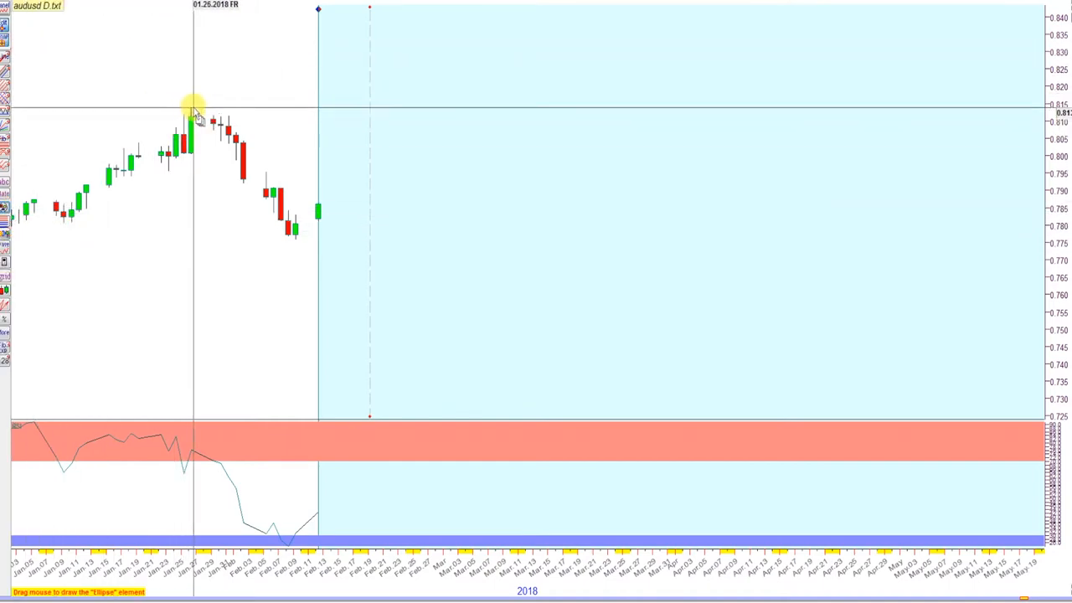
{"action": "left_click_drag", "start_coordinate": [192, 113], "coordinate": [247, 206]}
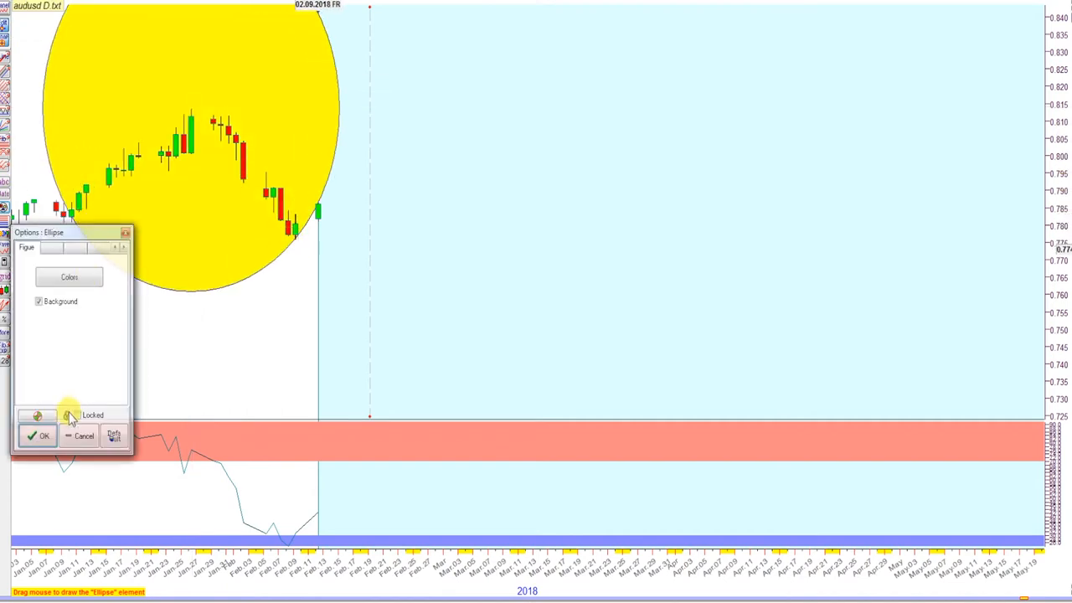
{"action": "left_click", "coordinate": [39, 436]}
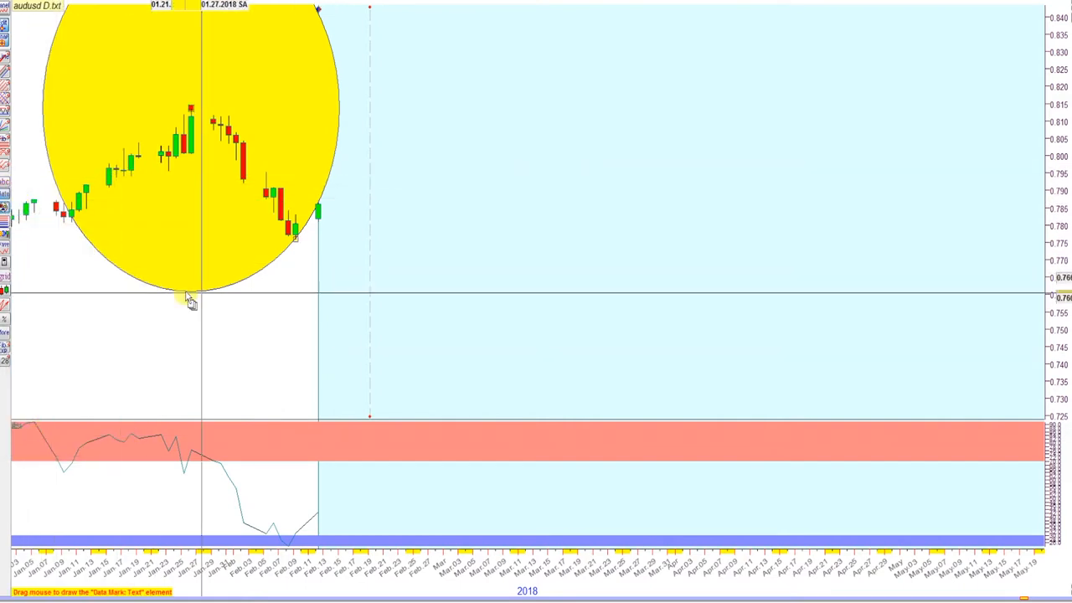
{"action": "mouse_move", "coordinate": [342, 214]}
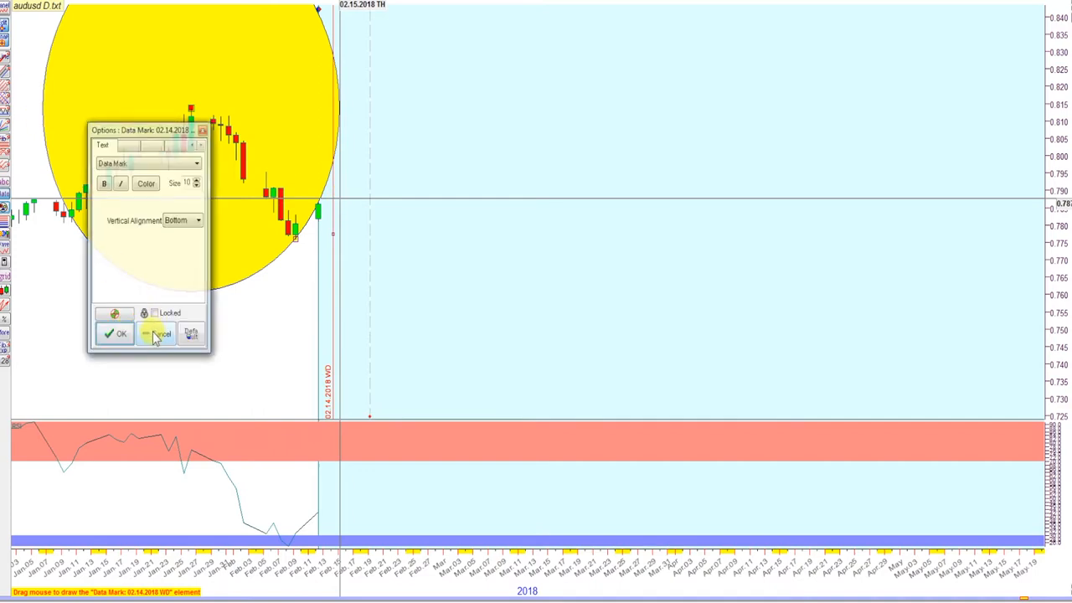
{"action": "left_click", "coordinate": [157, 334]}
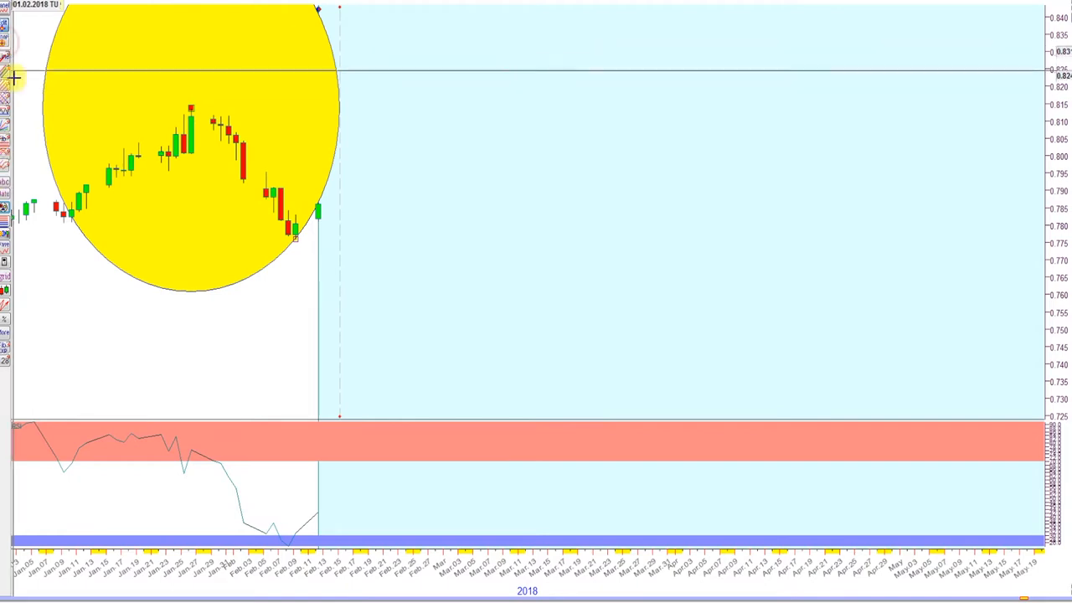
{"action": "mouse_move", "coordinate": [339, 226]}
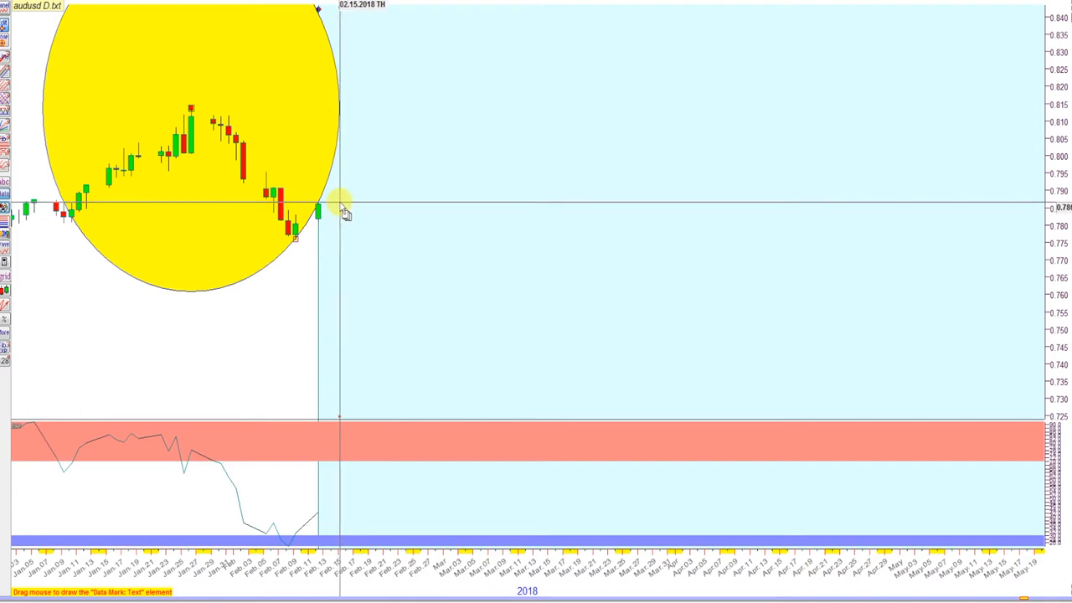
Step: Place and confirm a date marker at 15 February 2018, just past the last bar
{"action": "left_click", "coordinate": [339, 204]}
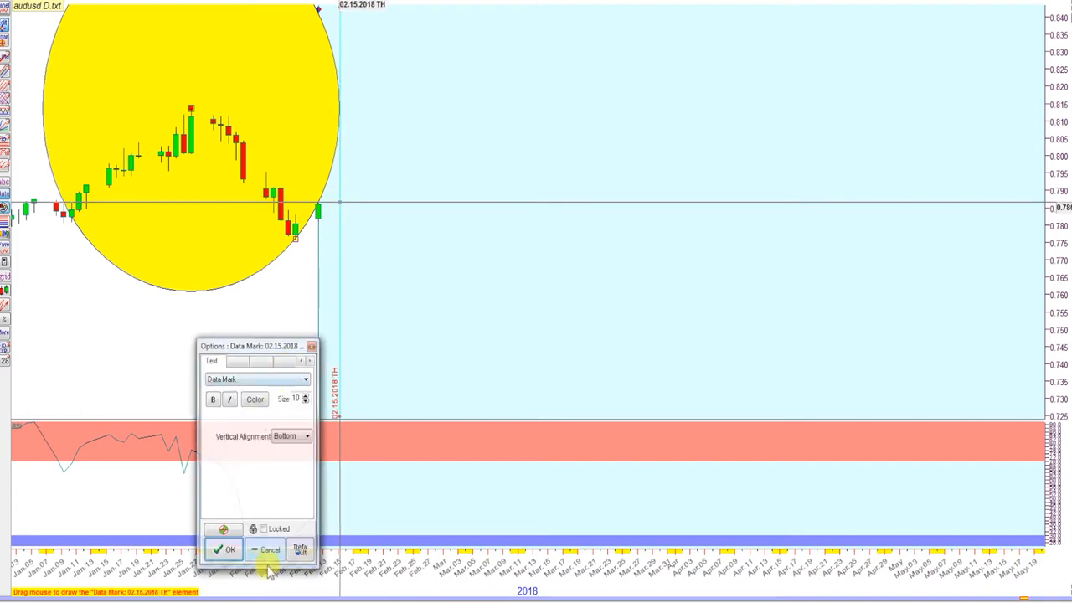
{"action": "left_click", "coordinate": [224, 550]}
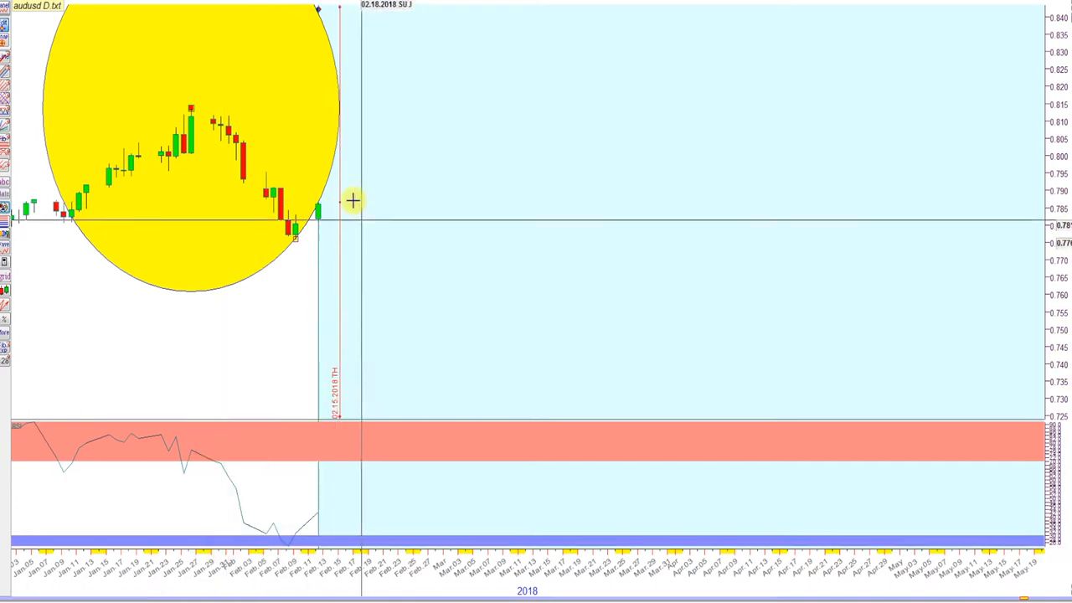
{"action": "mouse_move", "coordinate": [331, 157]}
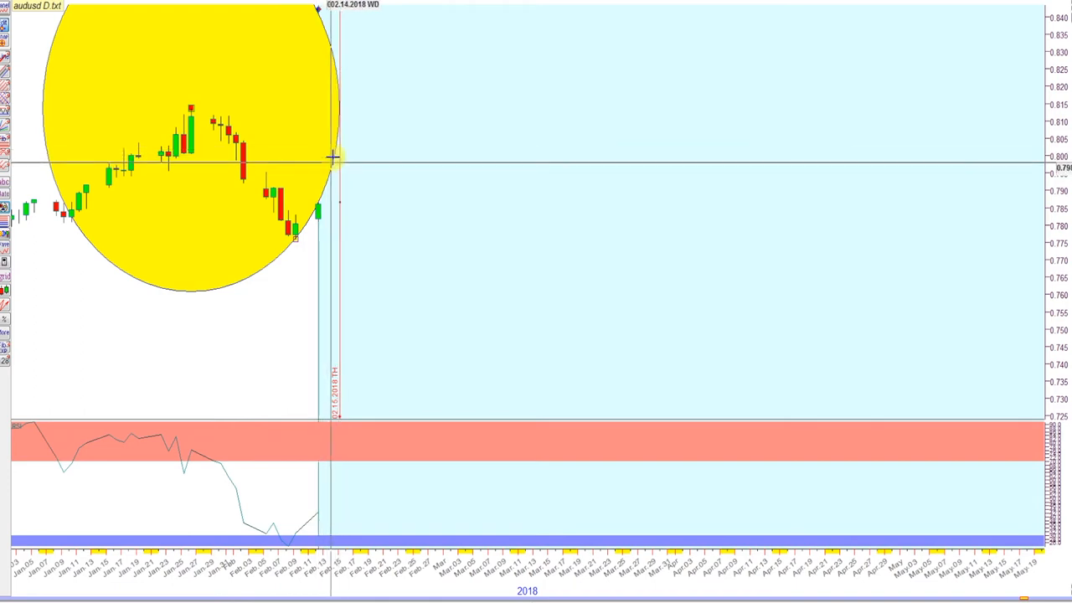
{"action": "mouse_move", "coordinate": [339, 141]}
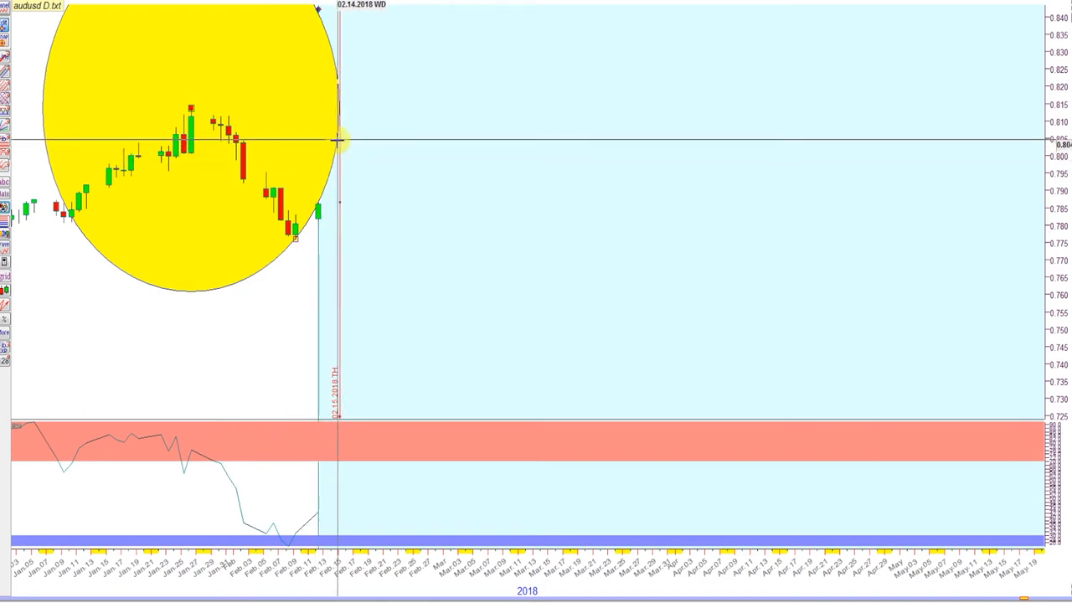
{"action": "mouse_move", "coordinate": [251, 277]}
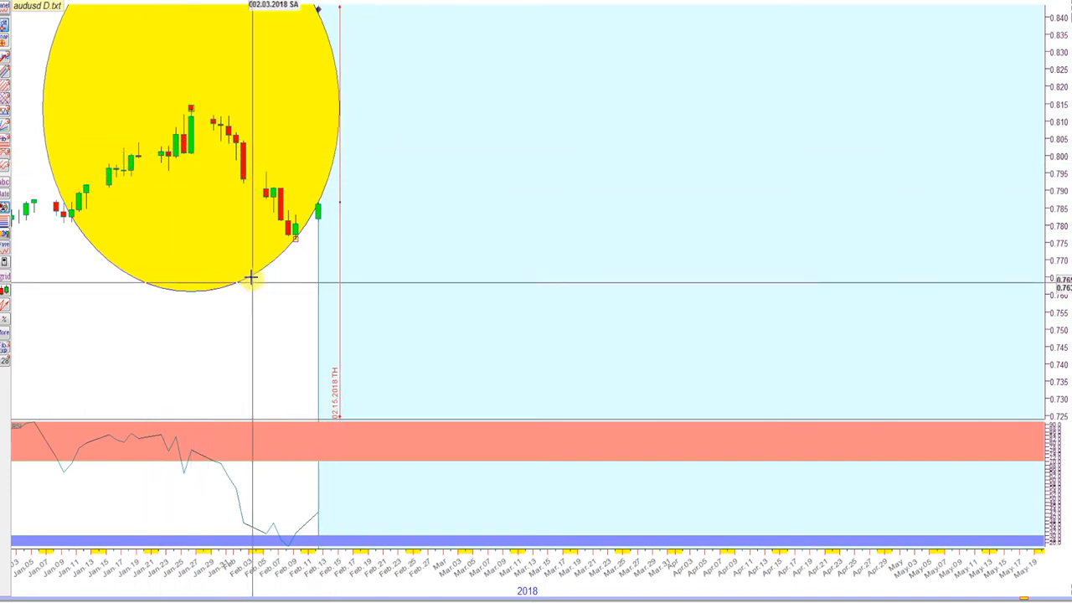
{"action": "mouse_move", "coordinate": [295, 262]}
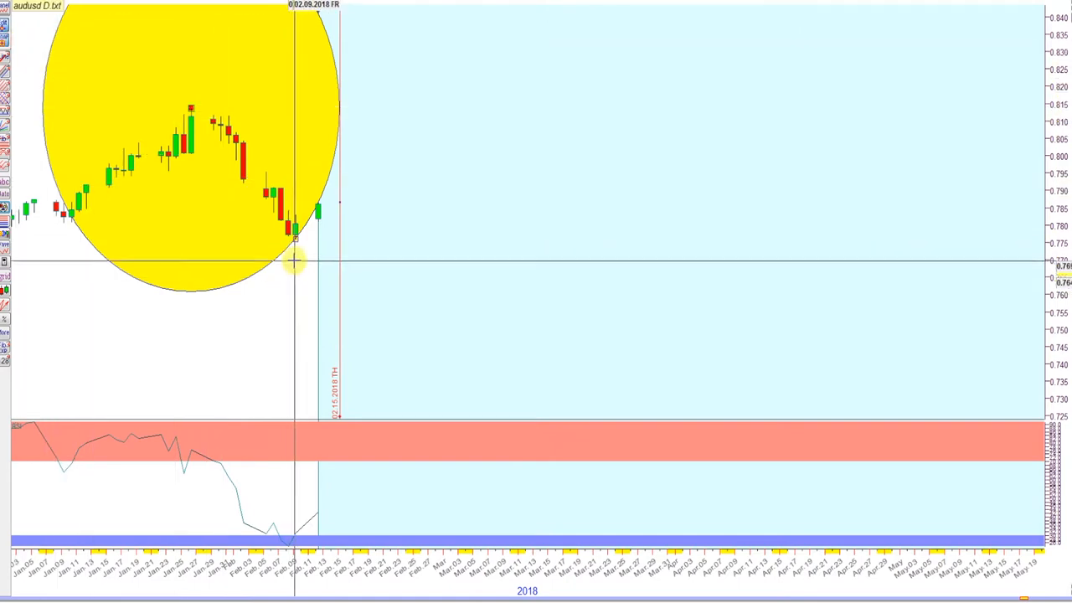
Step: Drag a Data Mark at 03.01.2018 and confirm it as locked
{"action": "left_click_drag", "start_coordinate": [296, 262], "coordinate": [155, 218]}
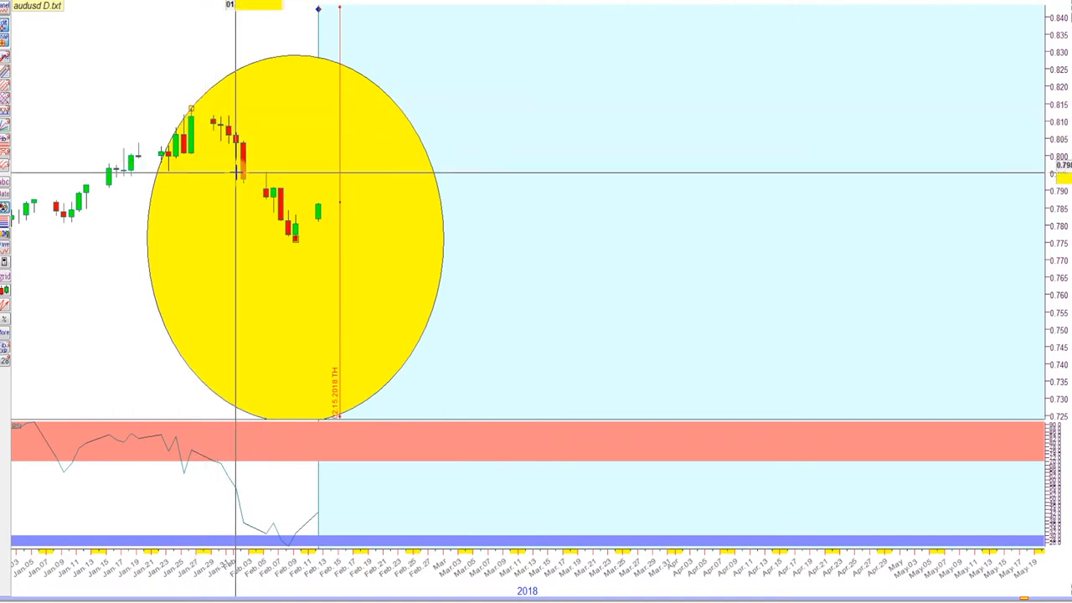
{"action": "mouse_move", "coordinate": [425, 268]}
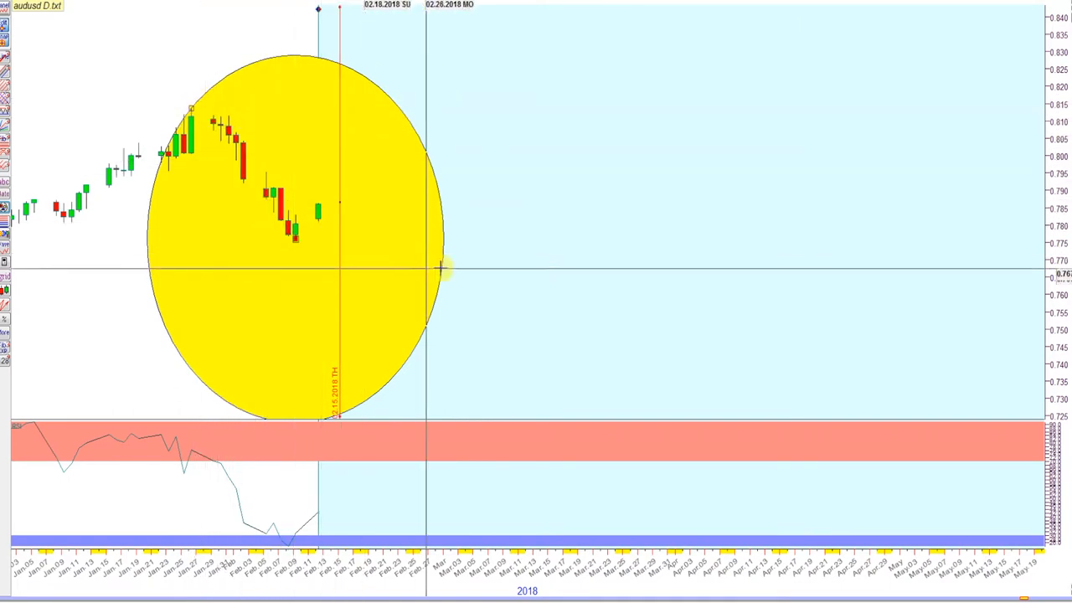
{"action": "mouse_move", "coordinate": [444, 230]}
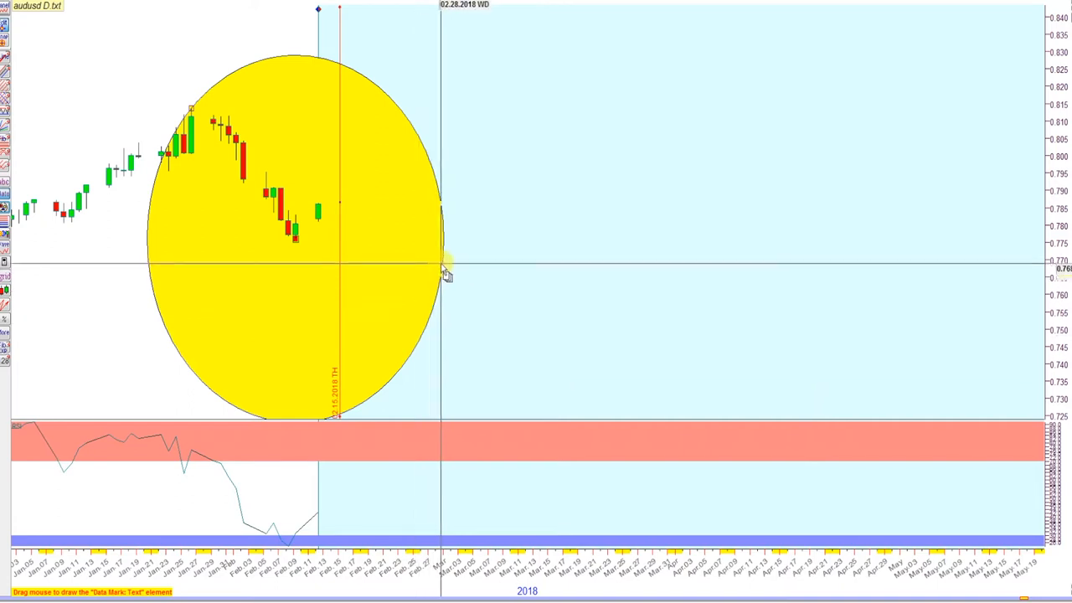
{"action": "mouse_move", "coordinate": [447, 262]}
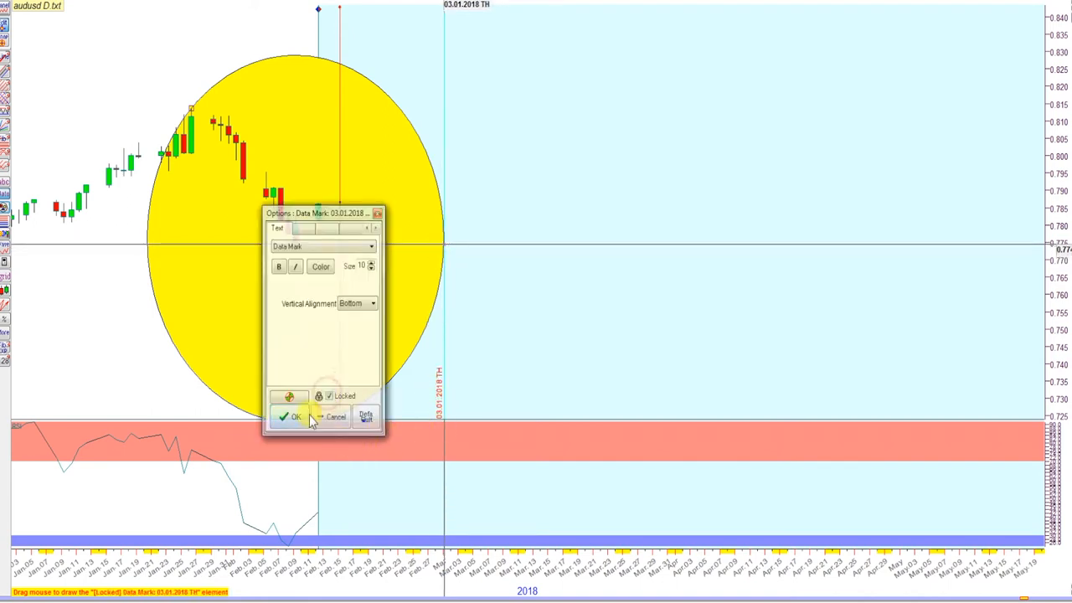
{"action": "left_click", "coordinate": [290, 417]}
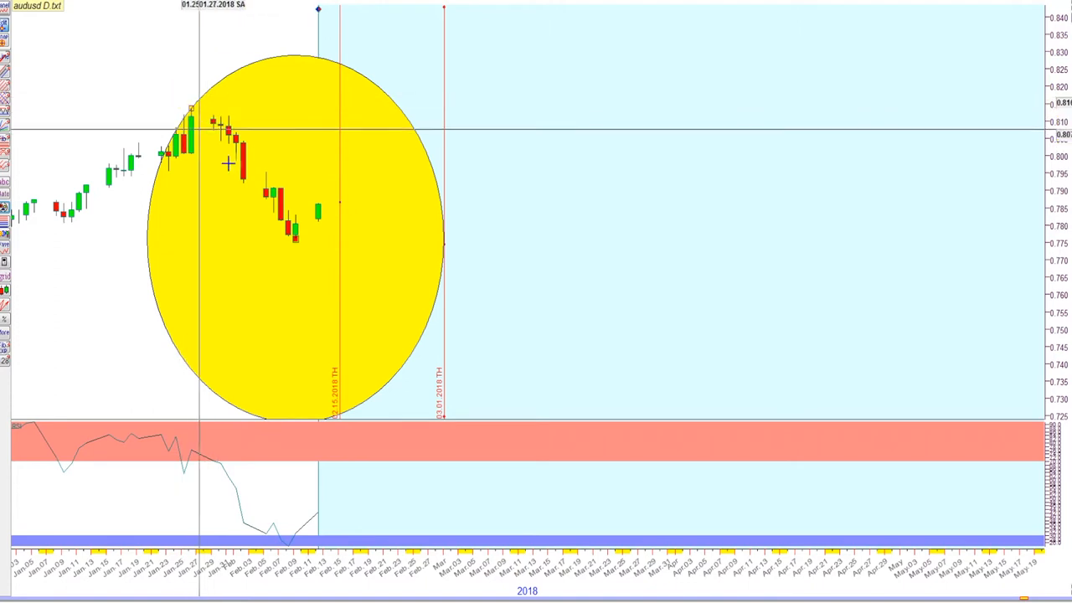
{"action": "mouse_move", "coordinate": [339, 188]}
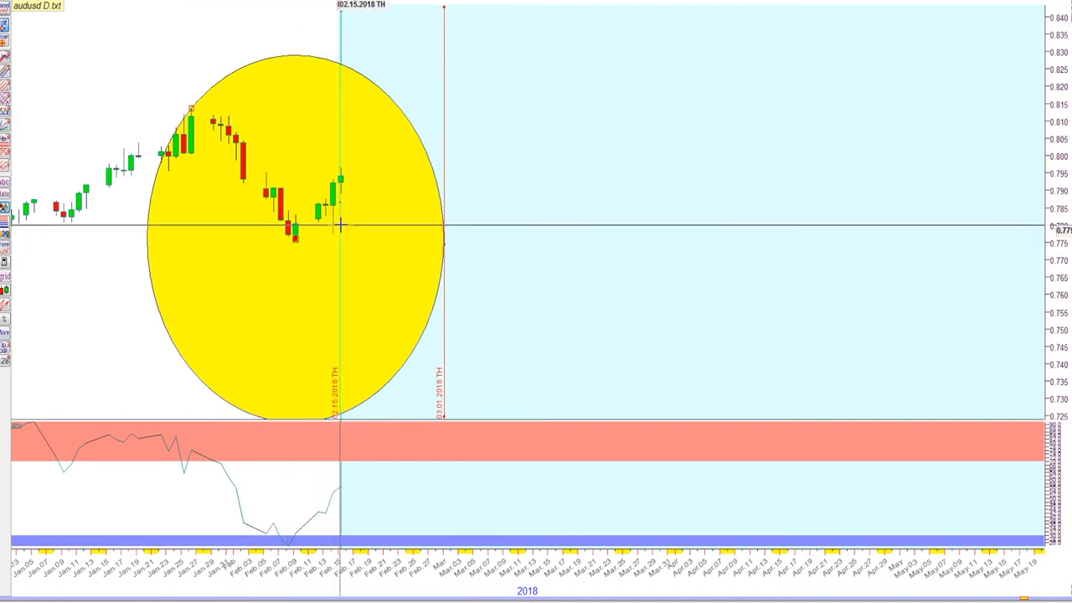
{"action": "mouse_move", "coordinate": [307, 230]}
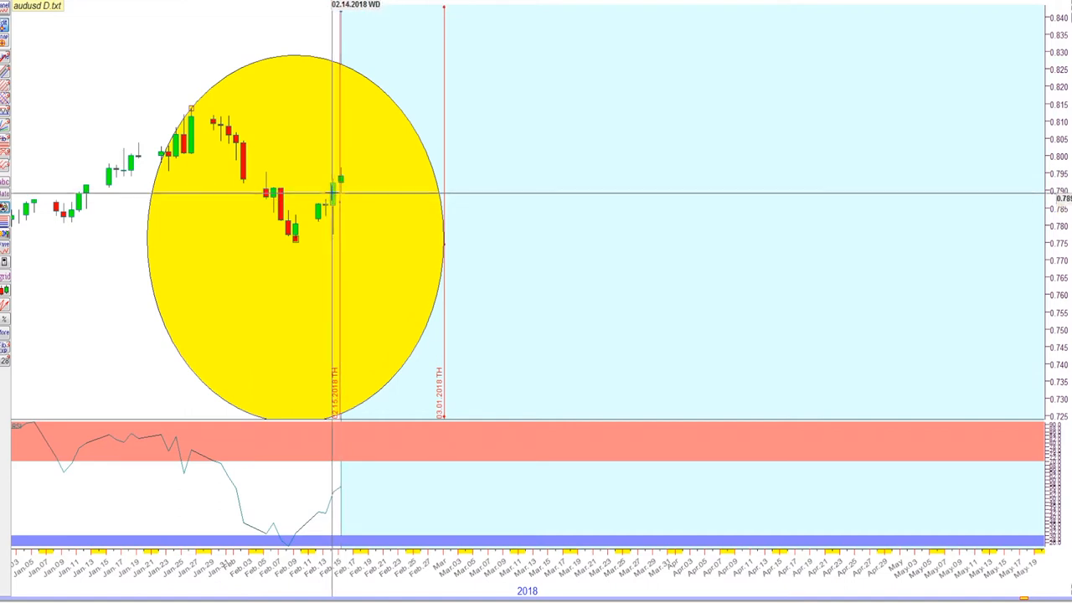
{"action": "mouse_move", "coordinate": [297, 44]}
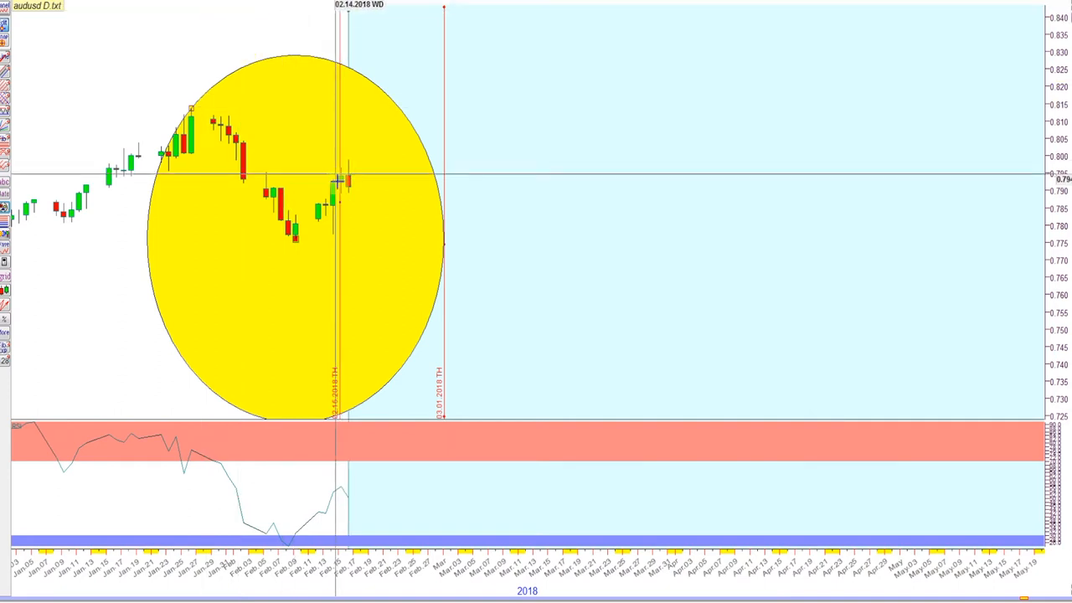
{"action": "mouse_move", "coordinate": [350, 180]}
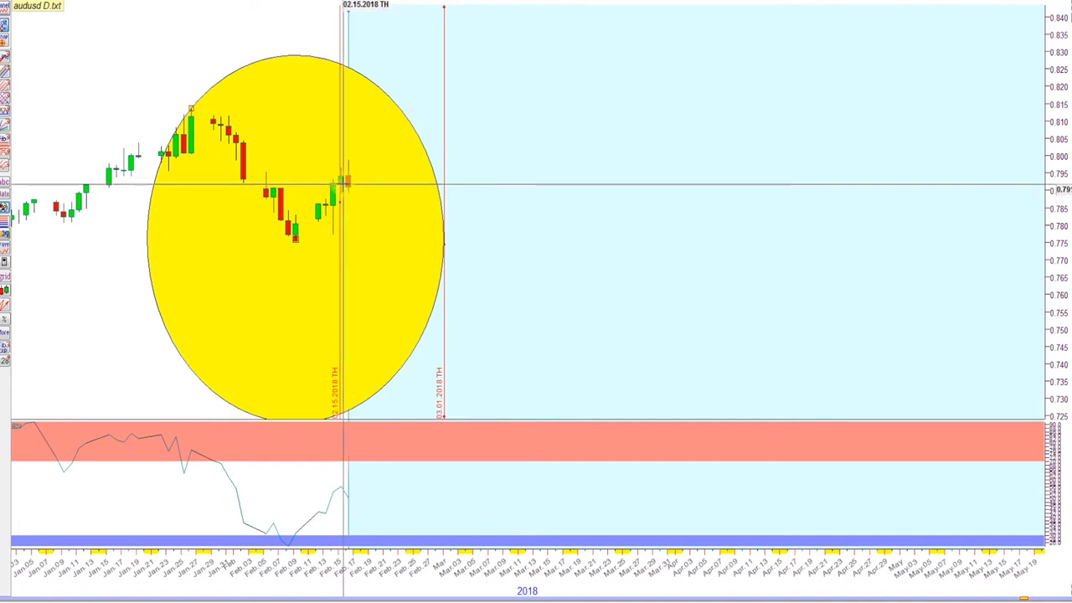
{"action": "mouse_move", "coordinate": [346, 182]}
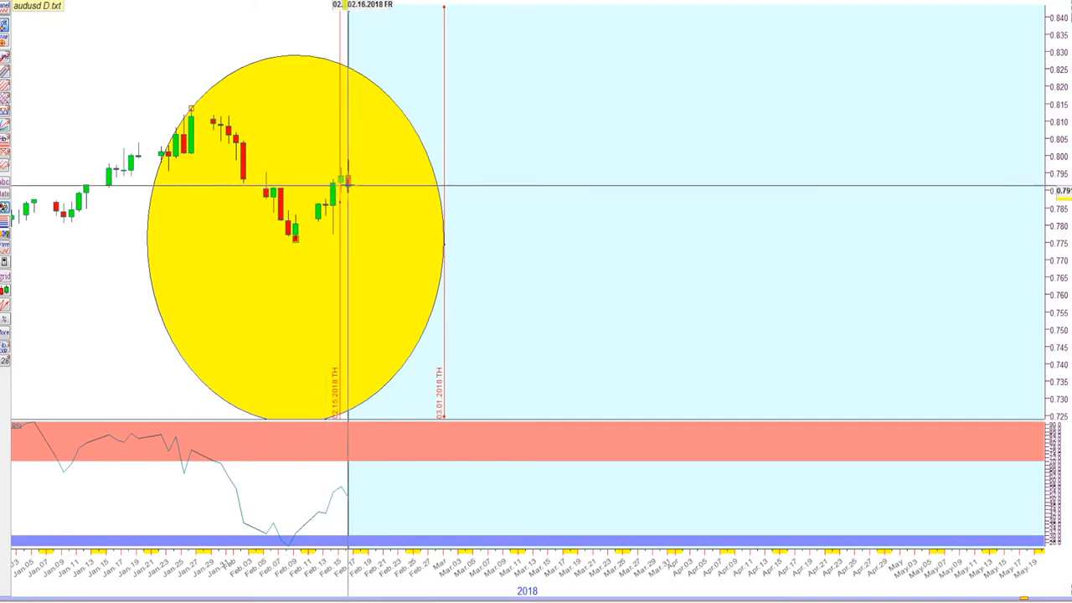
{"action": "mouse_move", "coordinate": [339, 192]}
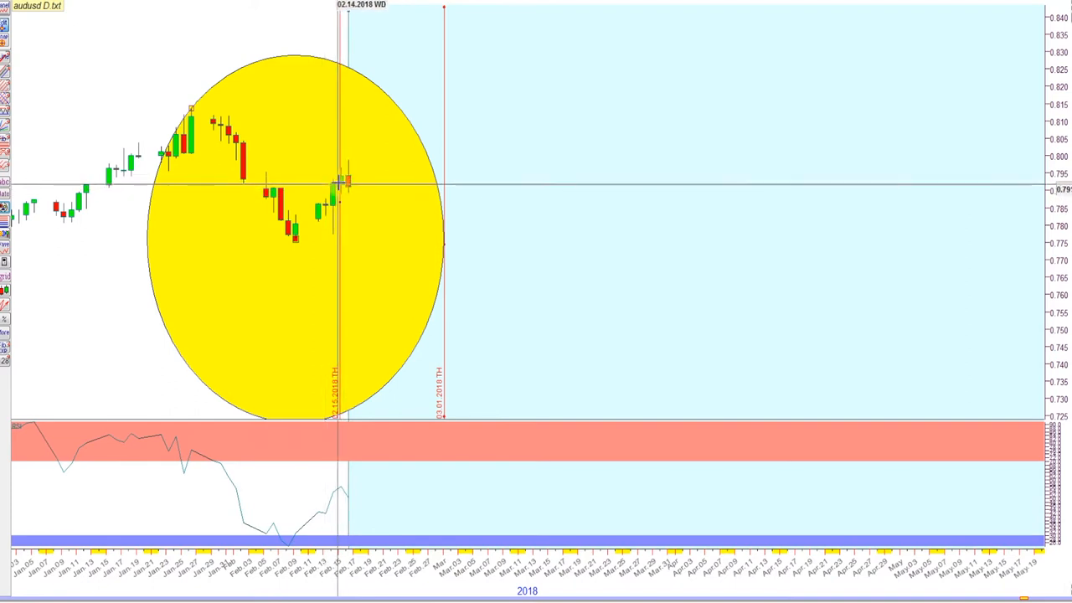
{"action": "mouse_move", "coordinate": [361, 201]}
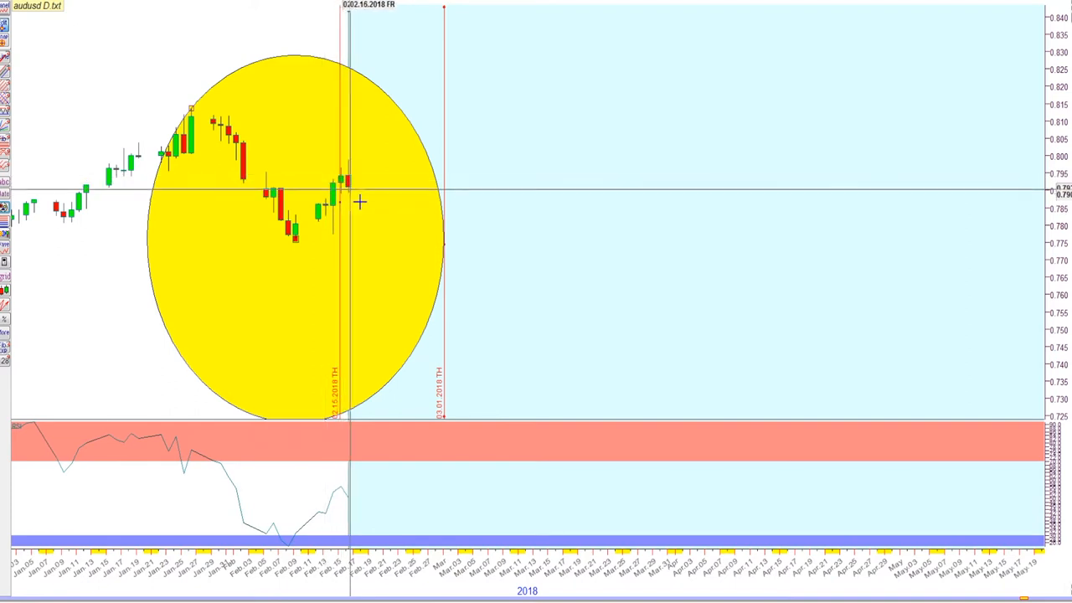
{"action": "mouse_move", "coordinate": [358, 198]}
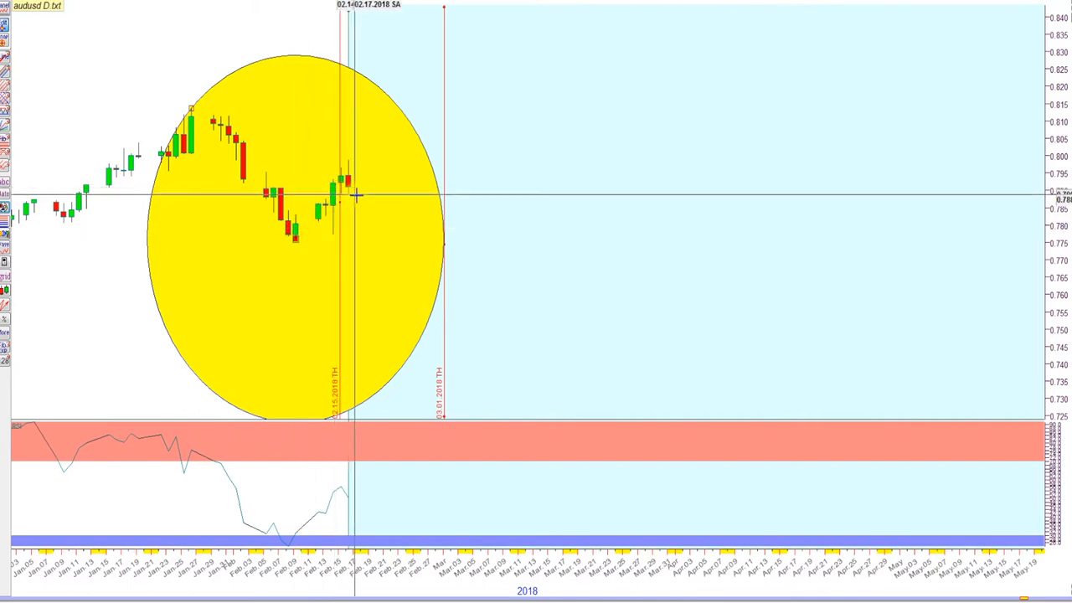
{"action": "mouse_move", "coordinate": [366, 226]}
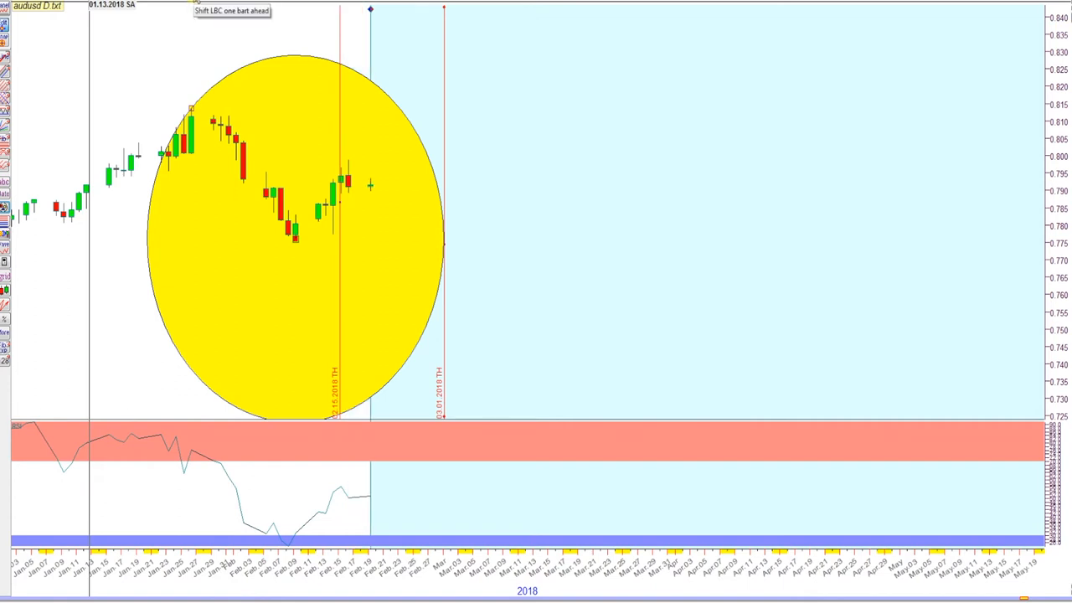
{"action": "mouse_move", "coordinate": [306, 184]}
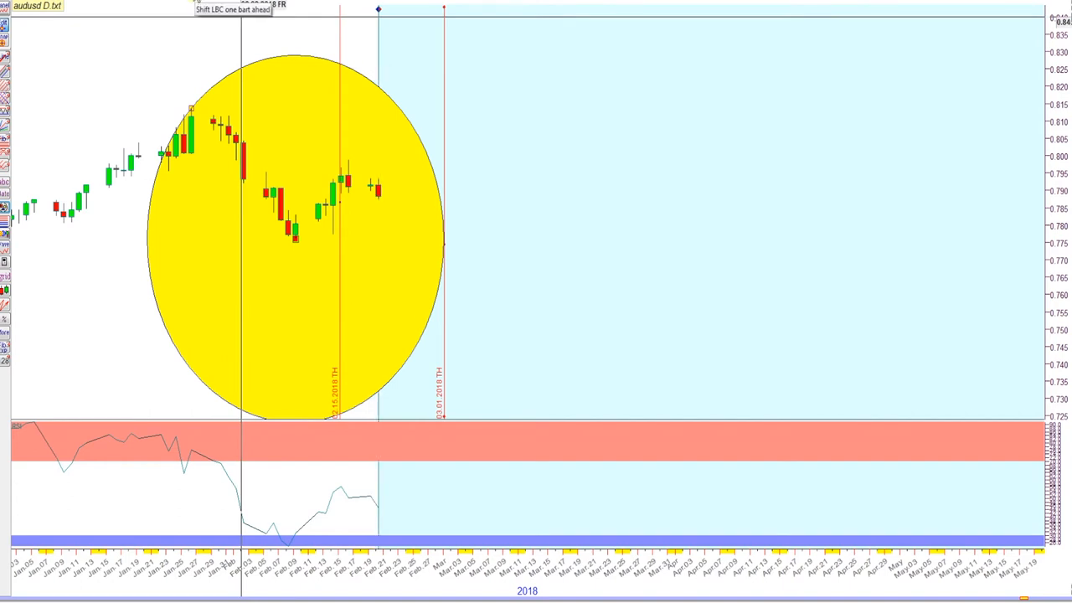
{"action": "mouse_move", "coordinate": [272, 72]}
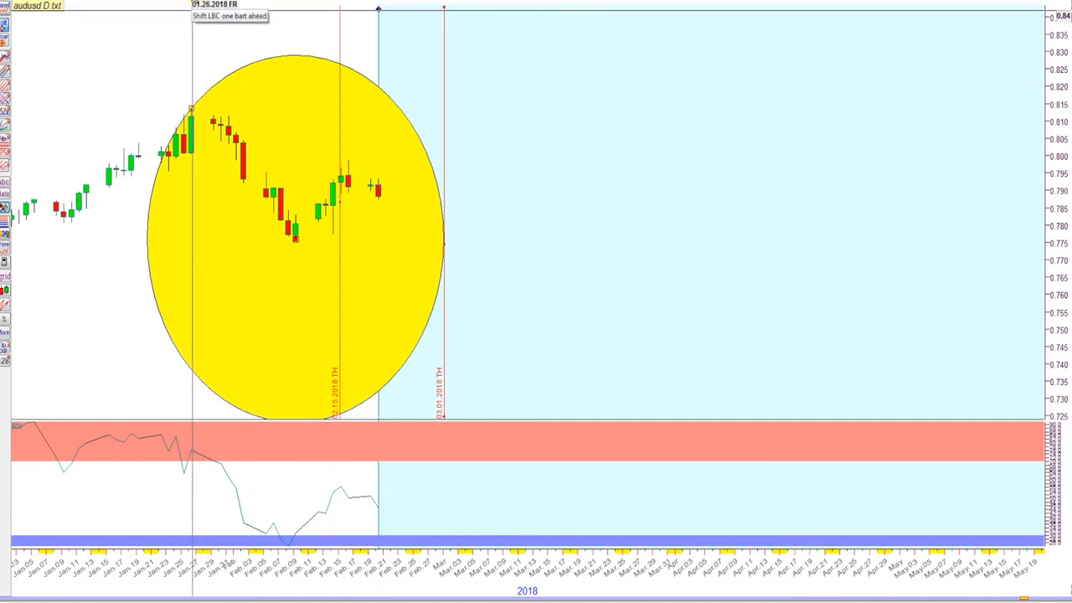
{"action": "mouse_move", "coordinate": [375, 193]}
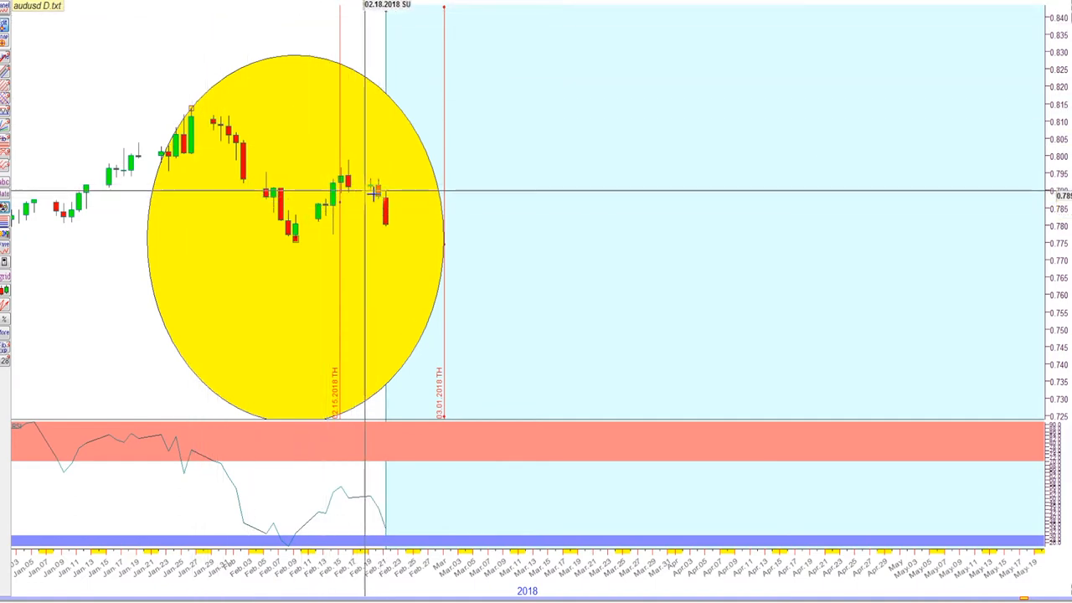
{"action": "mouse_move", "coordinate": [385, 230]}
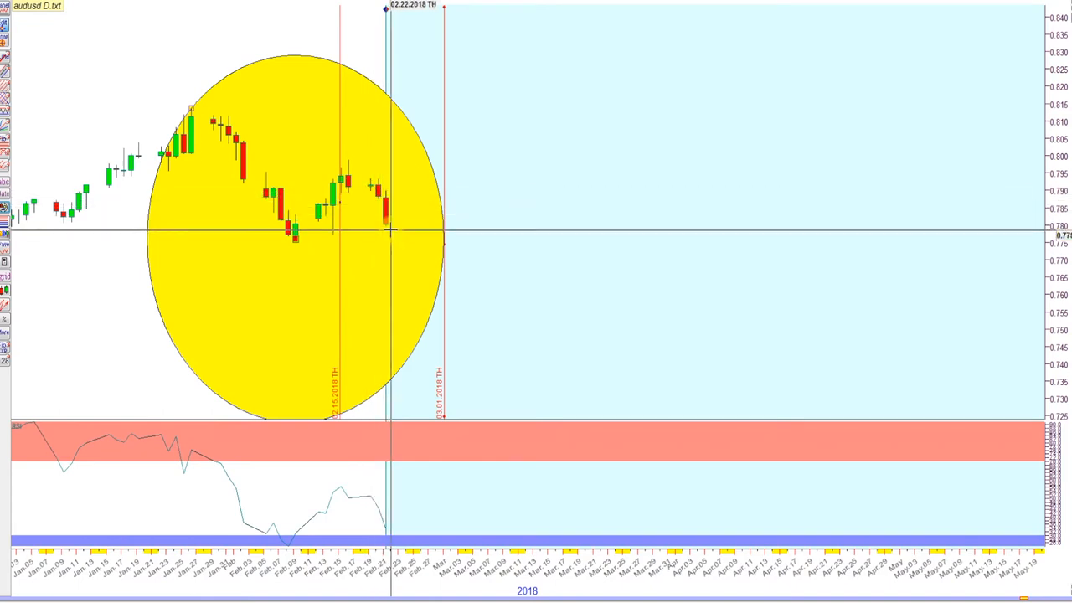
{"action": "mouse_move", "coordinate": [390, 204]}
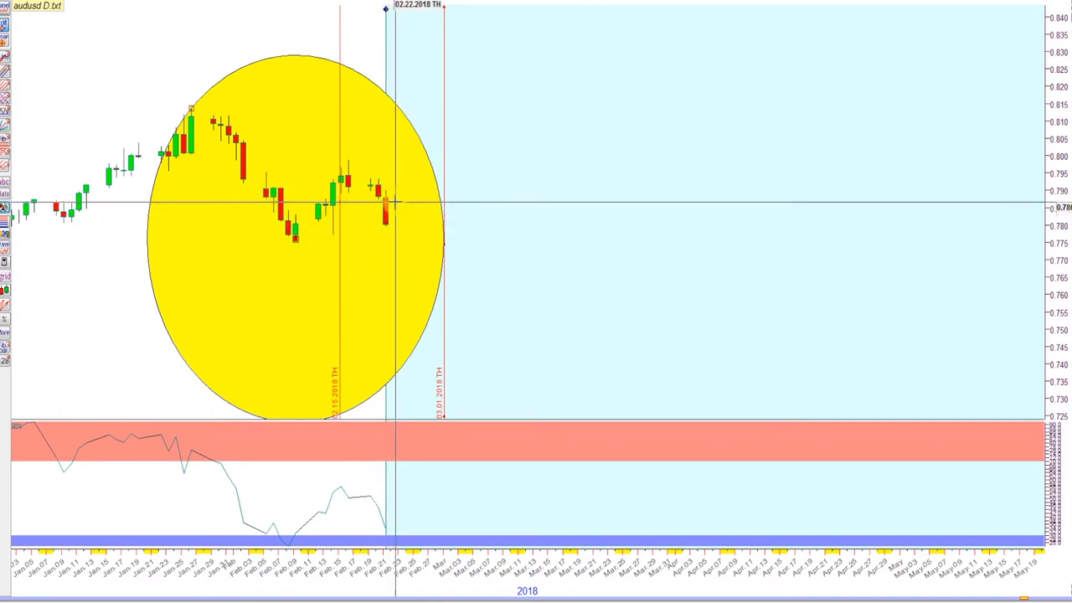
{"action": "mouse_move", "coordinate": [396, 227]}
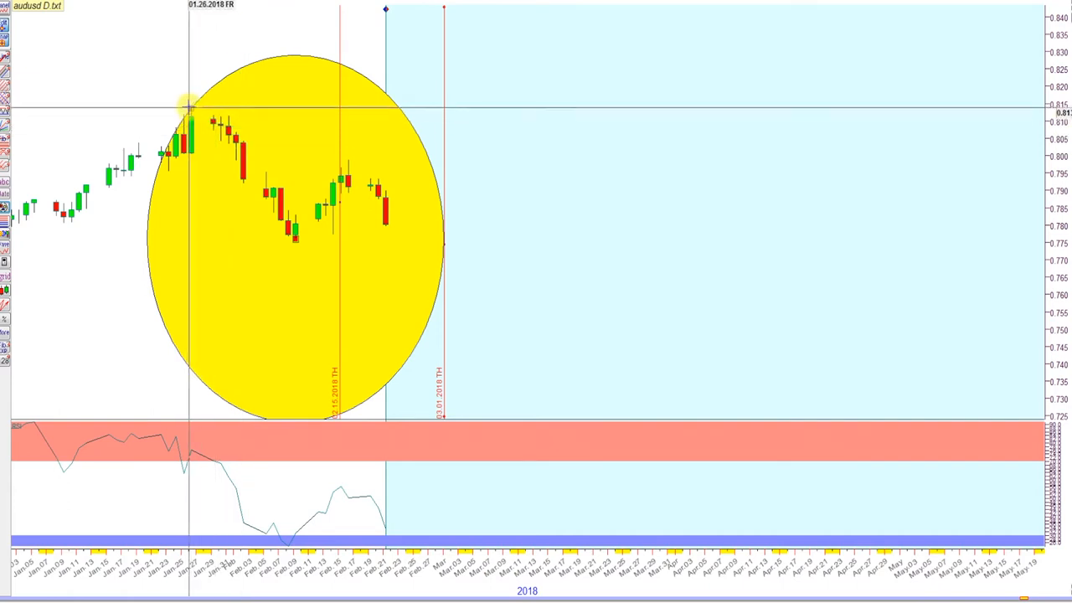
{"action": "mouse_move", "coordinate": [187, 113]}
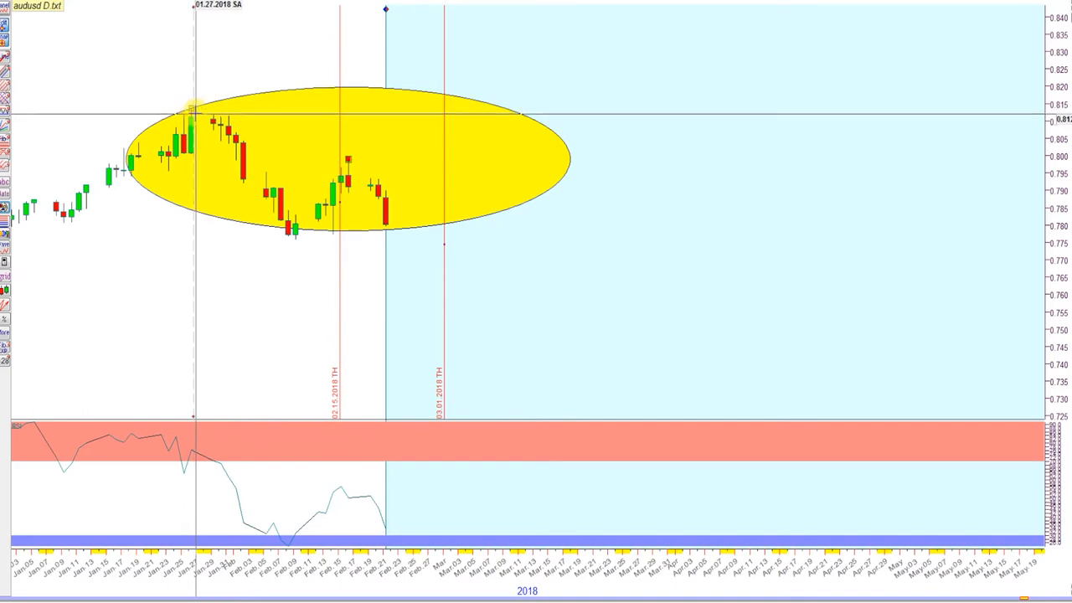
{"action": "mouse_move", "coordinate": [531, 227]}
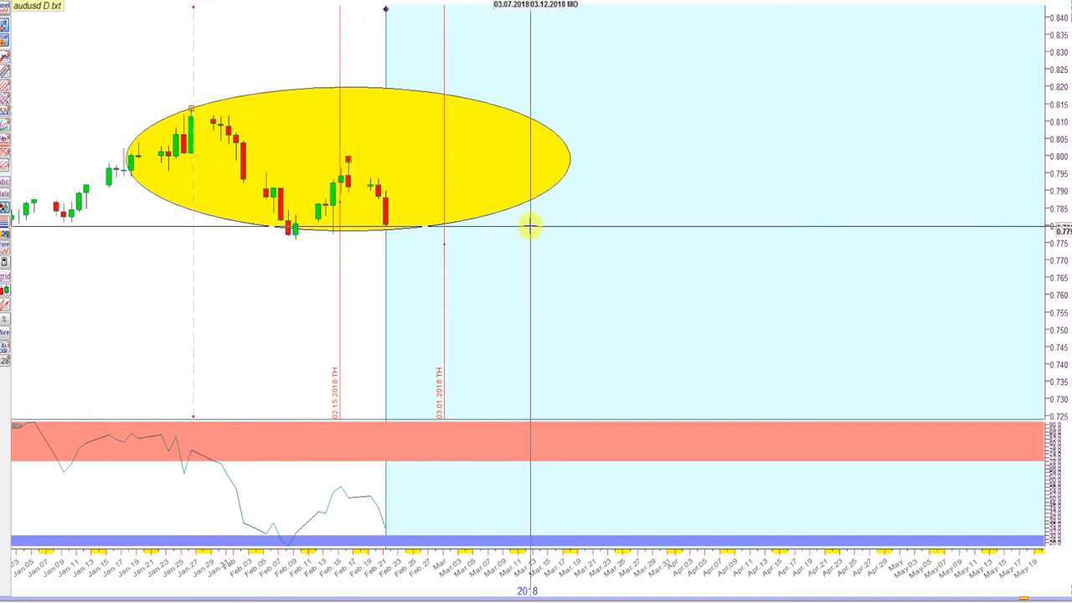
{"action": "mouse_move", "coordinate": [235, 139]}
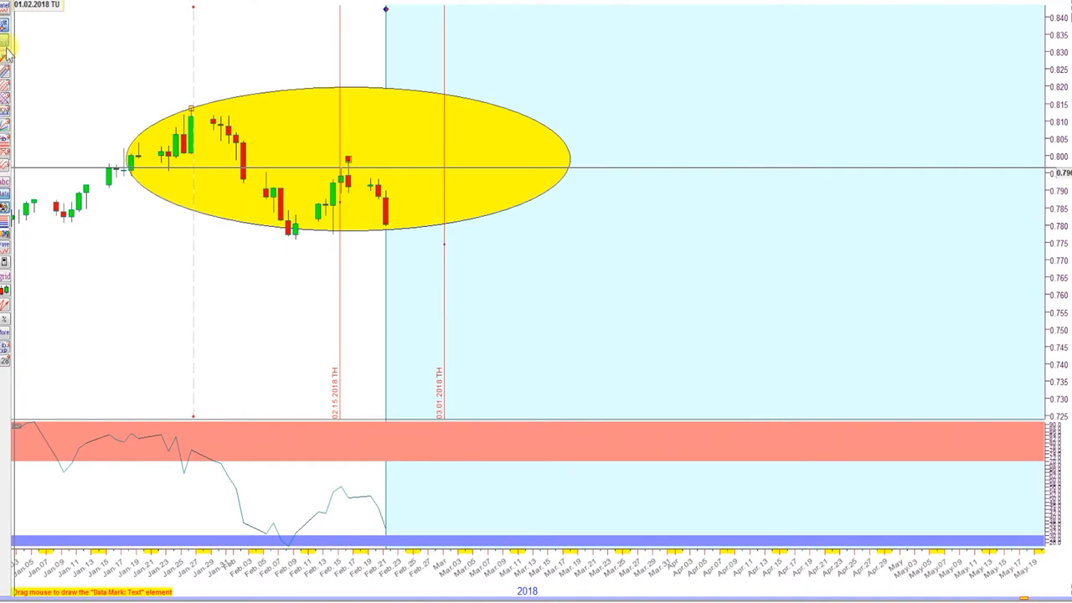
{"action": "mouse_move", "coordinate": [560, 186]}
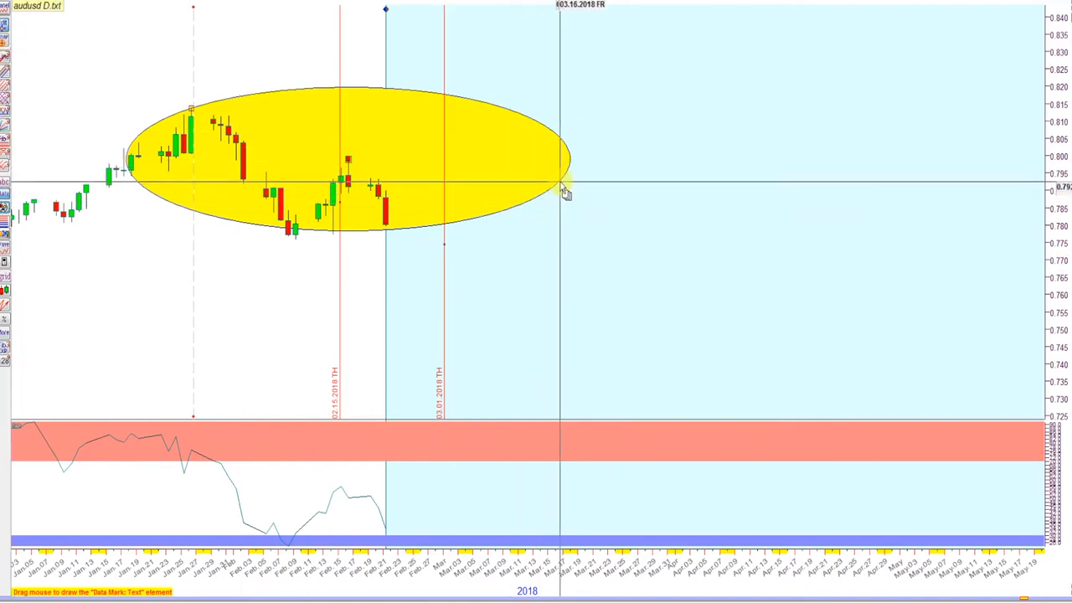
{"action": "mouse_move", "coordinate": [574, 174]}
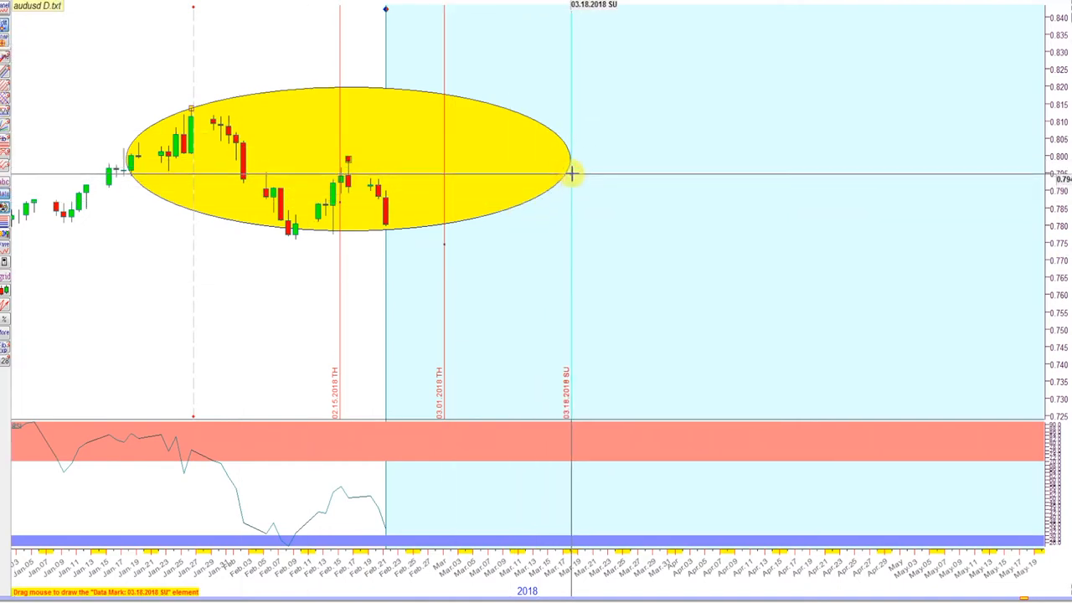
Step: Lock the new 18 March 2018 date marker at the ellipse's right edge
{"action": "double_click", "coordinate": [574, 173]}
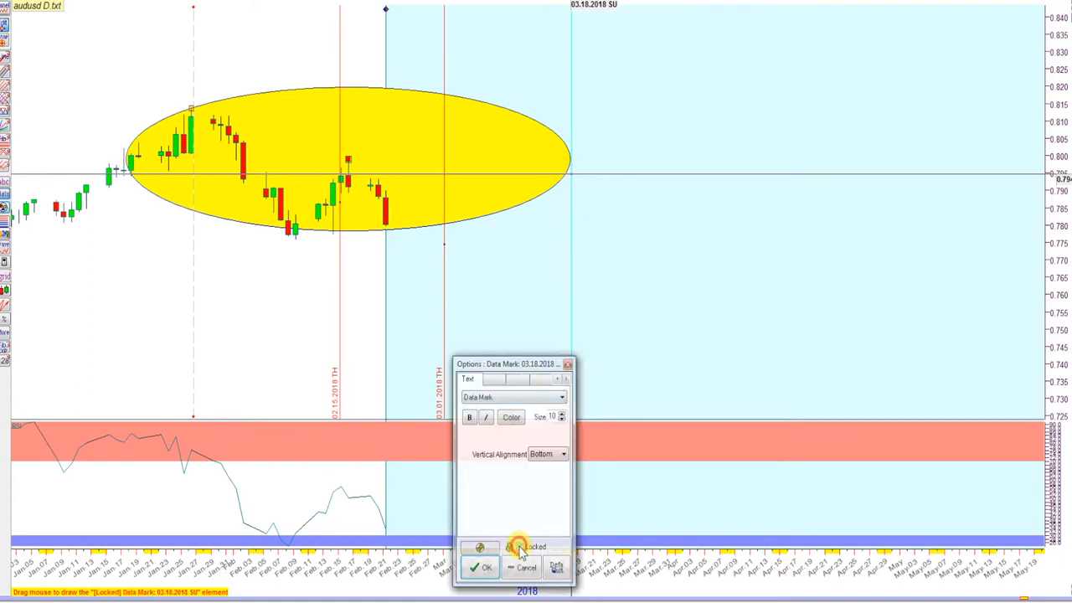
{"action": "left_click", "coordinate": [482, 568]}
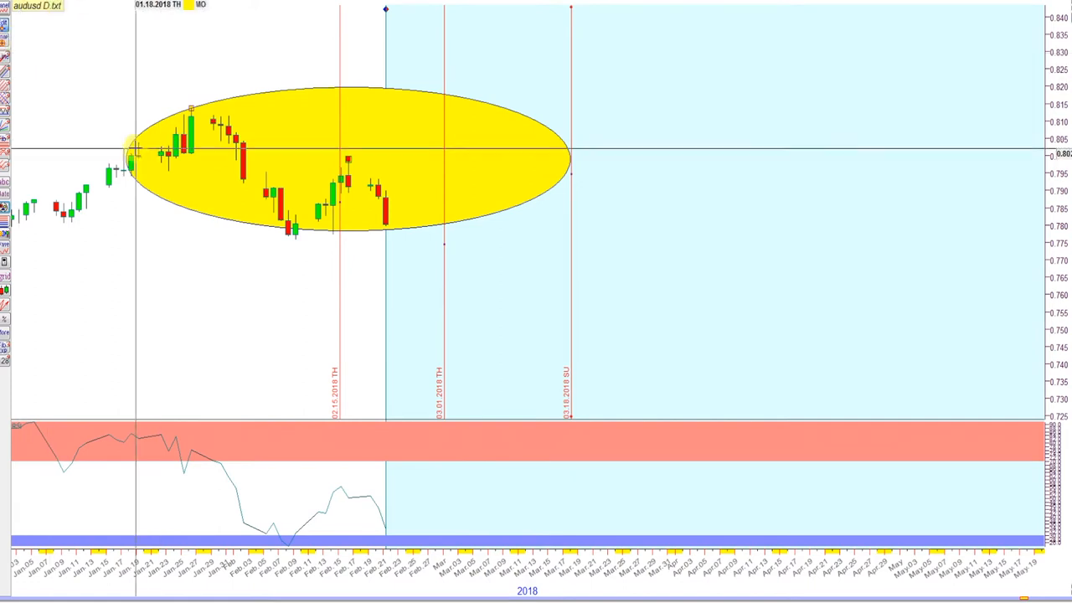
{"action": "mouse_move", "coordinate": [280, 244]}
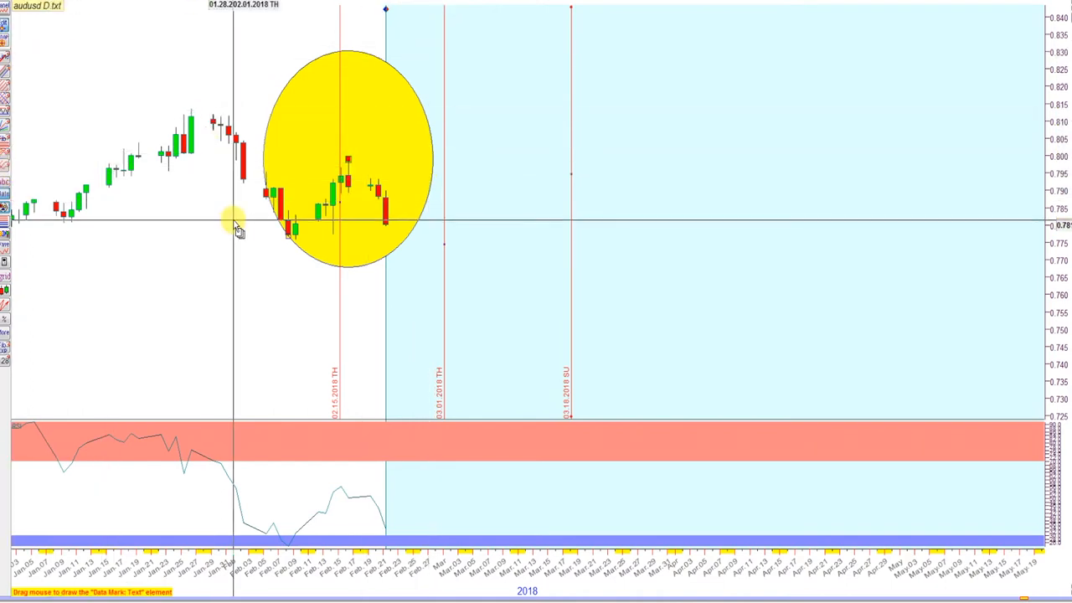
{"action": "mouse_move", "coordinate": [435, 168]}
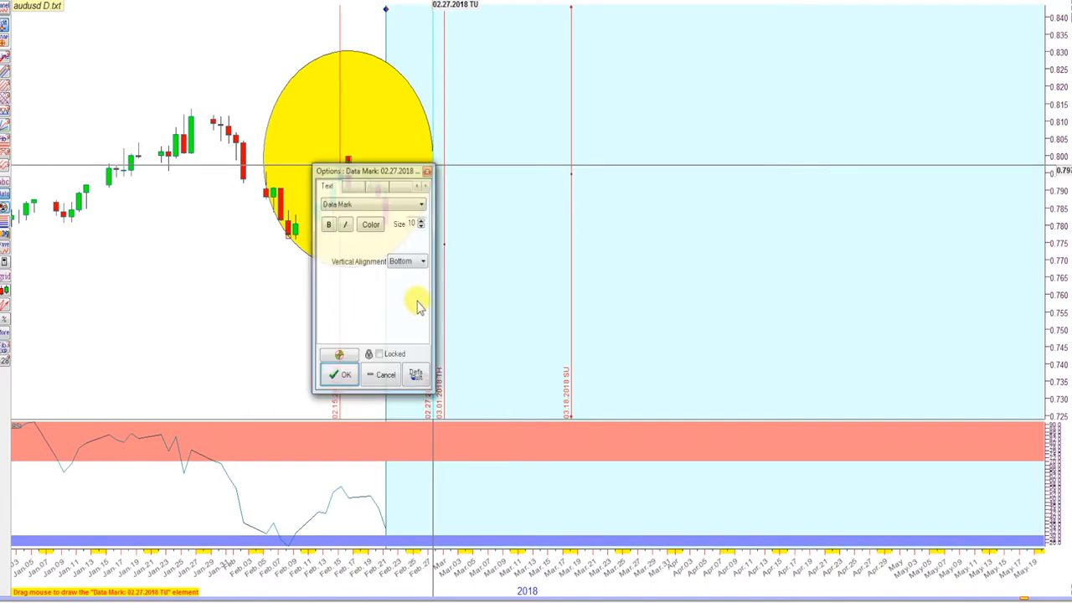
Step: Tick Locked for the 27 February 2018 date marker and confirm
{"action": "left_click", "coordinate": [378, 353]}
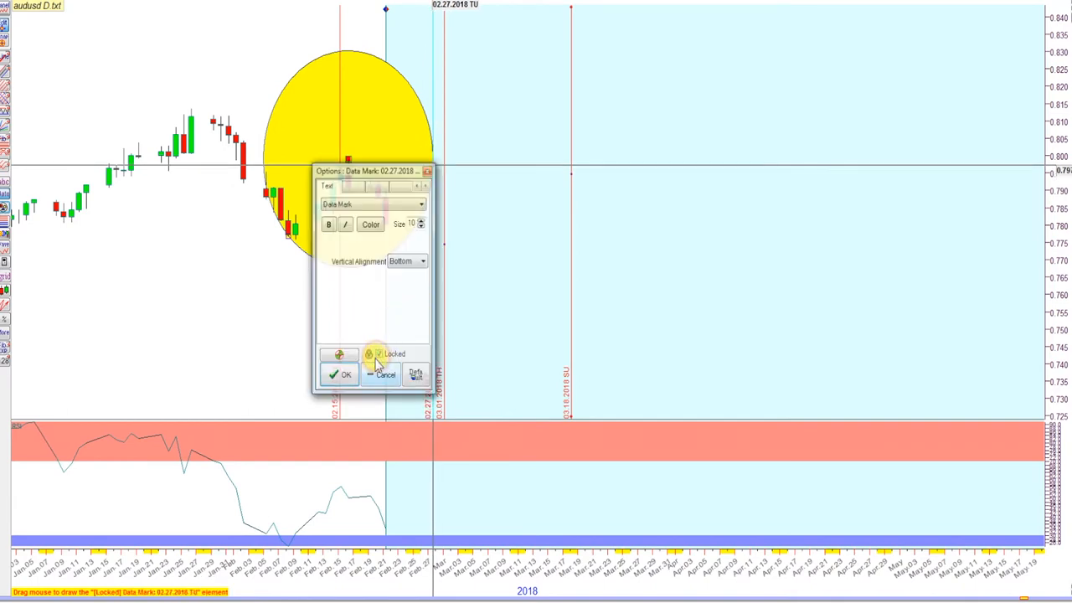
{"action": "left_click", "coordinate": [340, 375]}
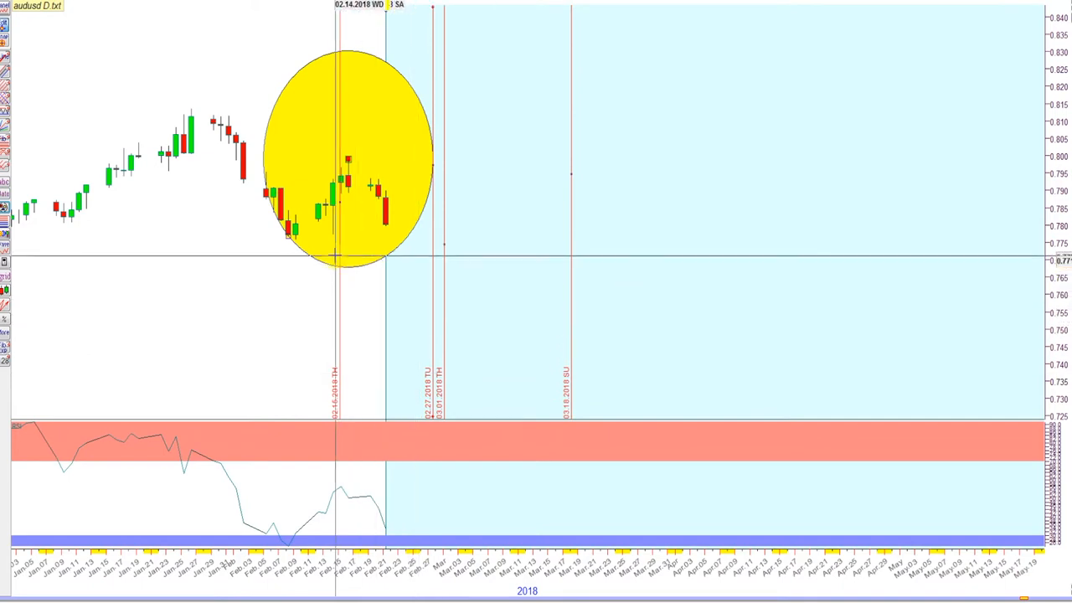
{"action": "mouse_move", "coordinate": [342, 173]}
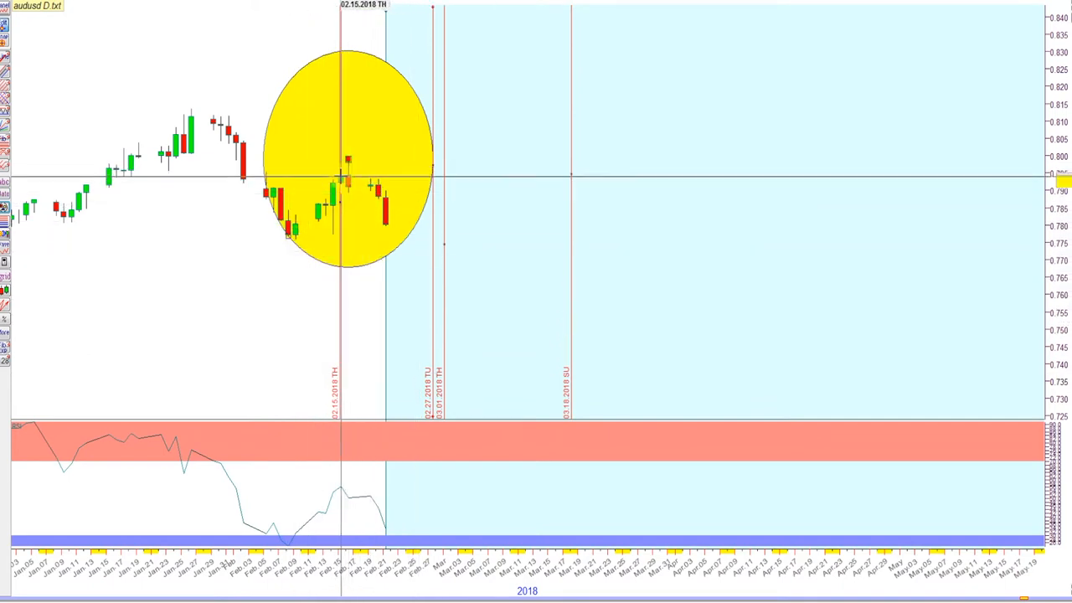
{"action": "mouse_move", "coordinate": [434, 214]}
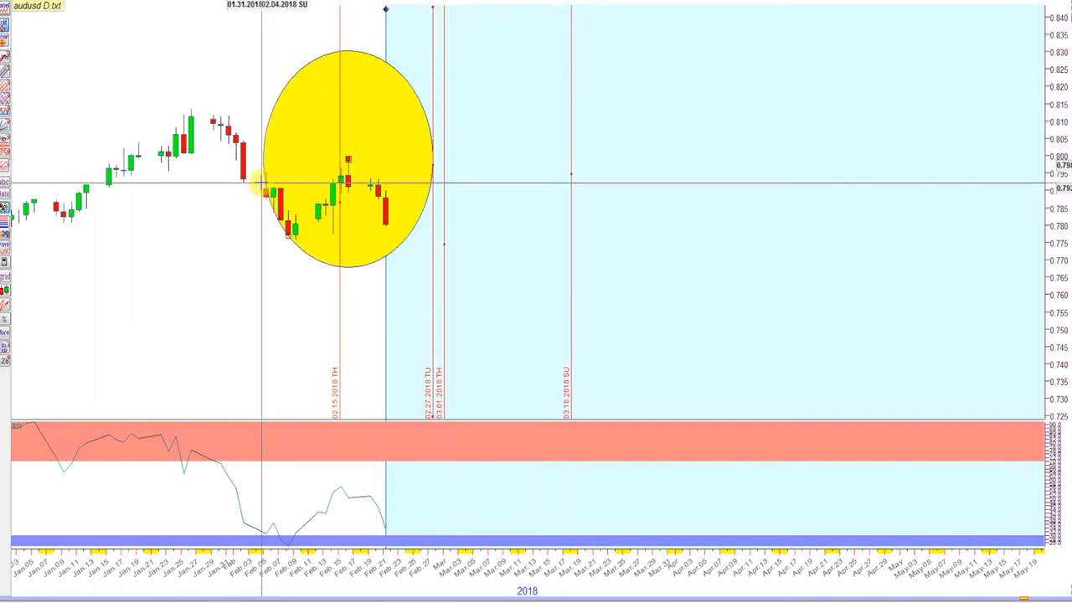
{"action": "mouse_move", "coordinate": [355, 277]}
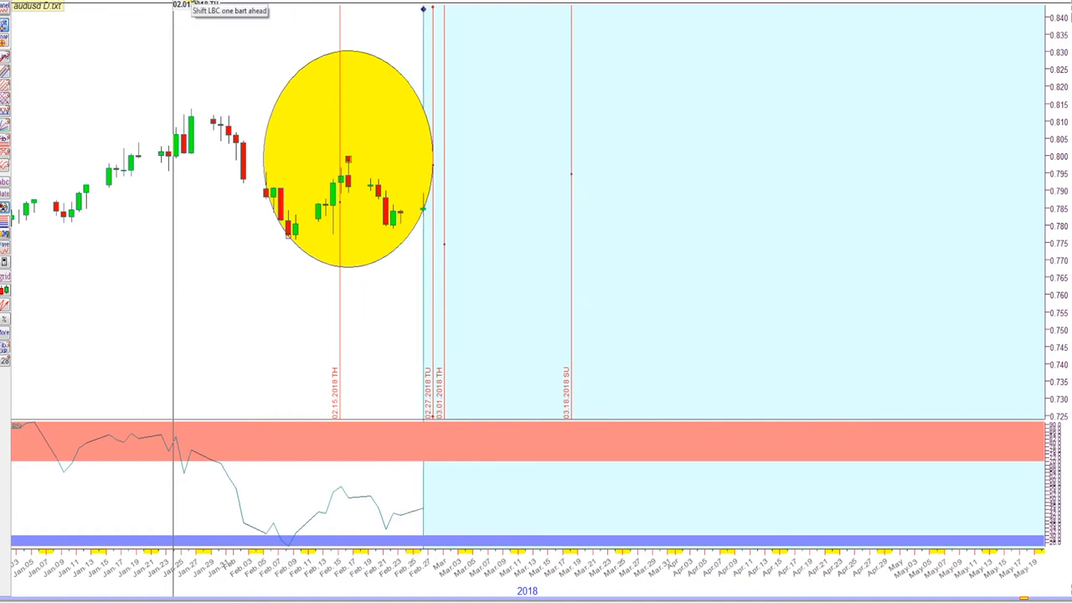
{"action": "mouse_move", "coordinate": [438, 245]}
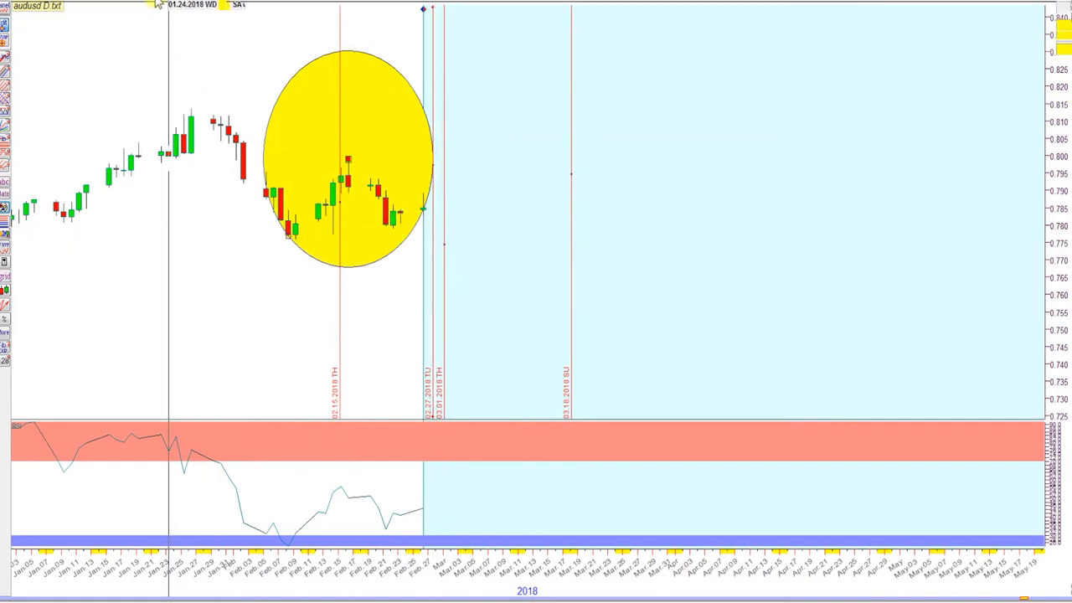
{"action": "mouse_move", "coordinate": [343, 136]}
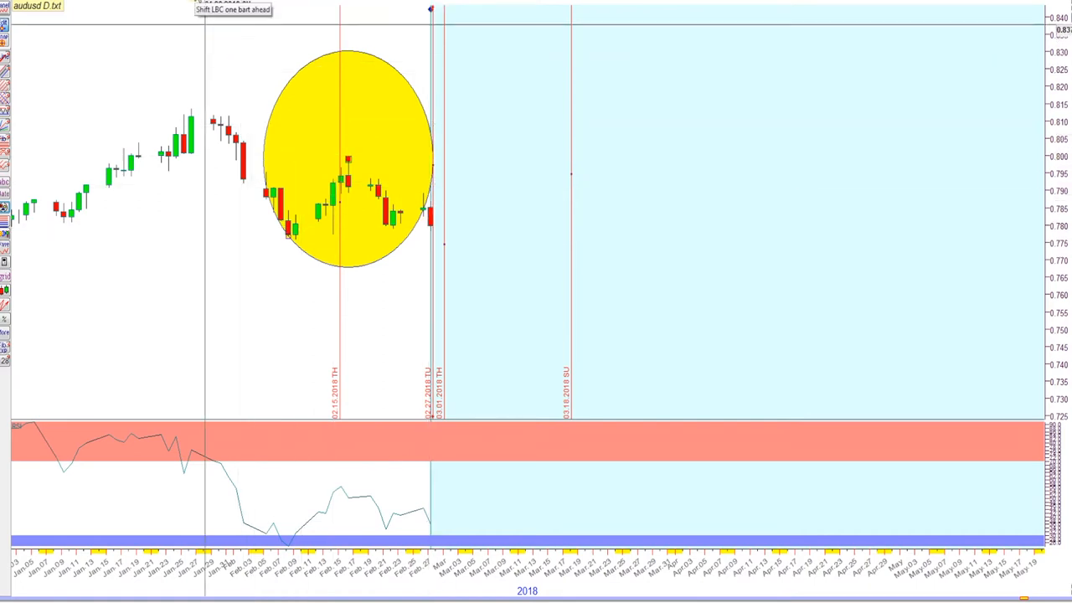
{"action": "mouse_move", "coordinate": [226, 82]}
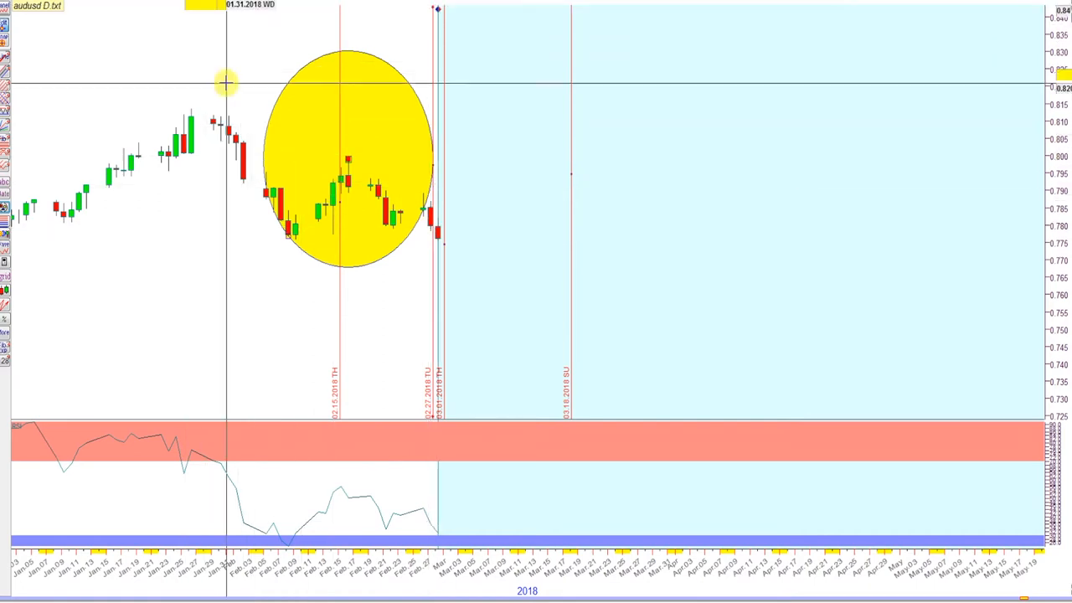
{"action": "mouse_move", "coordinate": [435, 256]}
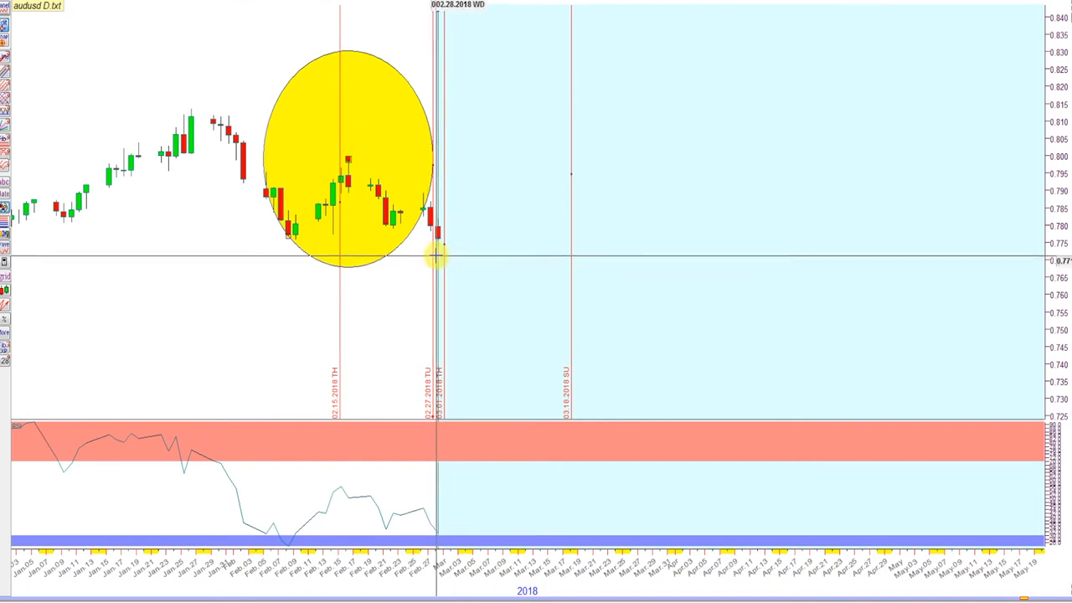
{"action": "mouse_move", "coordinate": [436, 223]}
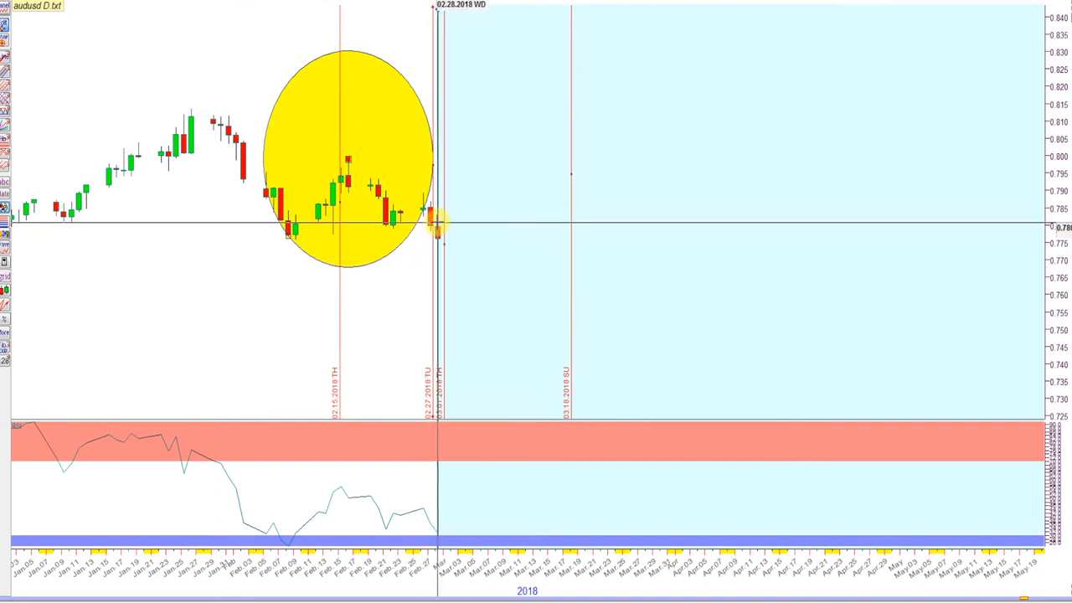
{"action": "mouse_move", "coordinate": [445, 248]}
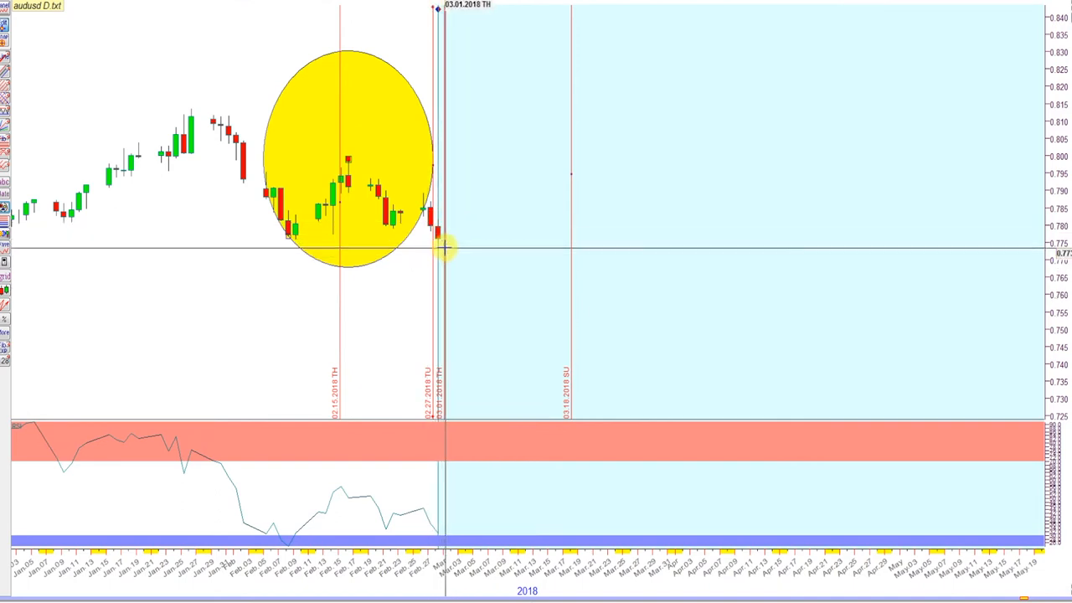
{"action": "mouse_move", "coordinate": [410, 245]}
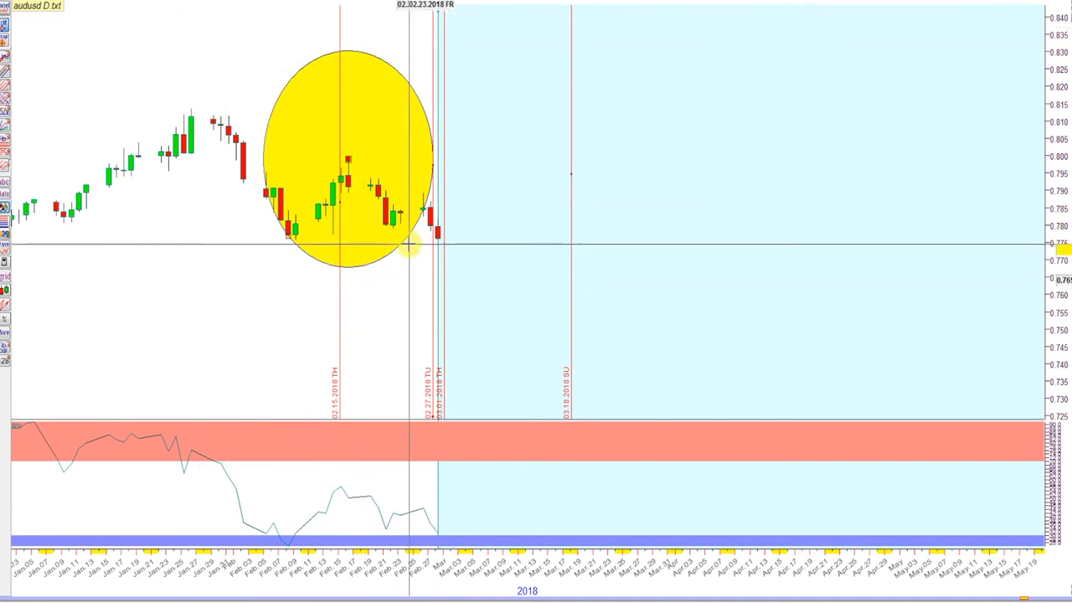
{"action": "mouse_move", "coordinate": [440, 245]}
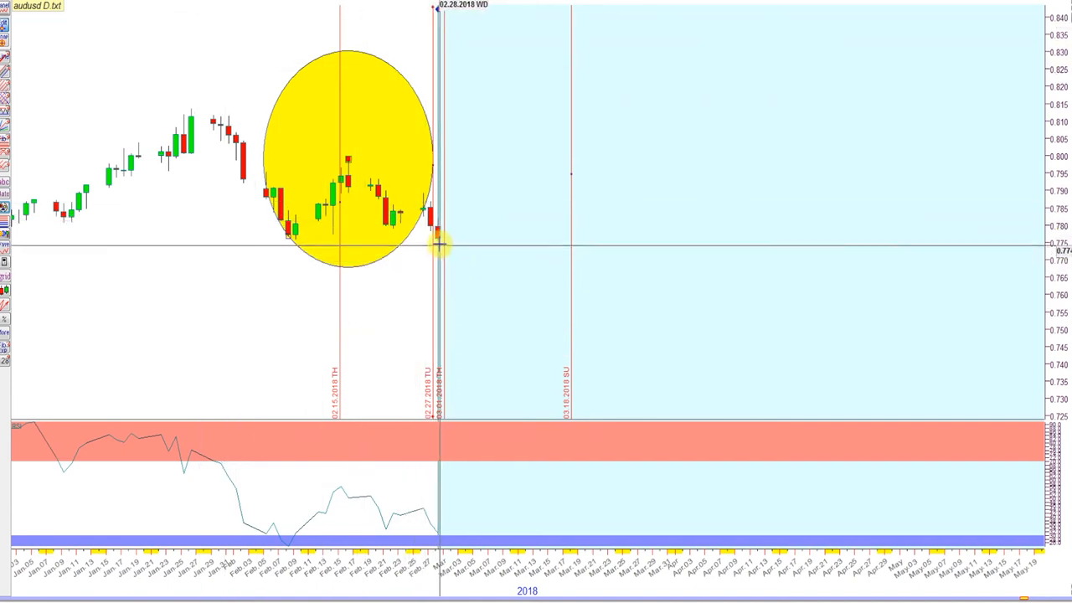
{"action": "mouse_move", "coordinate": [440, 235]}
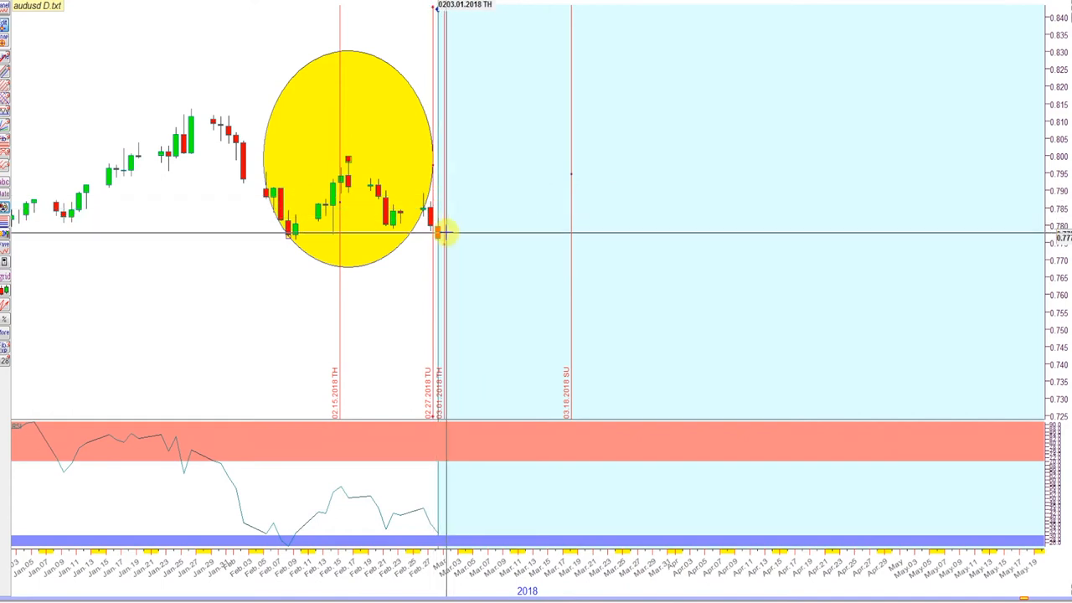
{"action": "mouse_move", "coordinate": [441, 249]}
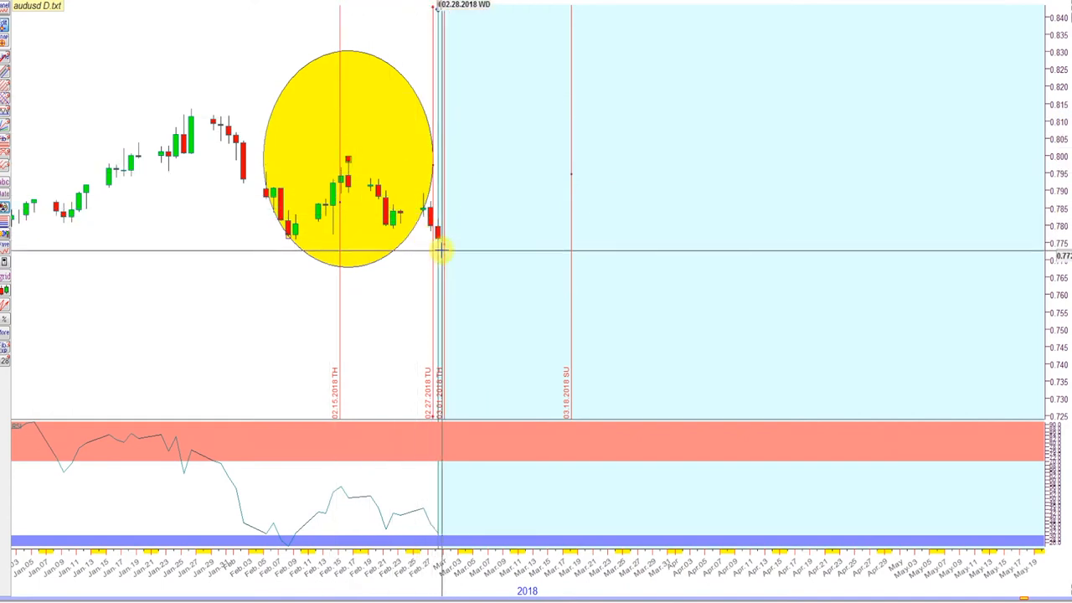
{"action": "mouse_move", "coordinate": [367, 119]}
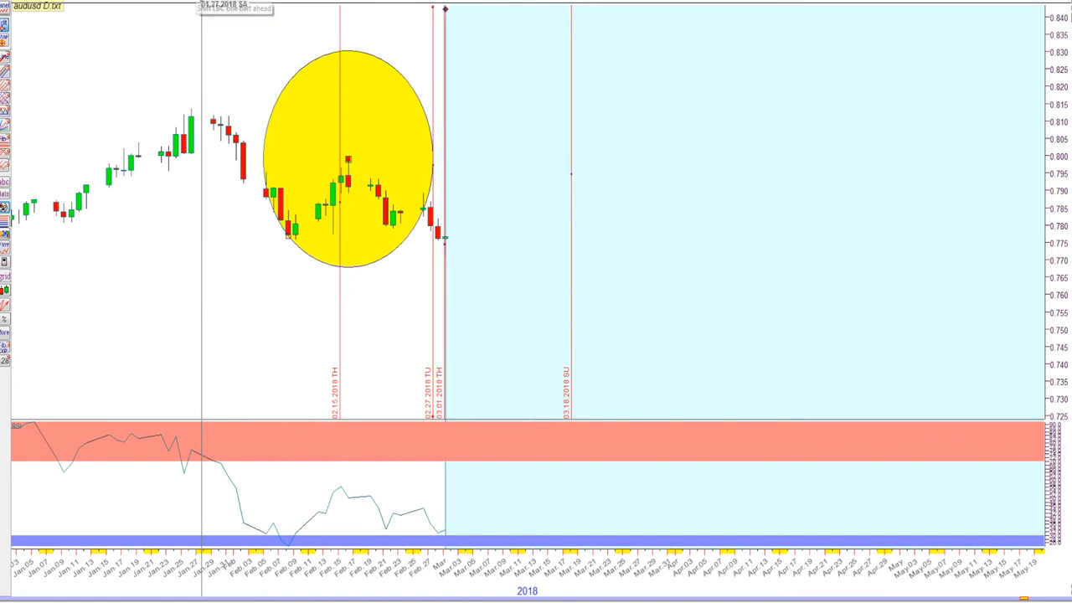
{"action": "mouse_move", "coordinate": [442, 247]}
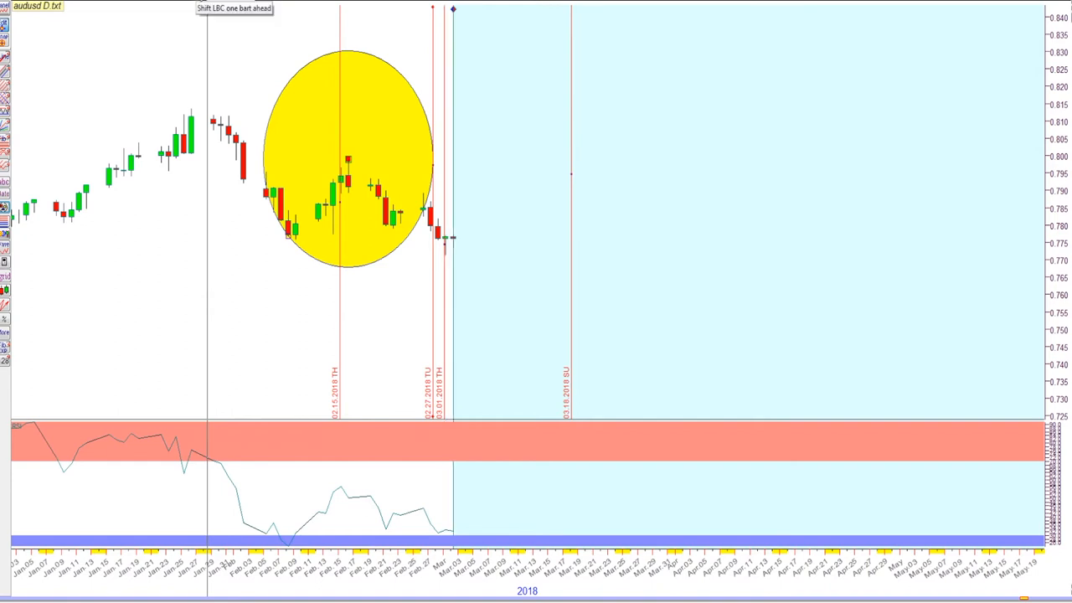
{"action": "mouse_move", "coordinate": [427, 222]}
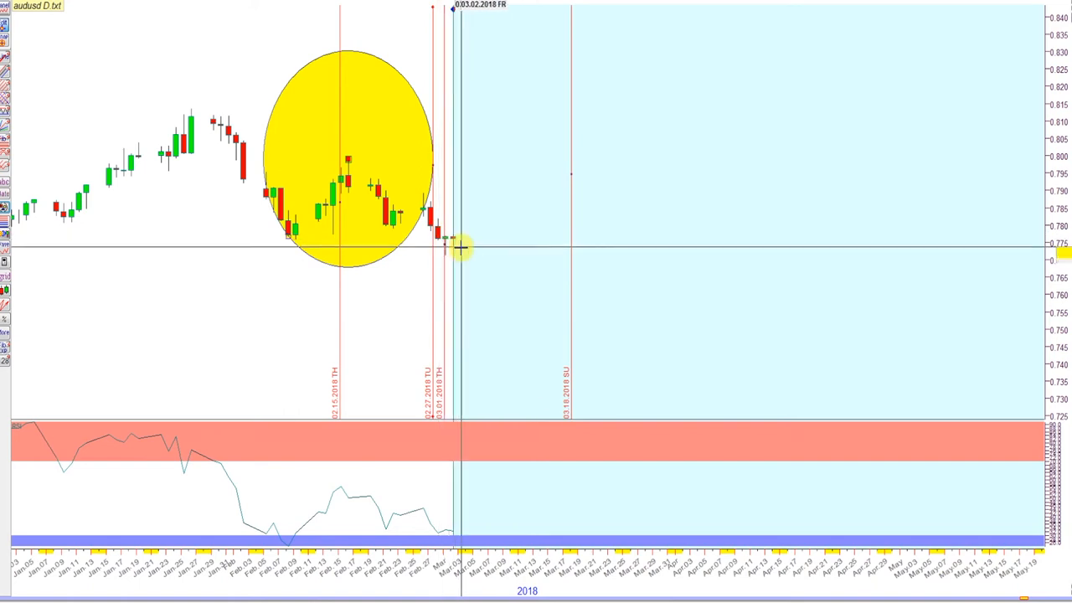
{"action": "mouse_move", "coordinate": [461, 245]}
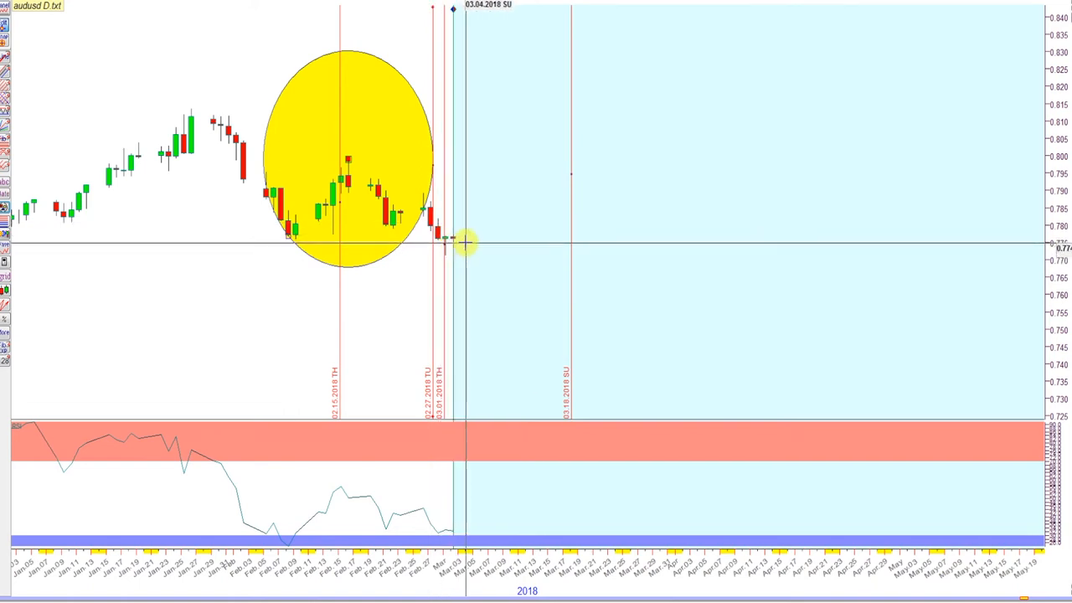
{"action": "mouse_move", "coordinate": [452, 243]}
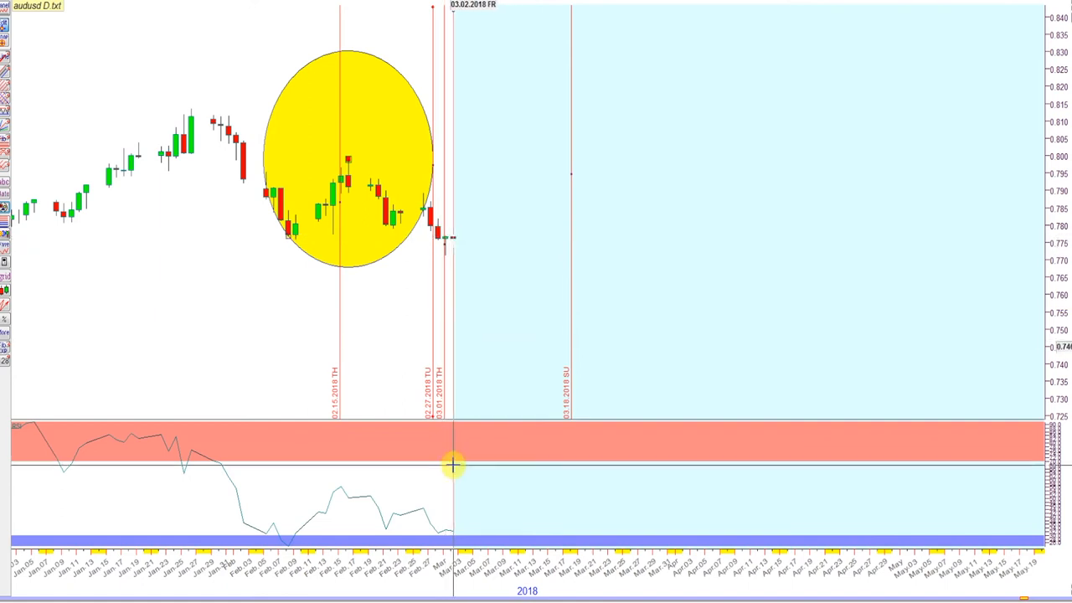
{"action": "mouse_move", "coordinate": [280, 125]}
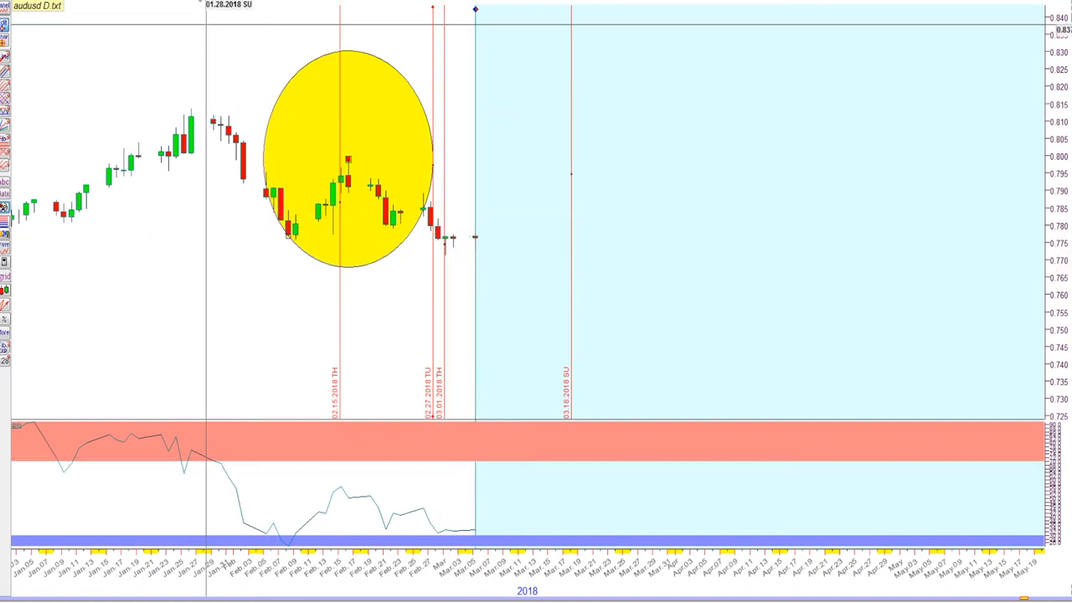
{"action": "mouse_move", "coordinate": [459, 277]}
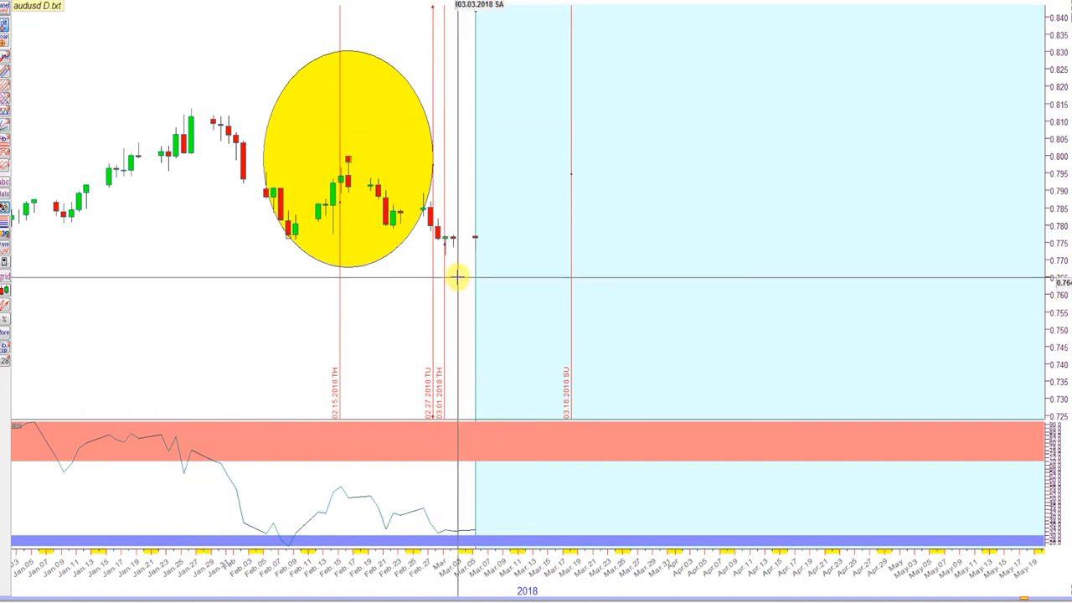
{"action": "mouse_move", "coordinate": [473, 254]}
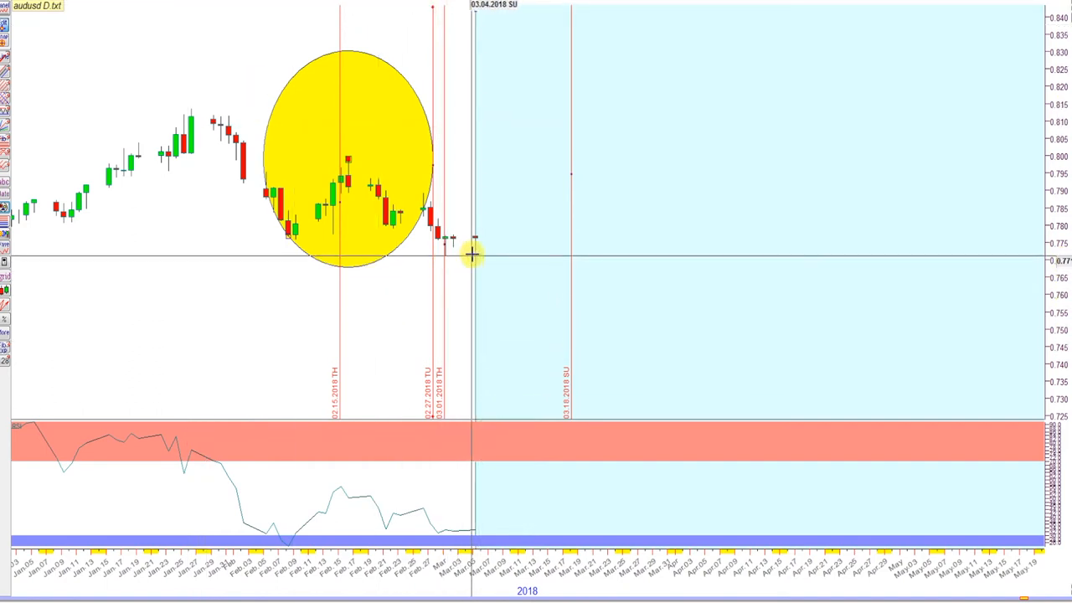
{"action": "mouse_move", "coordinate": [477, 240]}
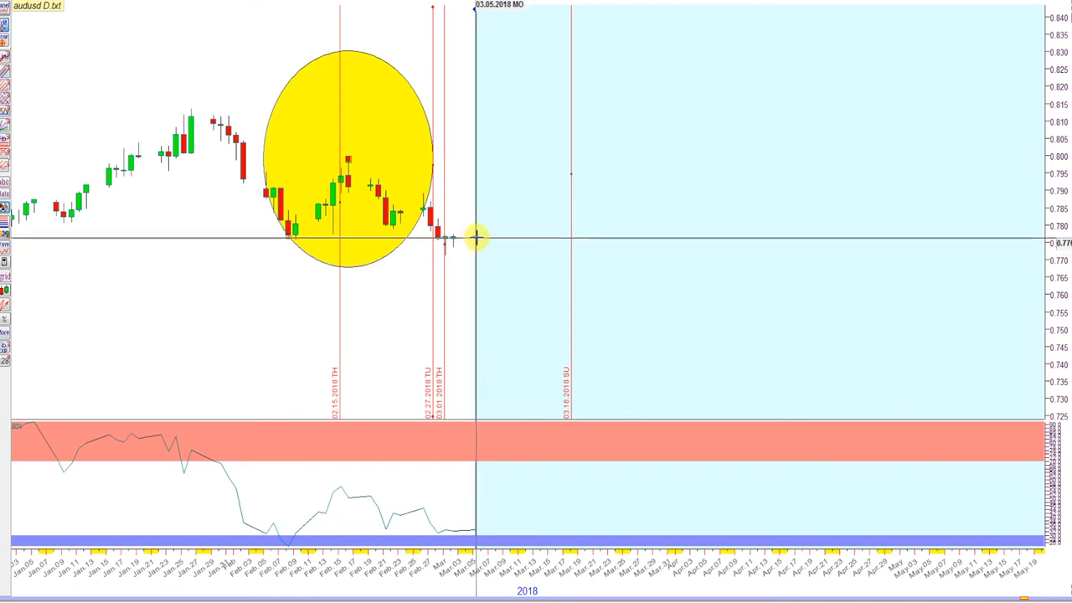
{"action": "mouse_move", "coordinate": [484, 314]}
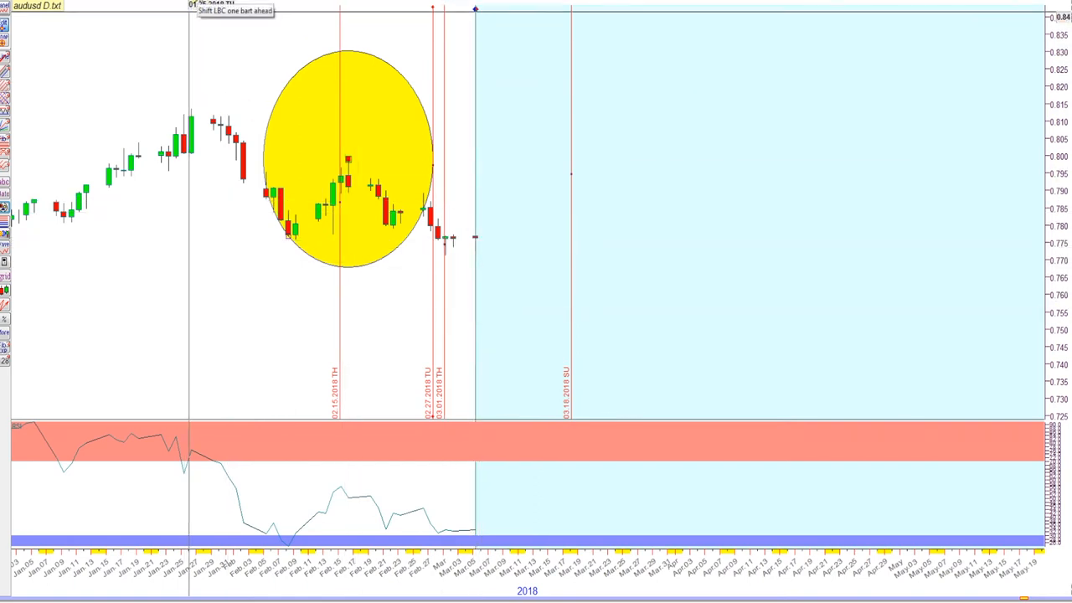
{"action": "mouse_move", "coordinate": [482, 239]}
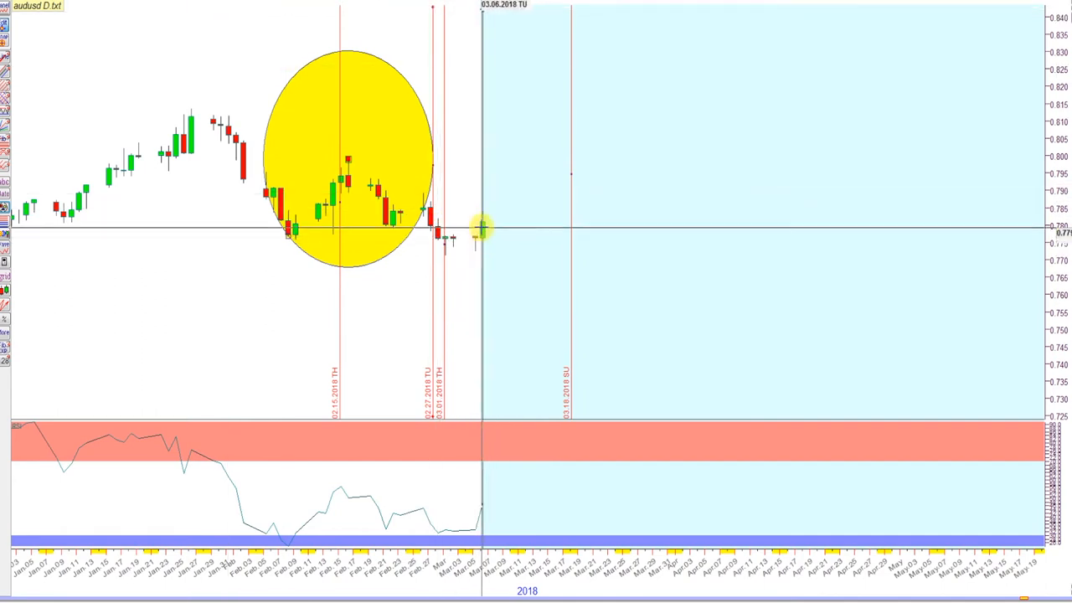
{"action": "mouse_move", "coordinate": [483, 222]}
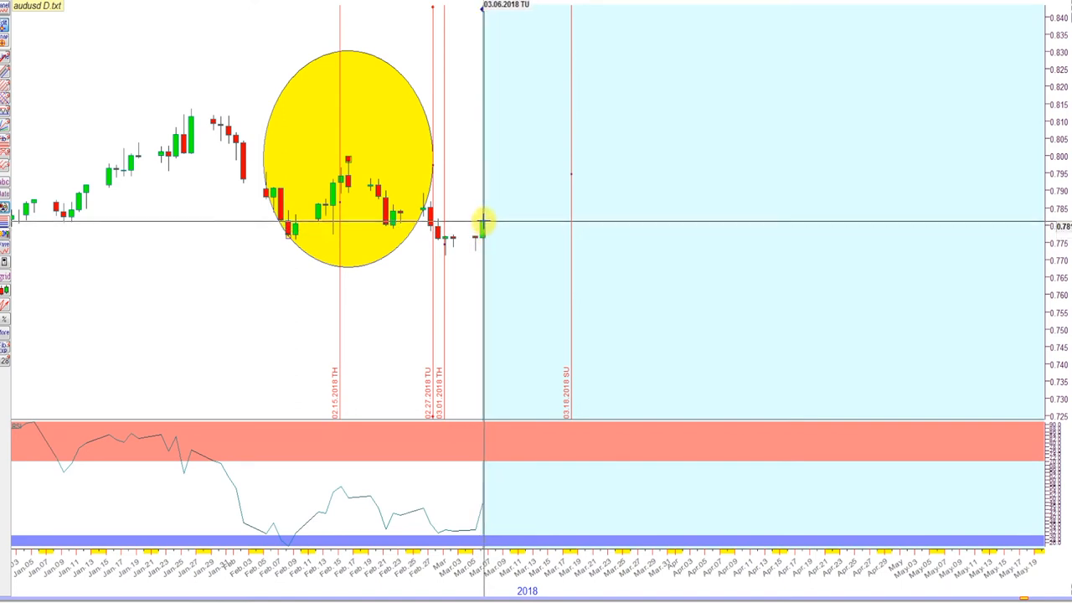
{"action": "mouse_move", "coordinate": [340, 130]}
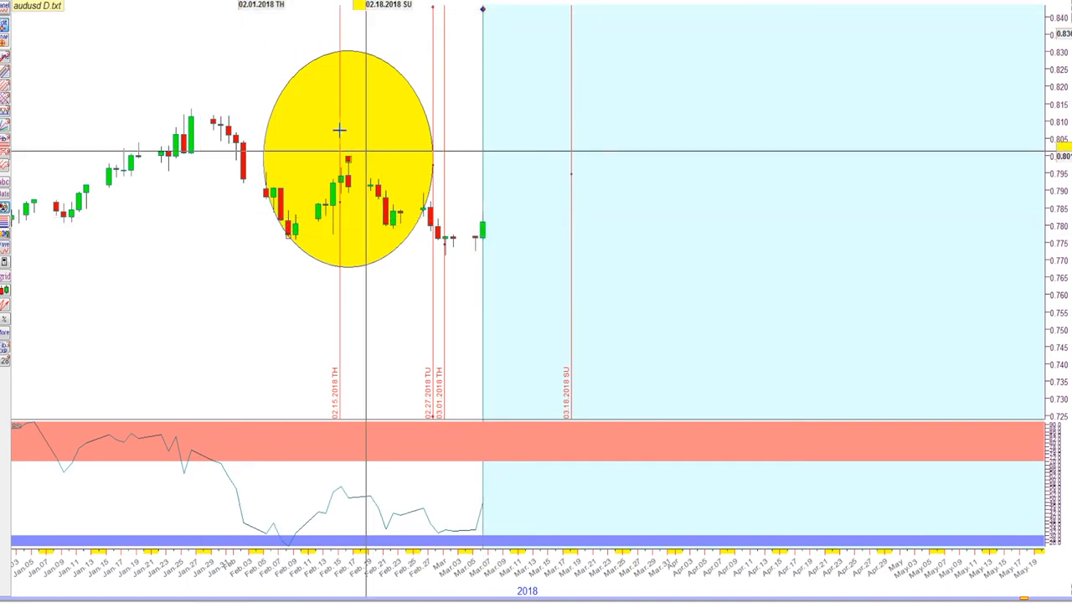
{"action": "mouse_move", "coordinate": [411, 158]}
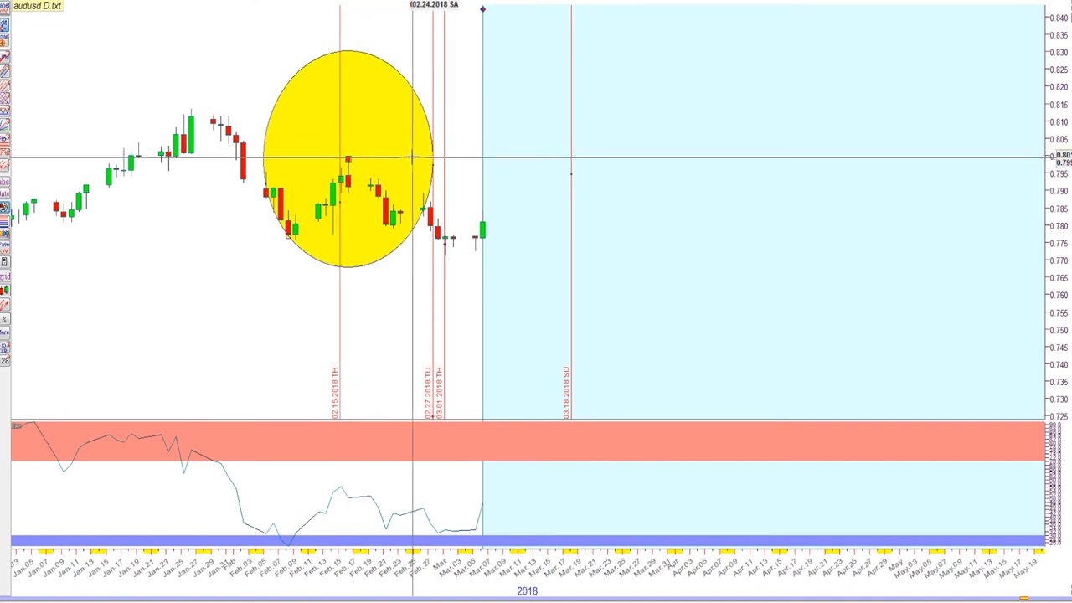
{"action": "mouse_move", "coordinate": [474, 210]}
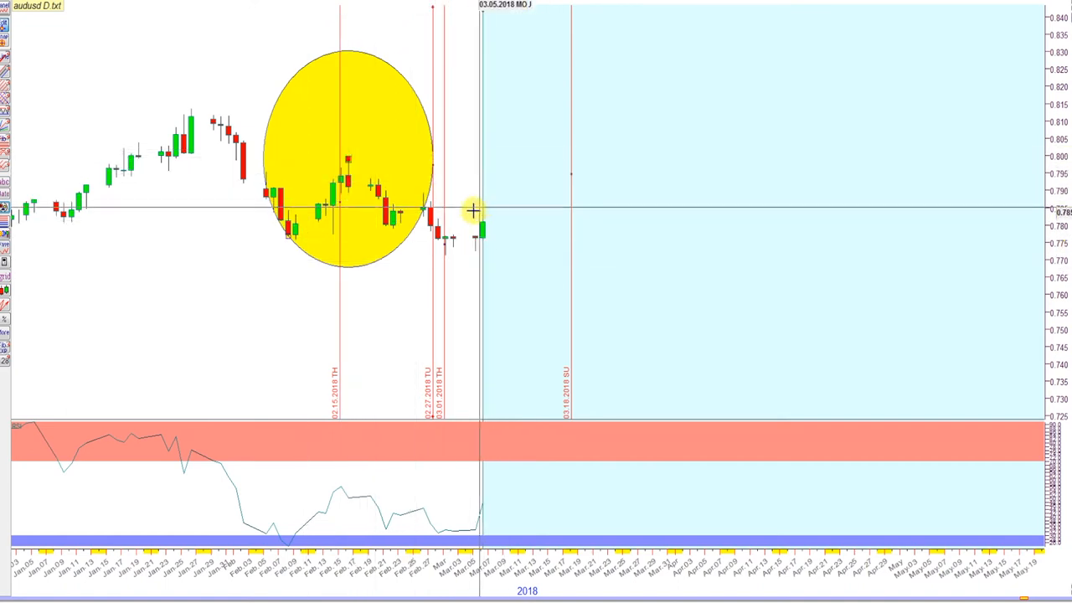
{"action": "mouse_move", "coordinate": [342, 199]}
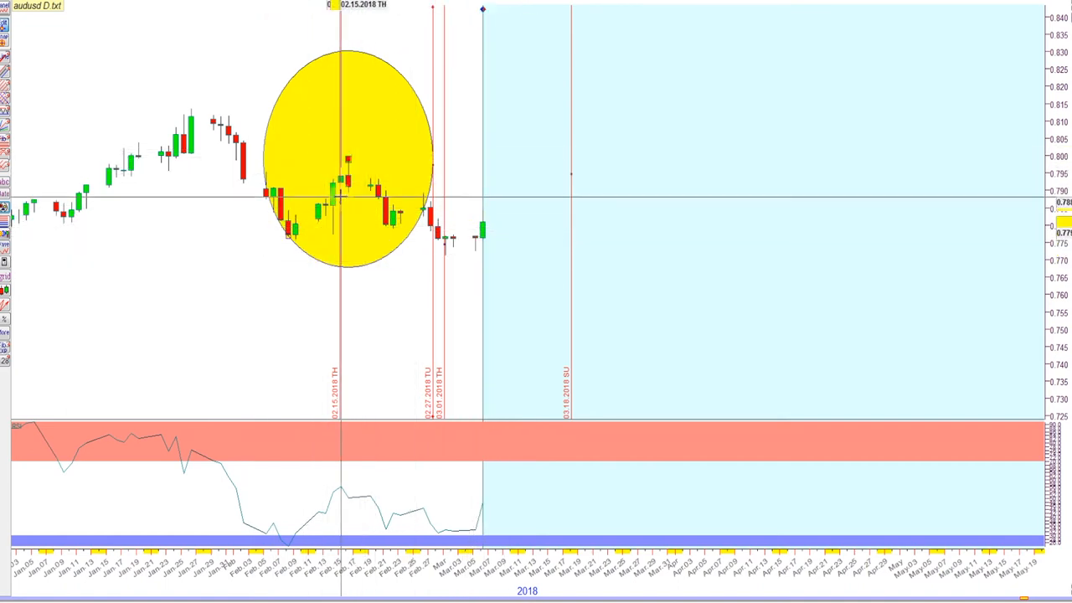
{"action": "mouse_move", "coordinate": [29, 76]}
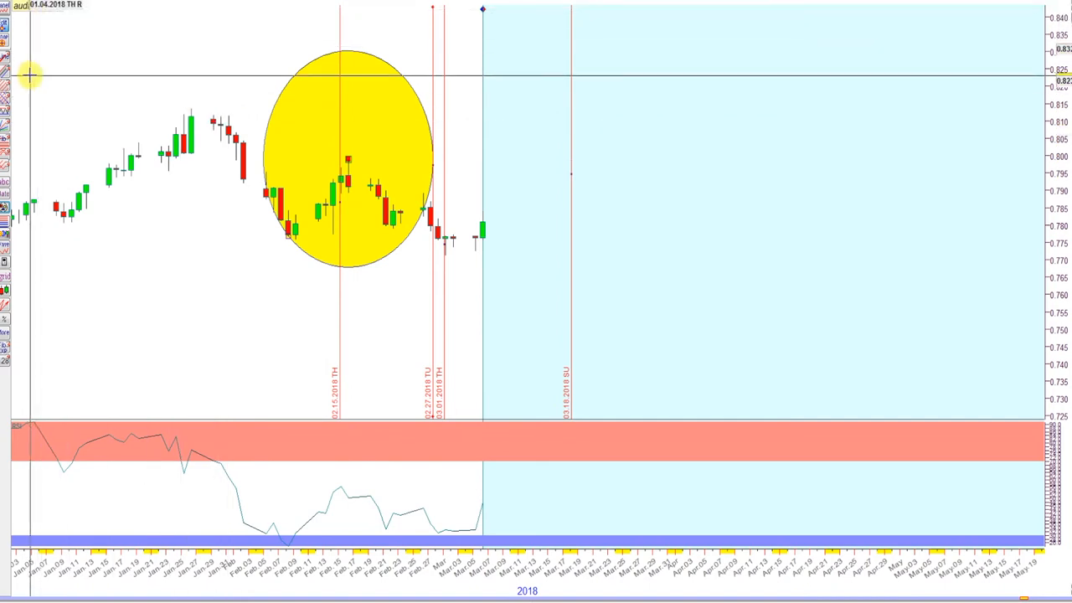
{"action": "mouse_move", "coordinate": [348, 251]}
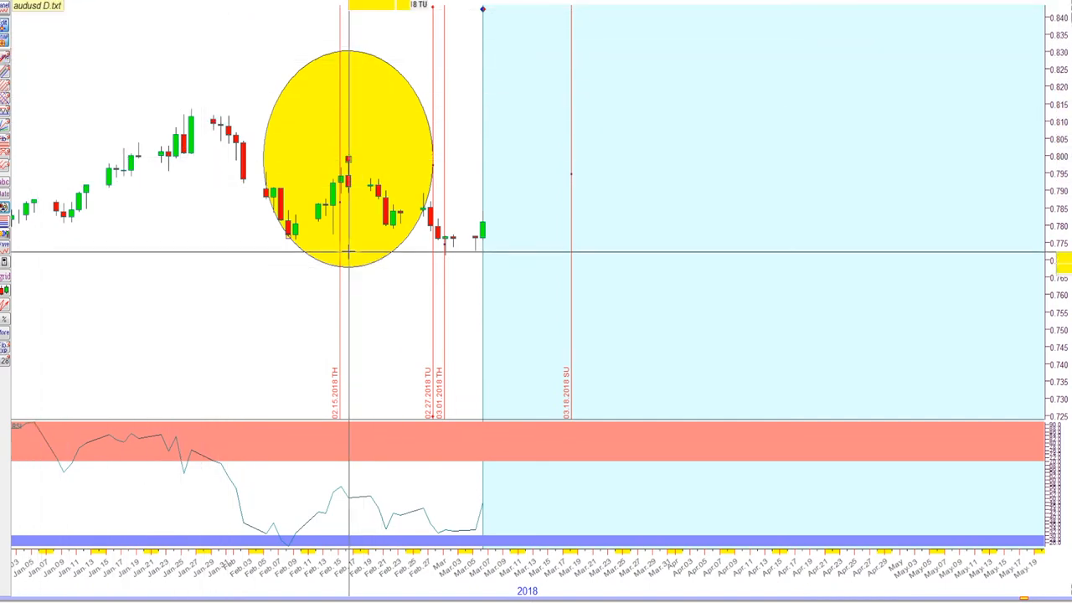
{"action": "mouse_move", "coordinate": [346, 159]}
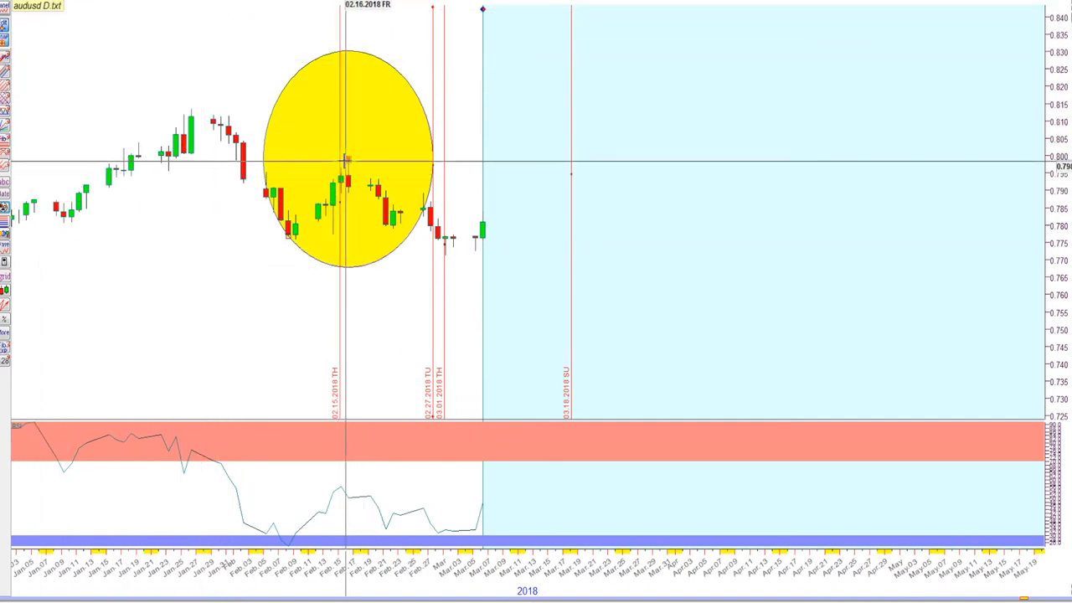
Step: Flatten the ellipse along the lows and lock the 30 March 2018 date marker
{"action": "left_click_drag", "start_coordinate": [346, 159], "coordinate": [426, 270]}
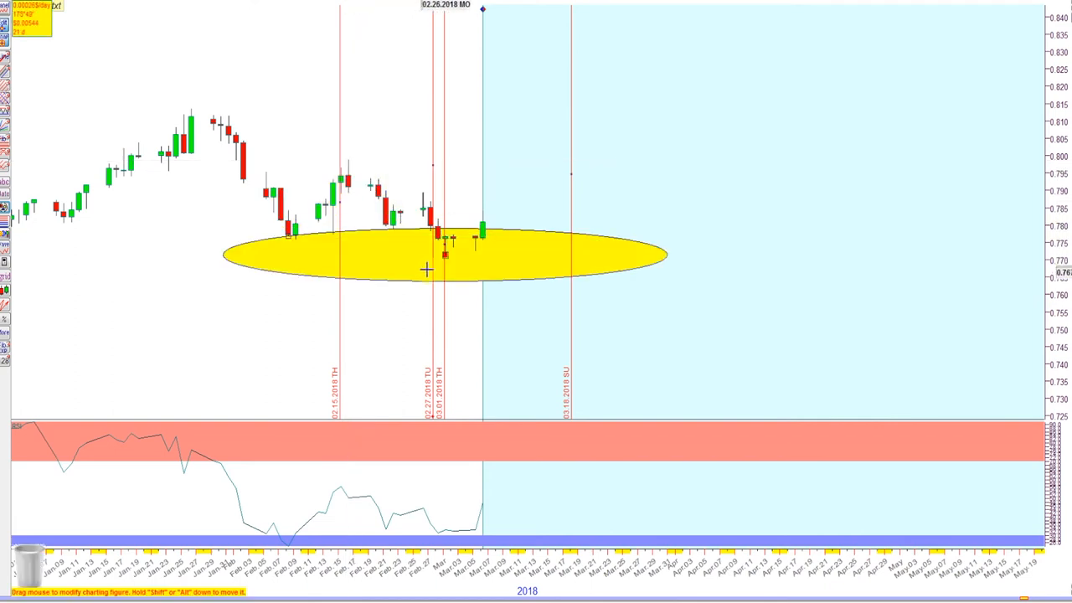
{"action": "mouse_move", "coordinate": [423, 259]}
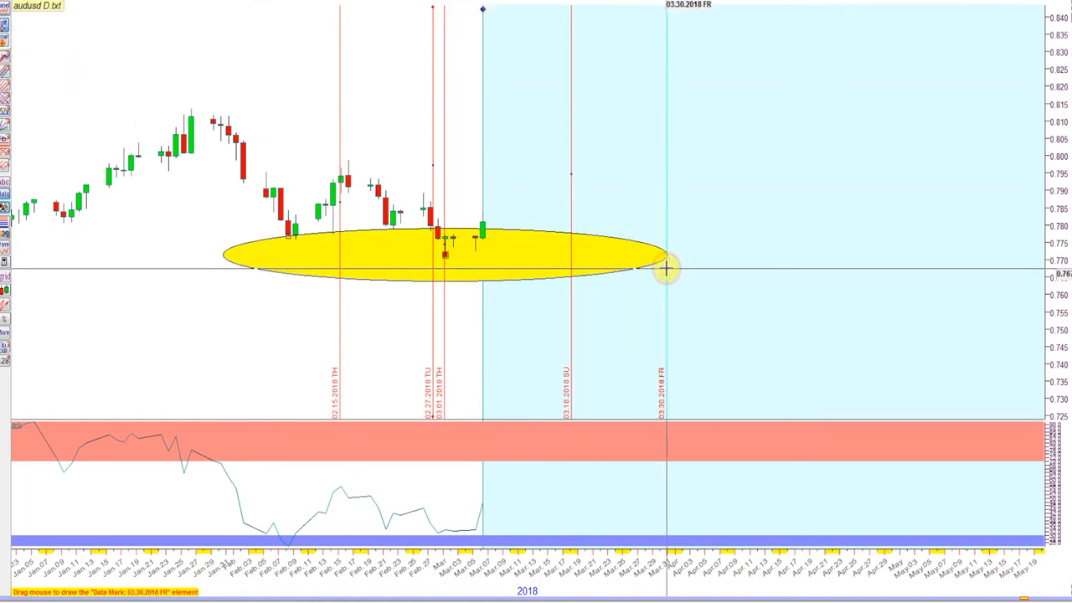
{"action": "double_click", "coordinate": [666, 268]}
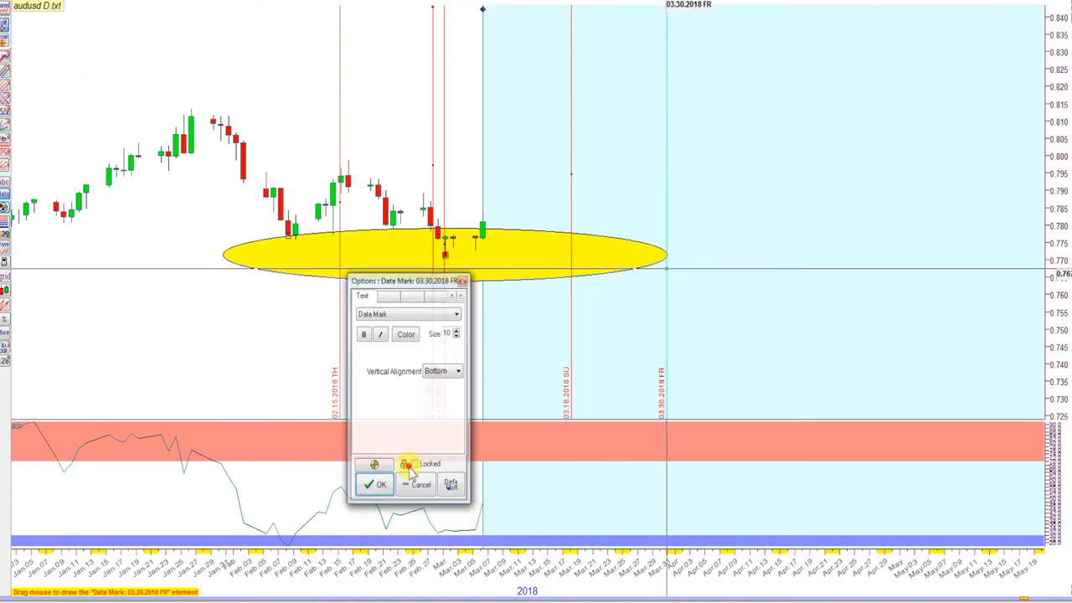
{"action": "left_click", "coordinate": [375, 484]}
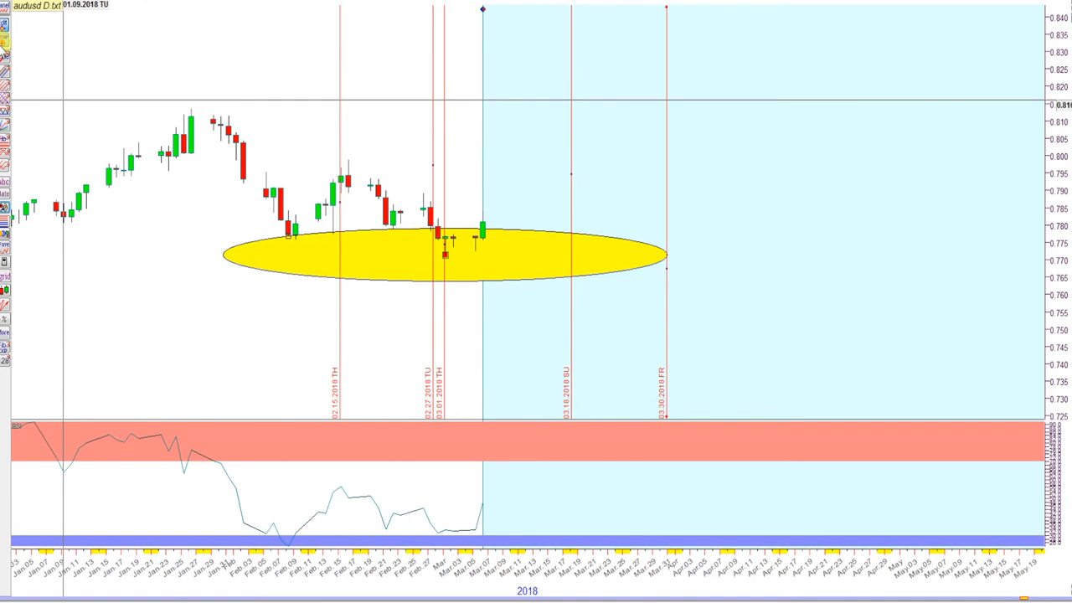
{"action": "mouse_move", "coordinate": [284, 251]}
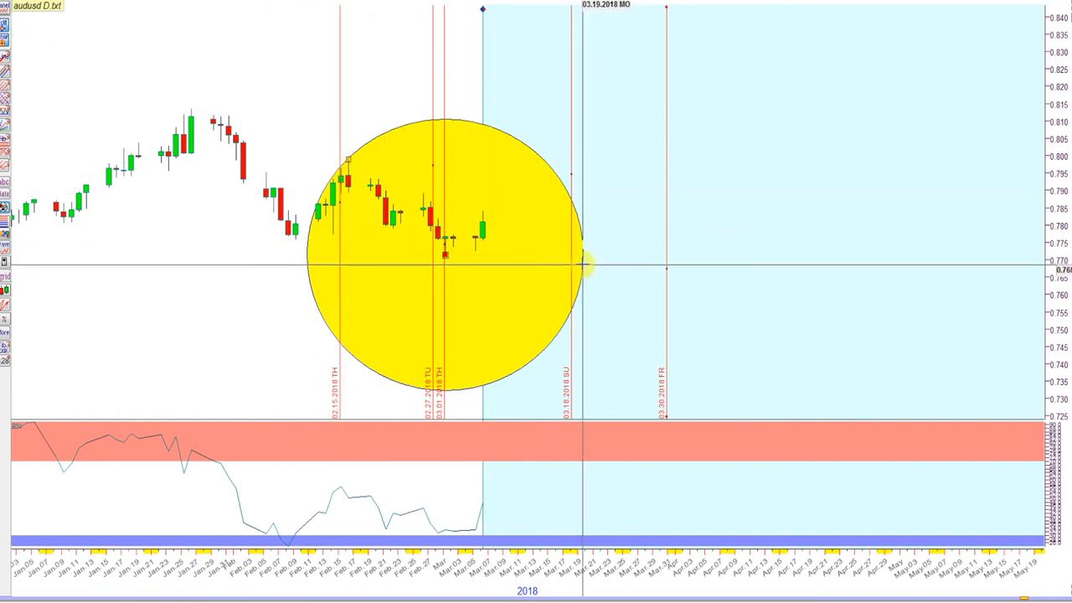
{"action": "mouse_move", "coordinate": [25, 108]}
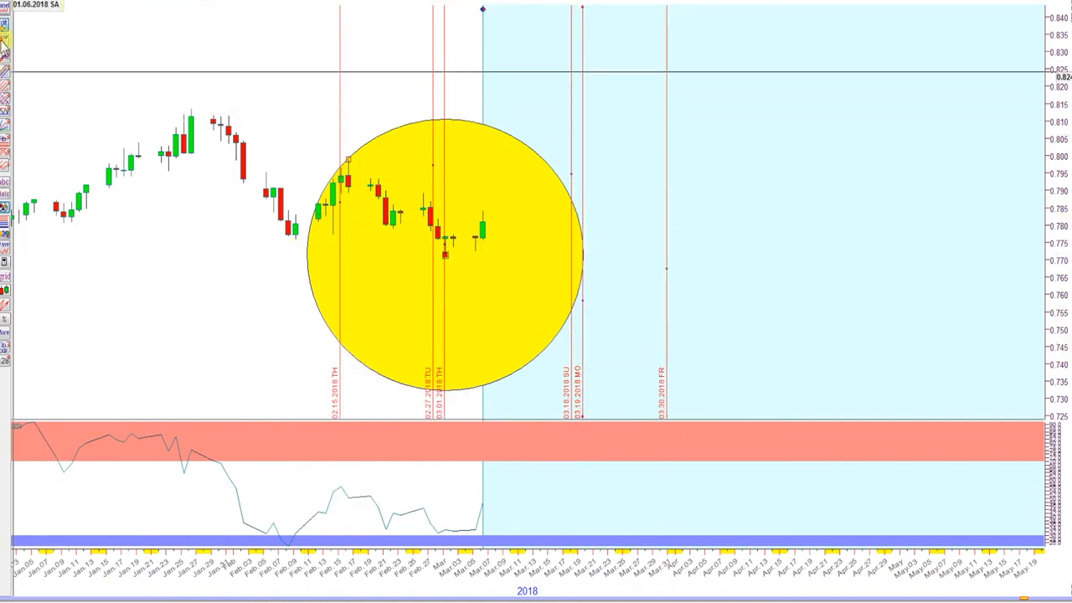
{"action": "mouse_move", "coordinate": [288, 219]}
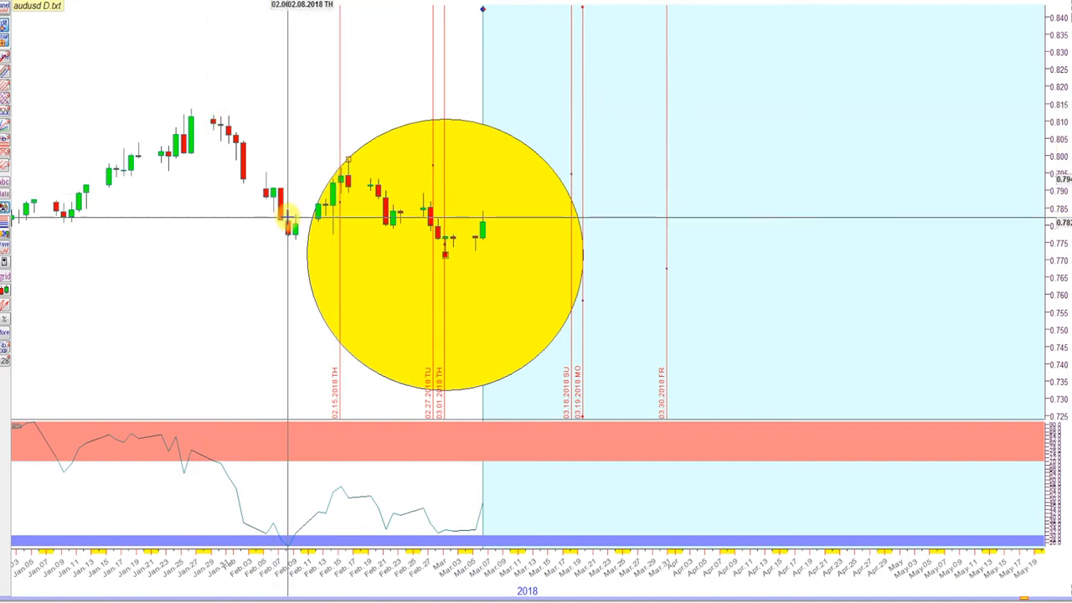
{"action": "mouse_move", "coordinate": [358, 216]}
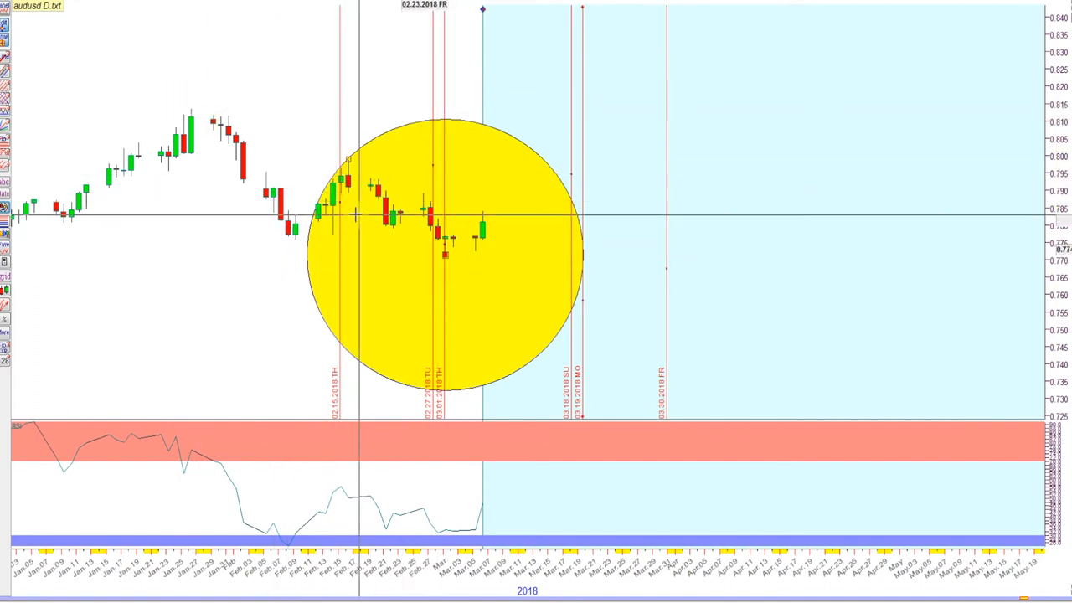
{"action": "mouse_move", "coordinate": [224, 117]}
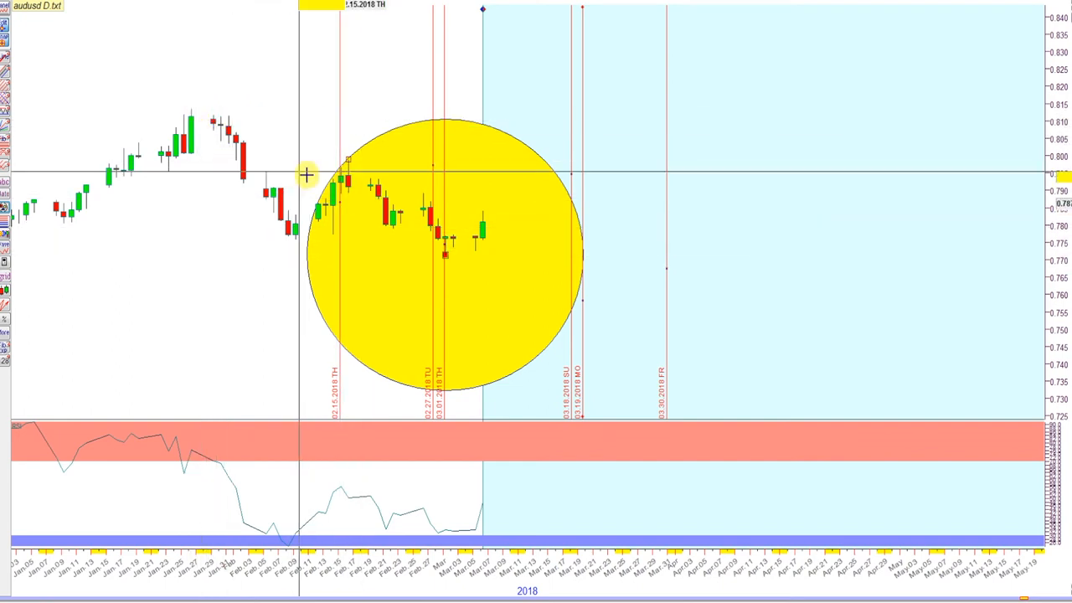
{"action": "mouse_move", "coordinate": [343, 159]}
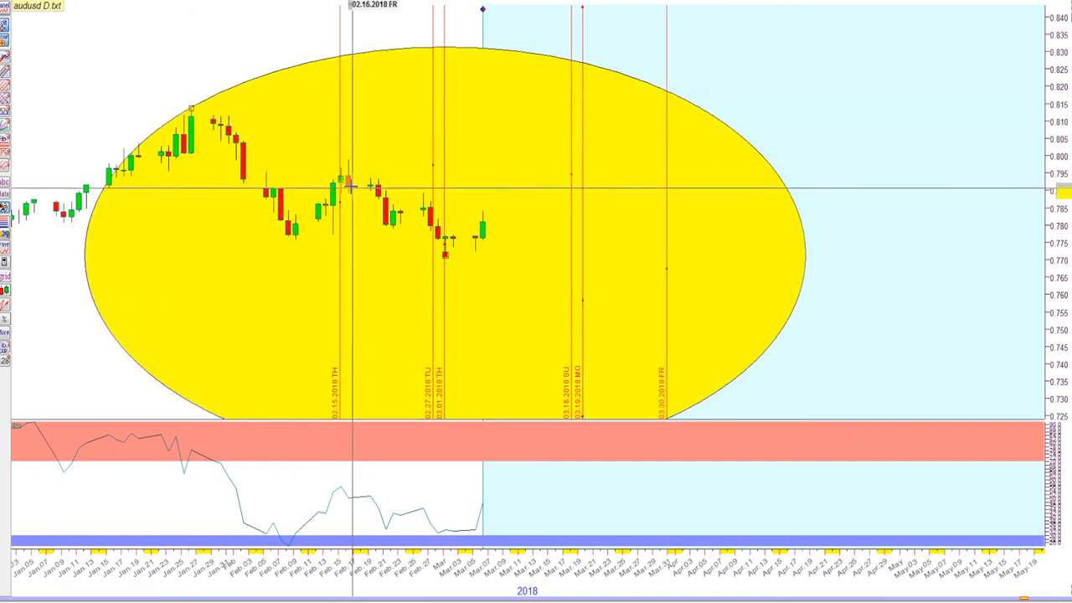
{"action": "mouse_move", "coordinate": [711, 292]}
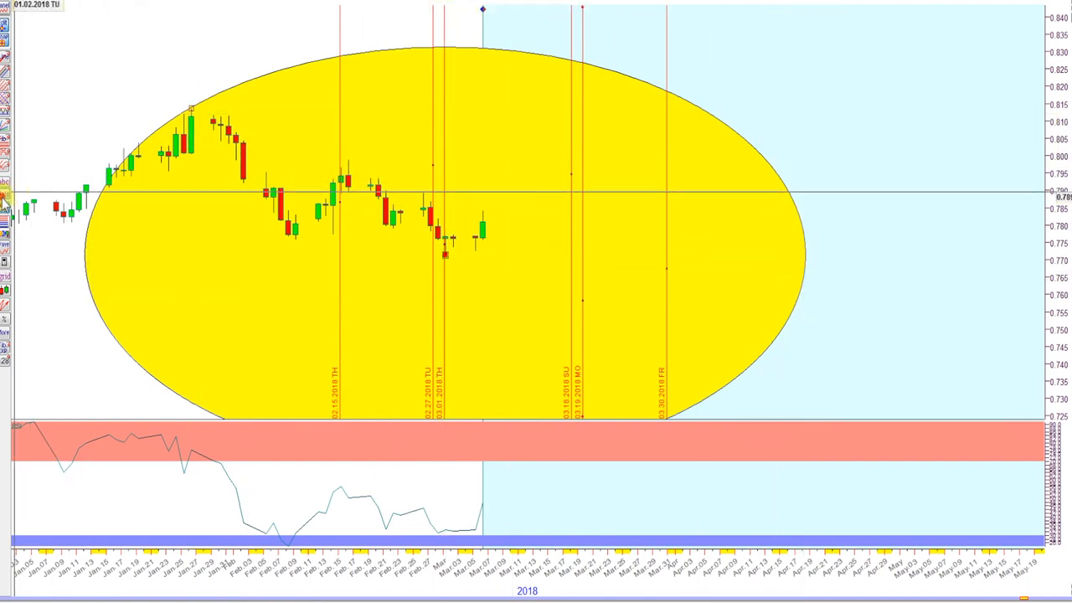
{"action": "mouse_move", "coordinate": [810, 281]}
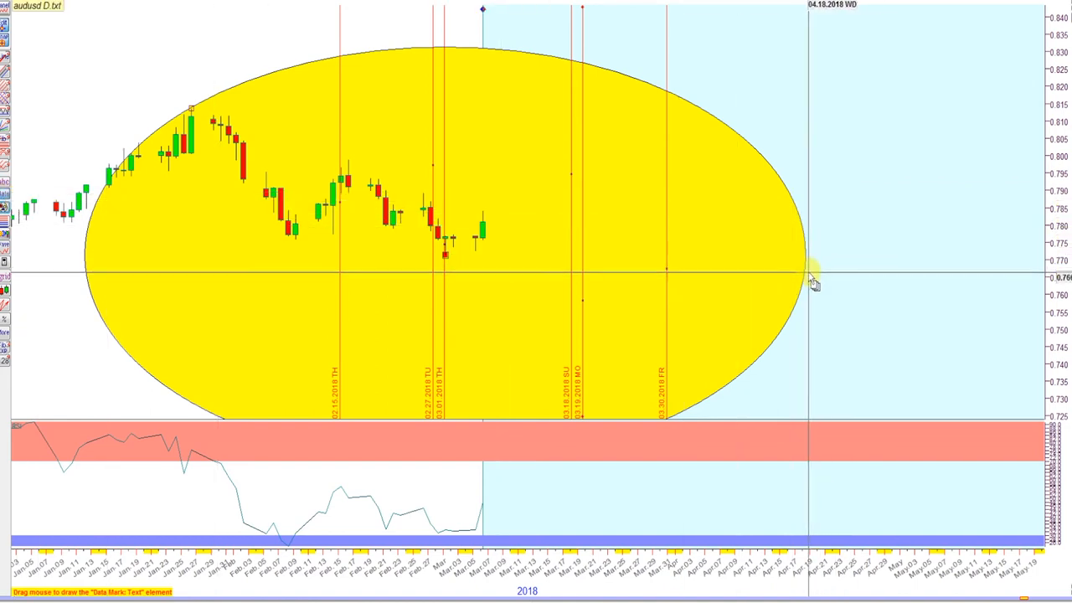
{"action": "mouse_move", "coordinate": [268, 150]}
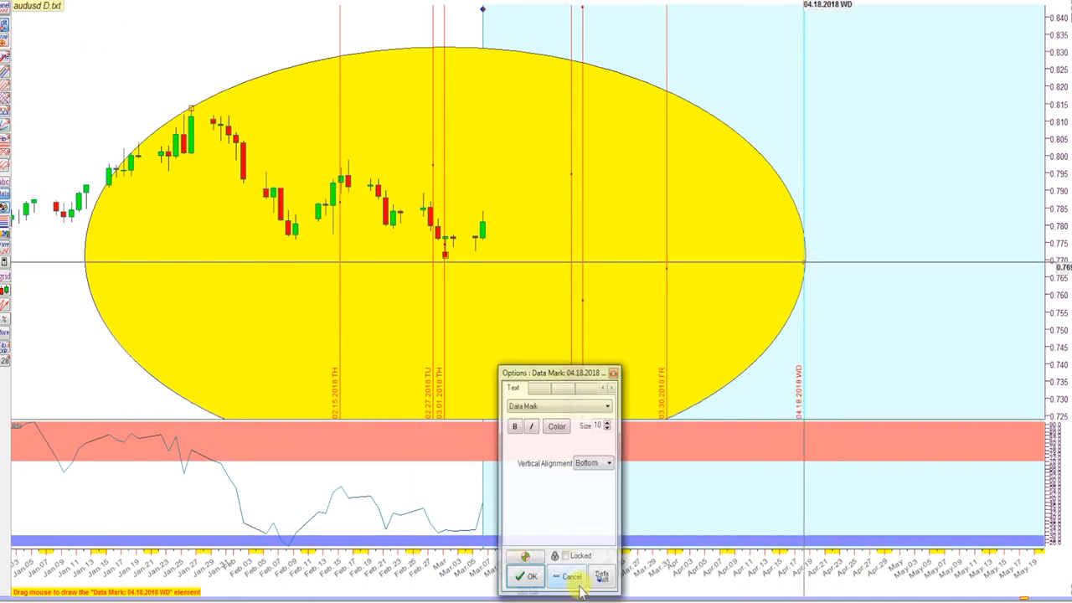
Step: Close the Options dialog of the 18 April 2018 date marker
{"action": "left_click", "coordinate": [525, 576]}
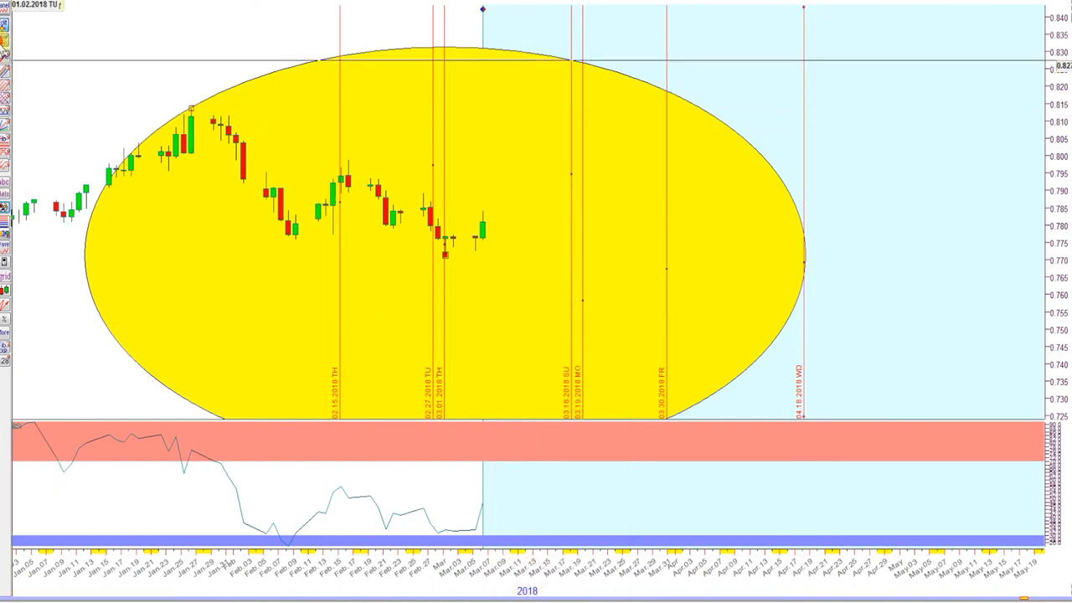
{"action": "mouse_move", "coordinate": [191, 111]}
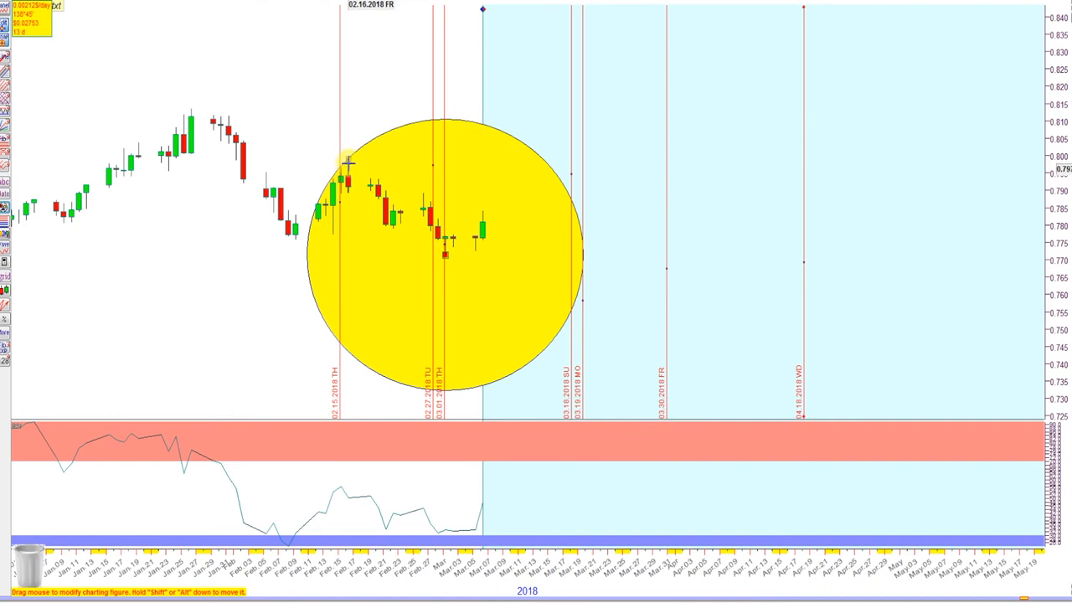
{"action": "mouse_move", "coordinate": [343, 181]}
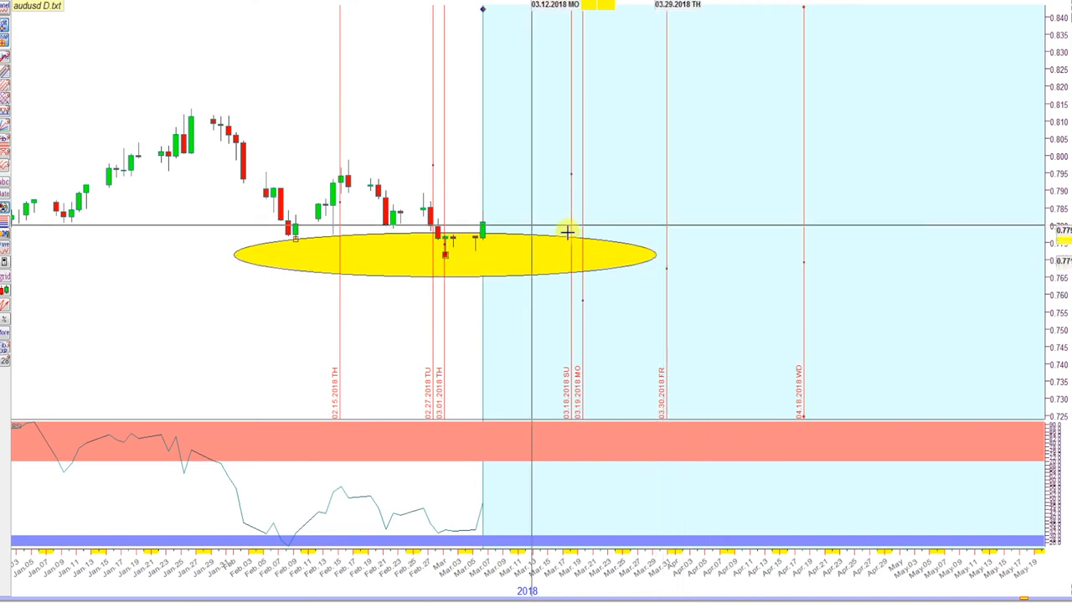
{"action": "mouse_move", "coordinate": [447, 260]}
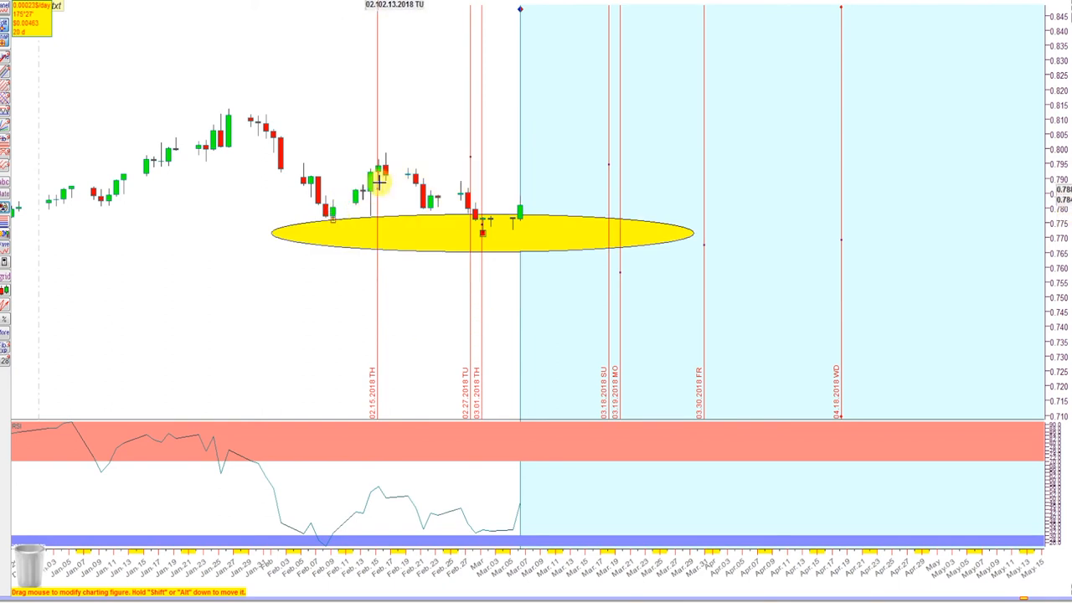
Step: Reshape the huge oval into a circle spanning mid-February to about 19 March
{"action": "left_click_drag", "start_coordinate": [381, 180], "coordinate": [256, 113]}
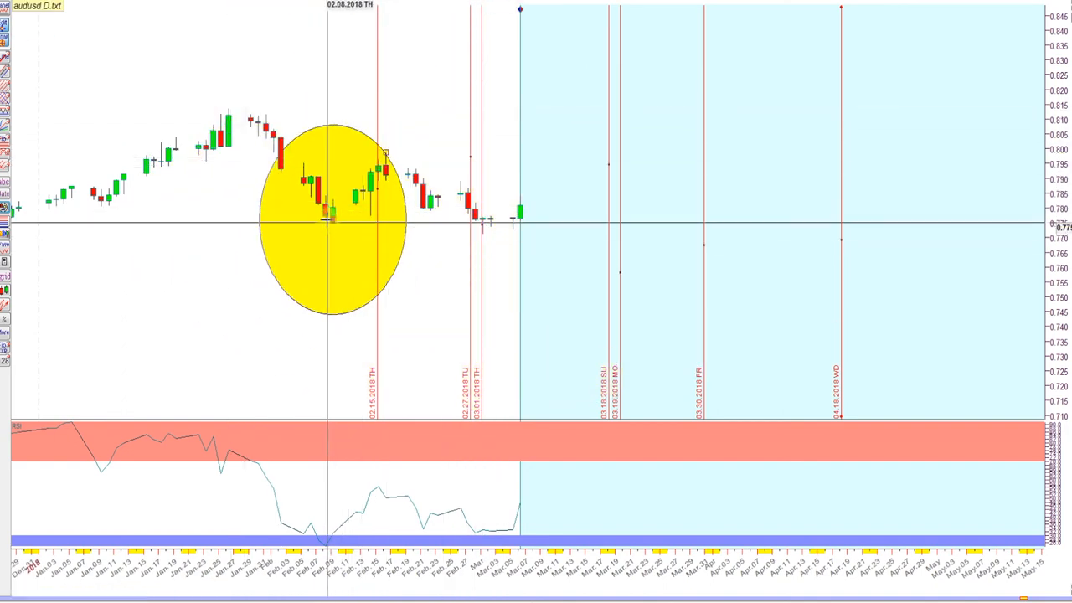
{"action": "left_click_drag", "start_coordinate": [331, 219], "coordinate": [482, 246]}
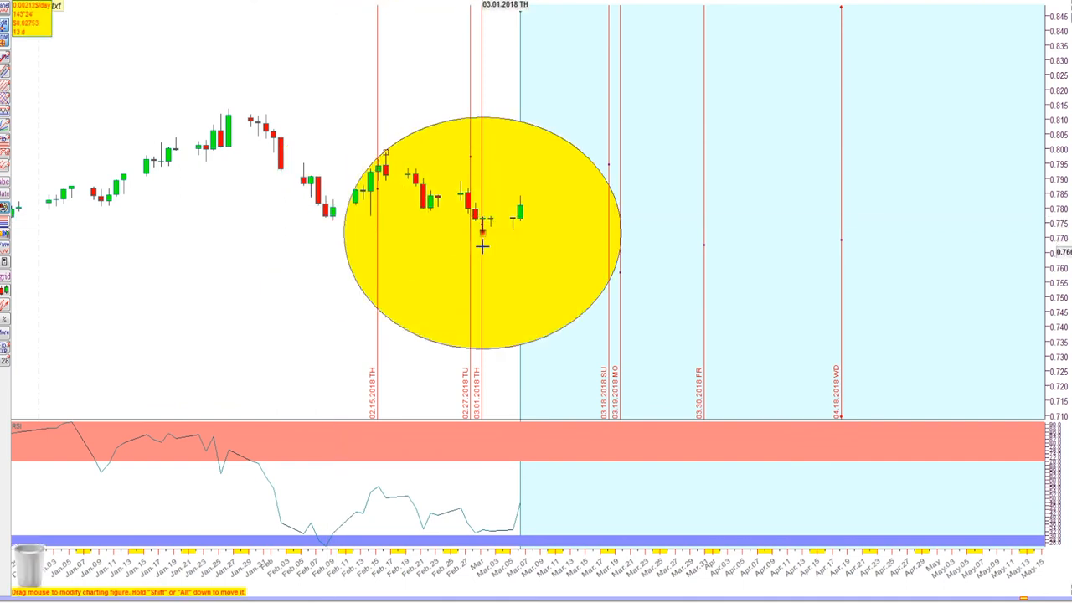
{"action": "mouse_move", "coordinate": [610, 233]}
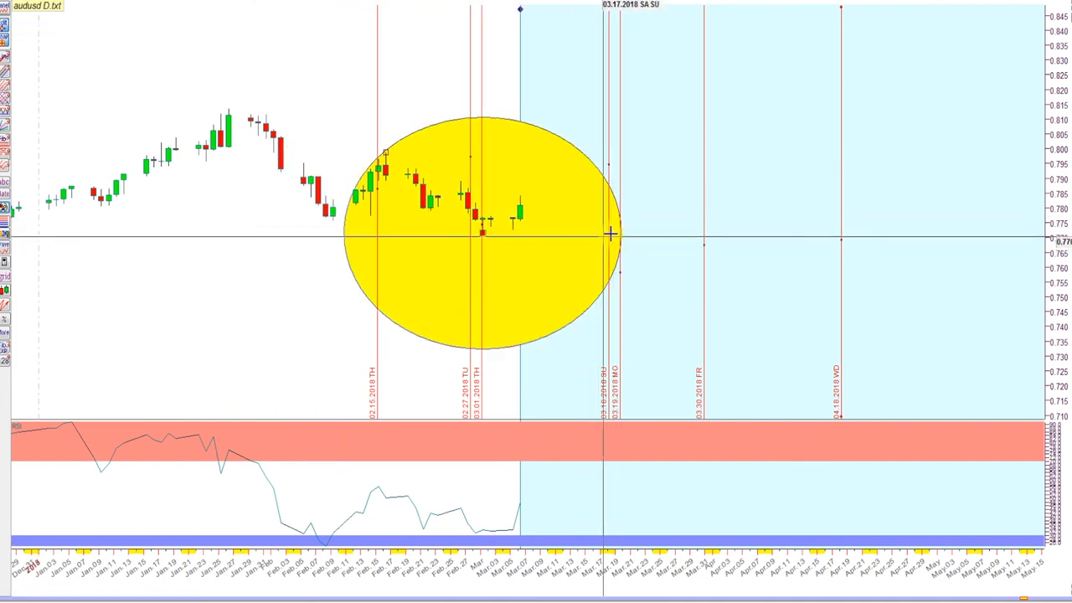
{"action": "mouse_move", "coordinate": [208, 239]}
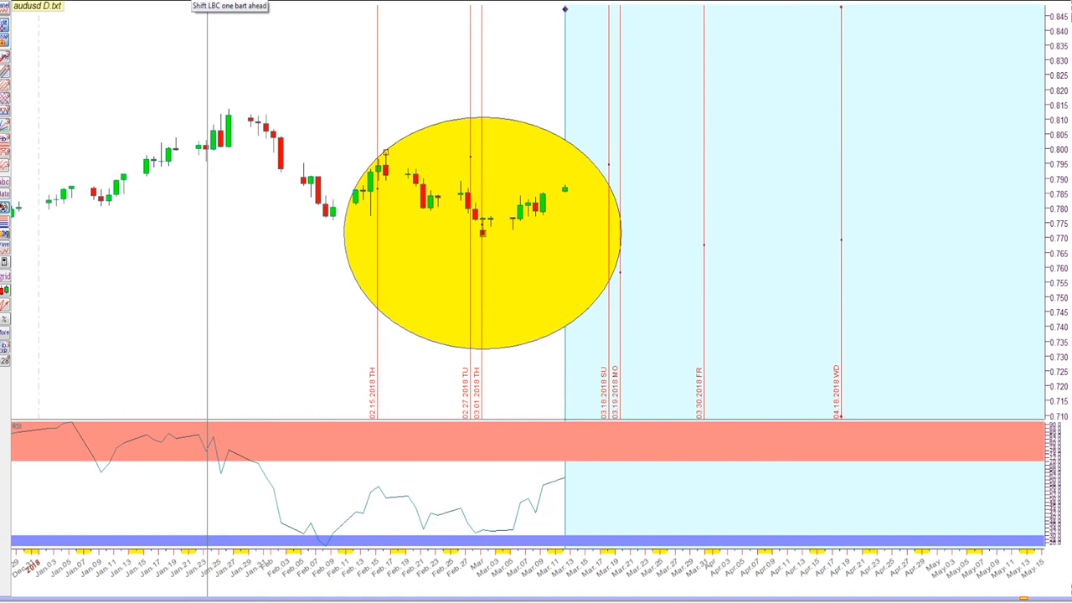
{"action": "mouse_move", "coordinate": [545, 224]}
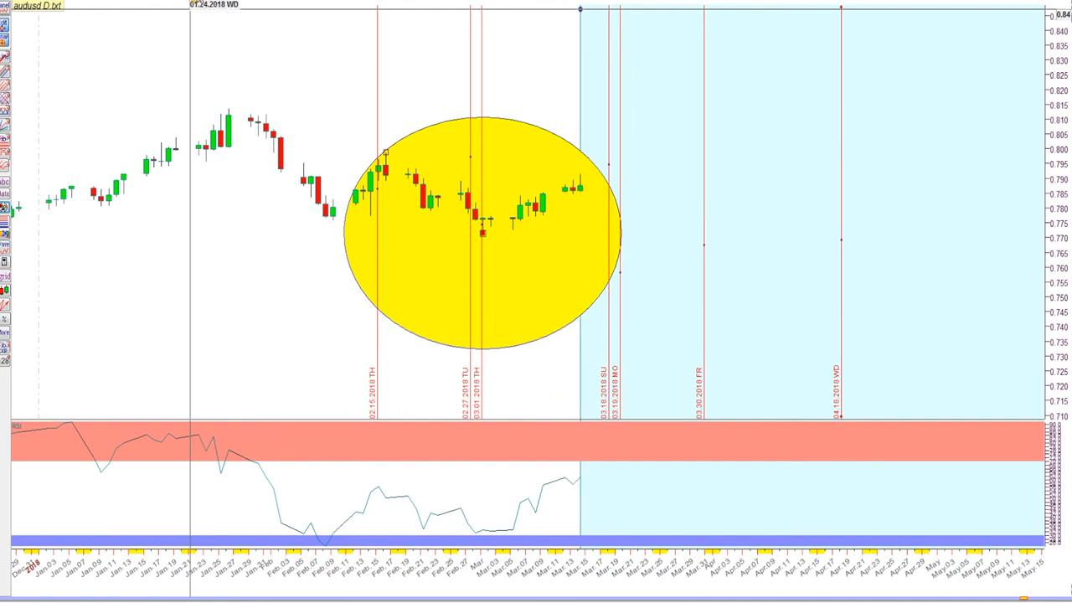
{"action": "mouse_move", "coordinate": [601, 174]}
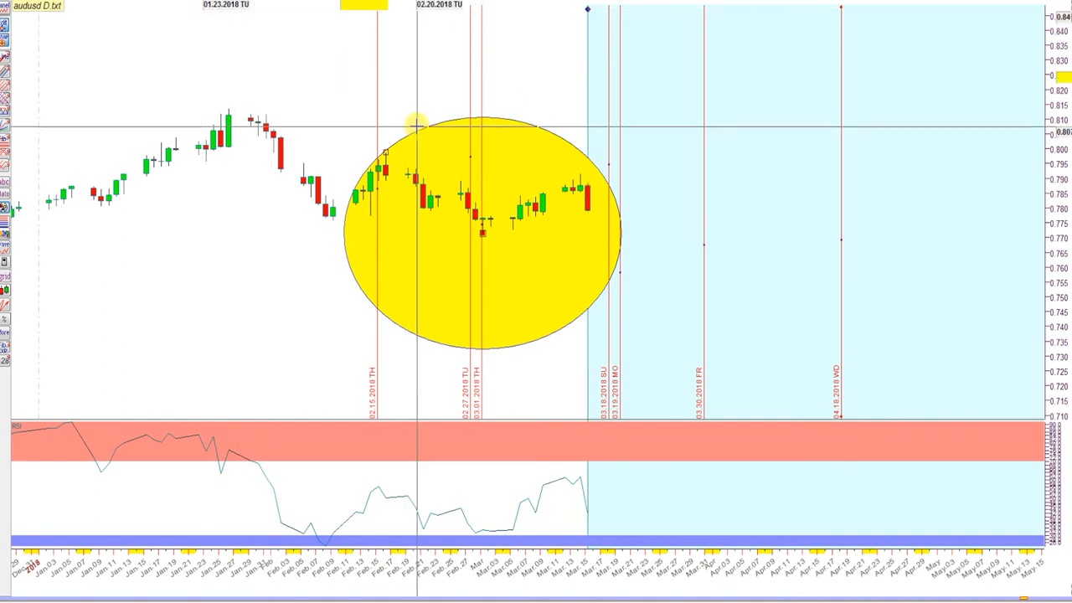
{"action": "mouse_move", "coordinate": [566, 201]}
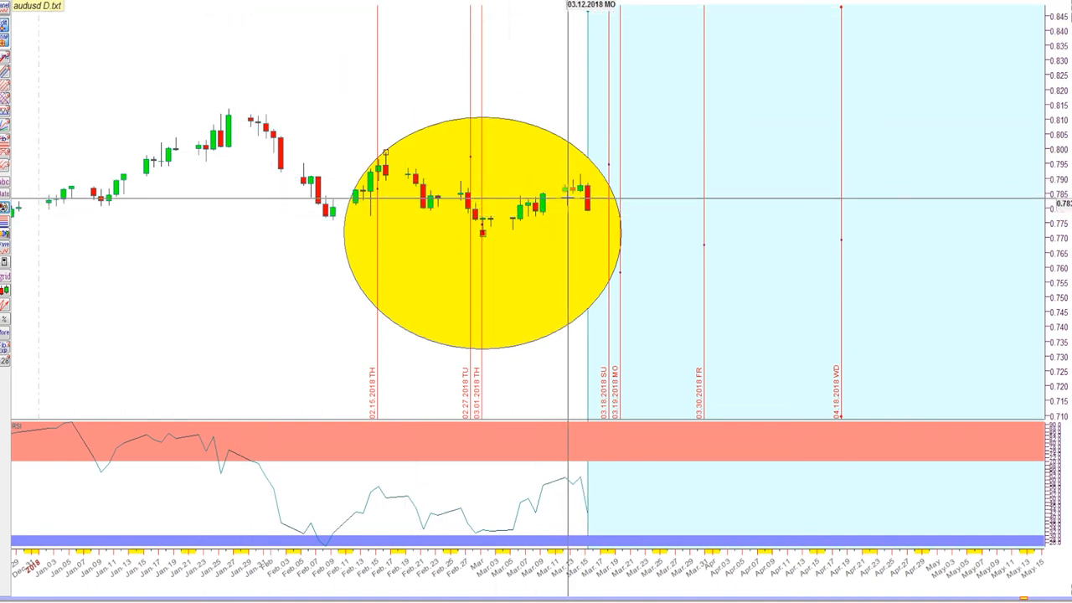
{"action": "mouse_move", "coordinate": [553, 222]}
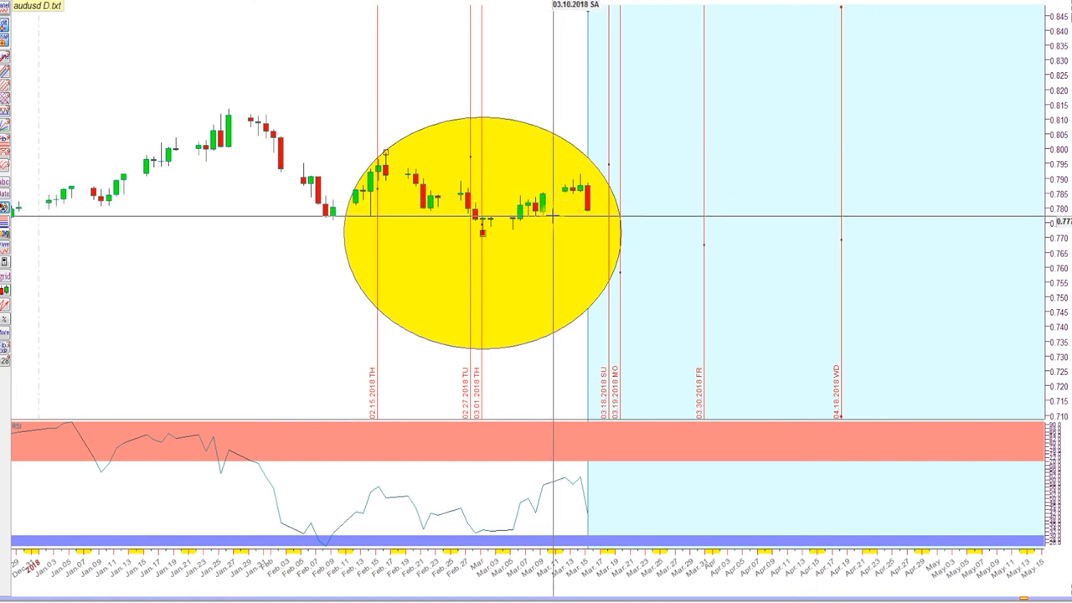
{"action": "mouse_move", "coordinate": [594, 218]}
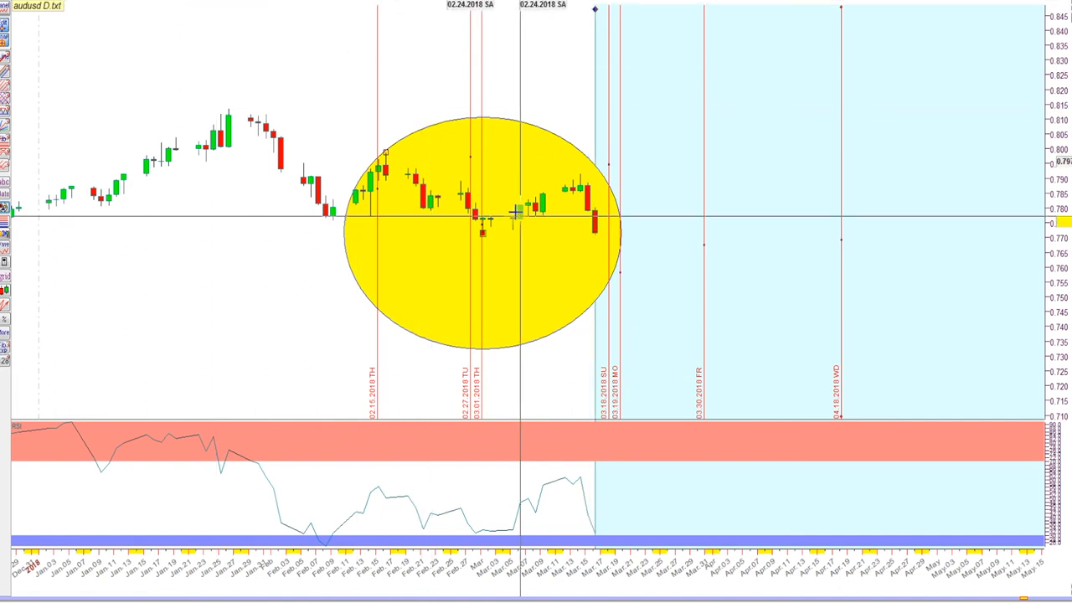
{"action": "mouse_move", "coordinate": [554, 201]}
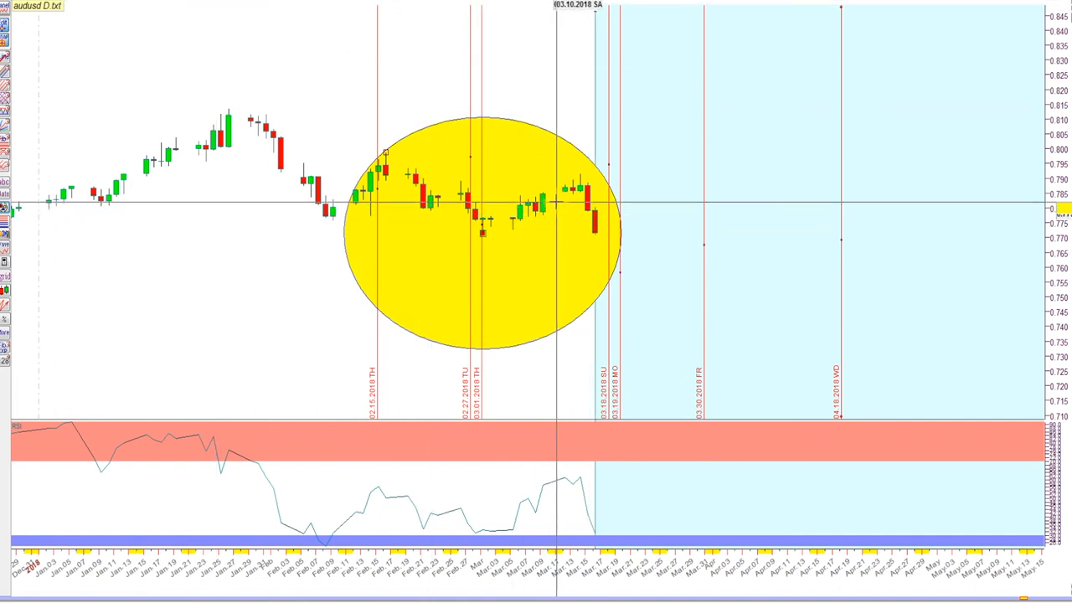
{"action": "mouse_move", "coordinate": [564, 204]}
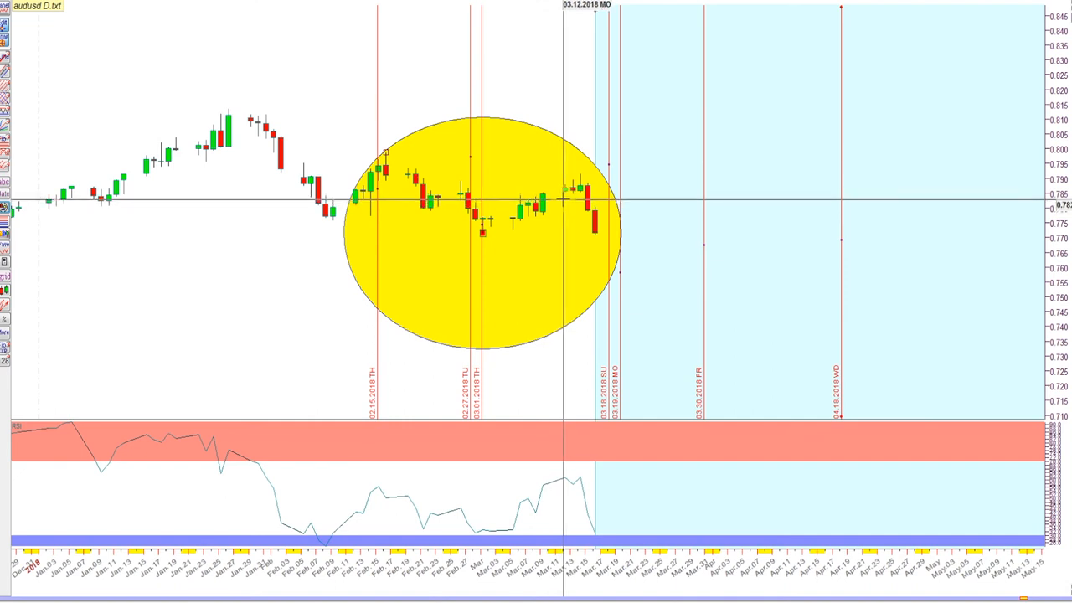
{"action": "mouse_move", "coordinate": [589, 198]}
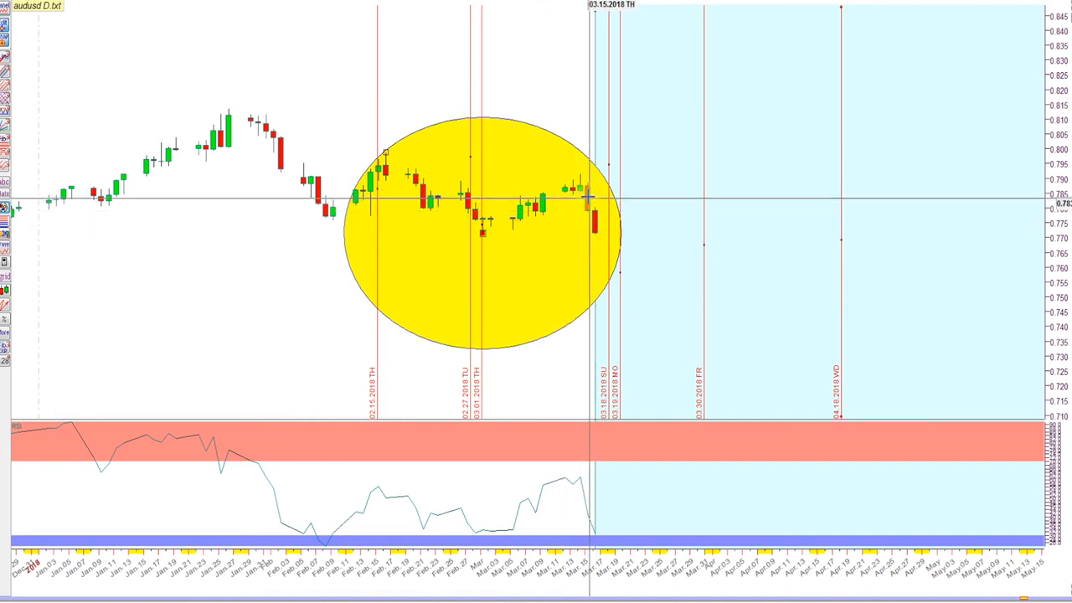
{"action": "mouse_move", "coordinate": [414, 128]}
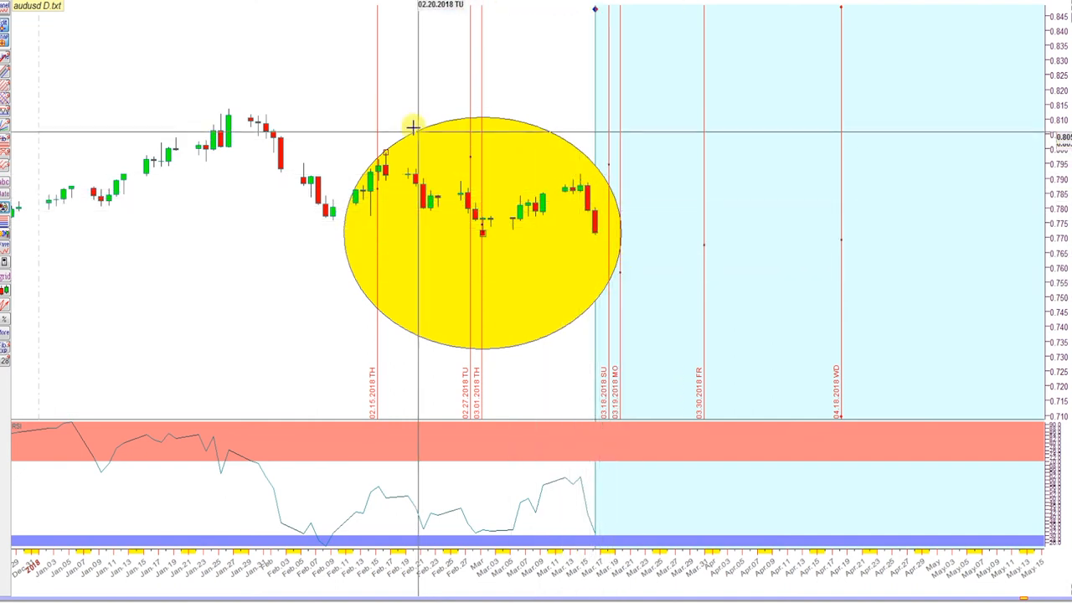
{"action": "mouse_move", "coordinate": [576, 189]}
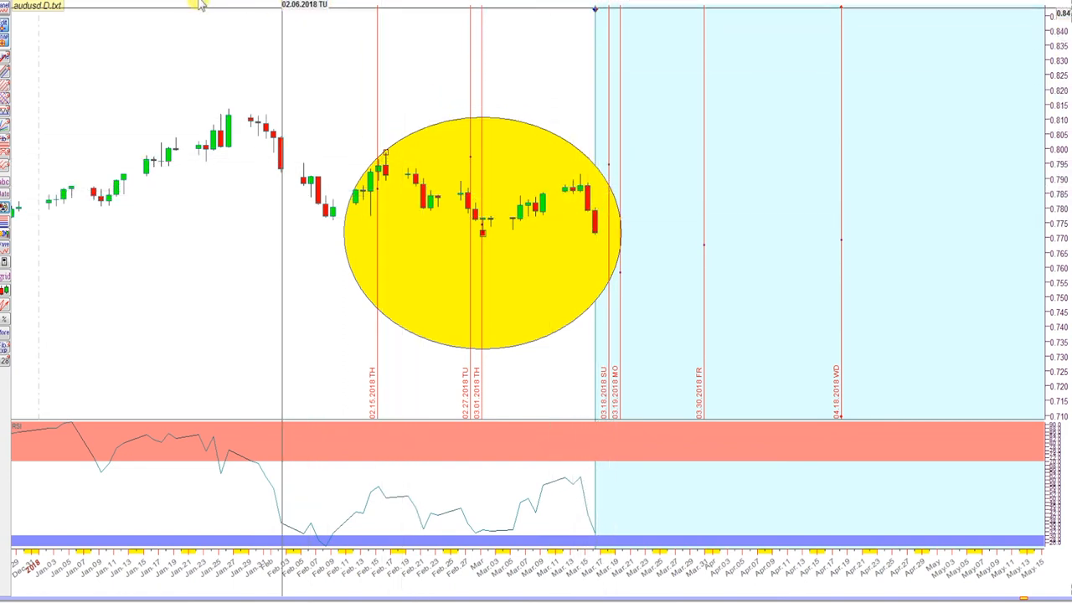
{"action": "mouse_move", "coordinate": [325, 48]}
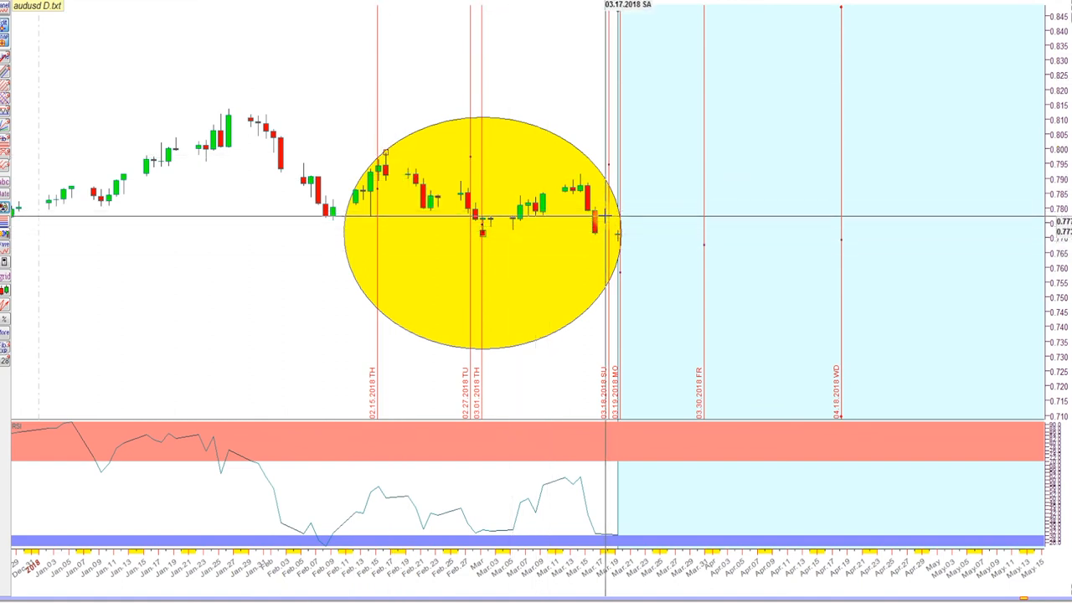
{"action": "mouse_move", "coordinate": [624, 241]}
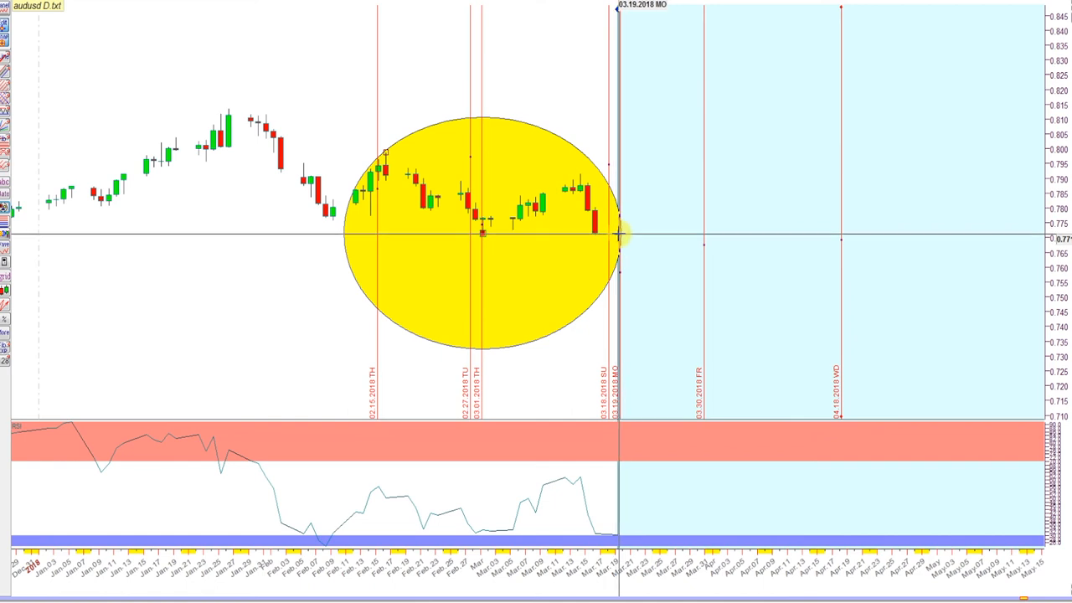
{"action": "mouse_move", "coordinate": [691, 167]}
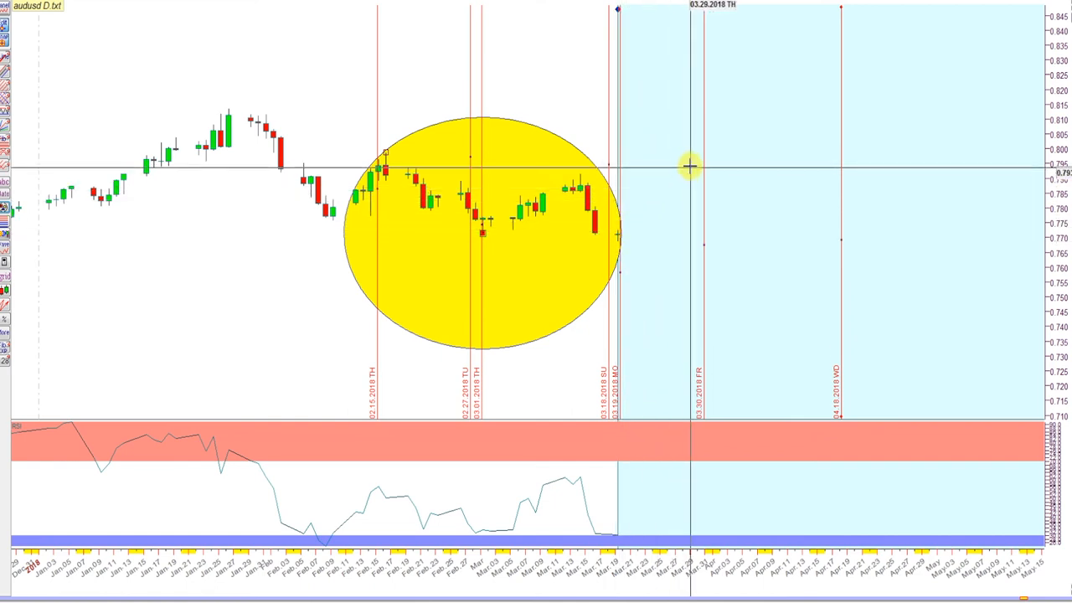
{"action": "mouse_move", "coordinate": [222, 28]}
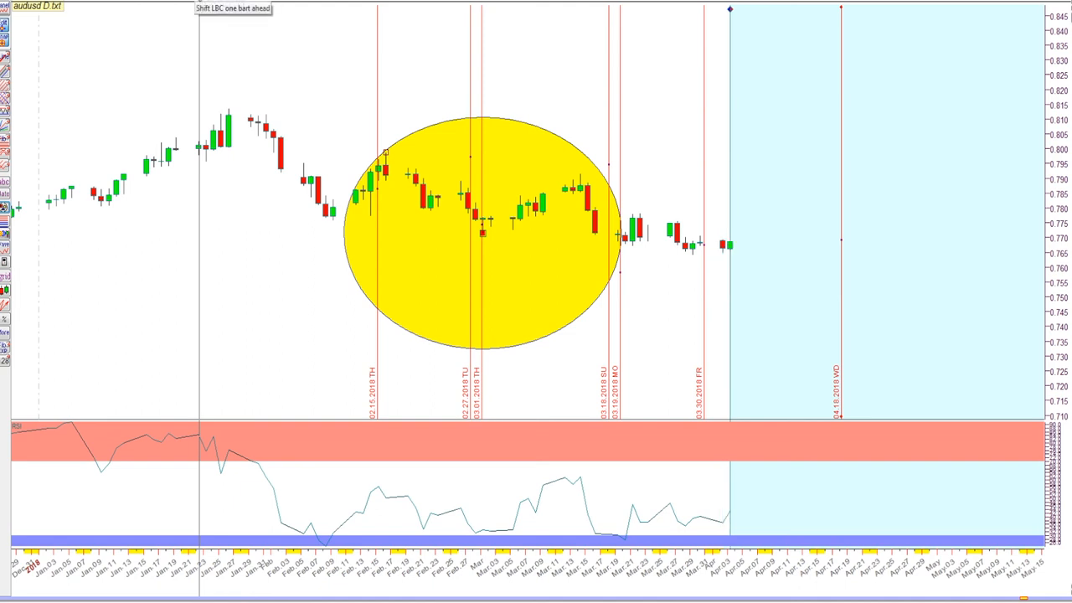
{"action": "mouse_move", "coordinate": [536, 184]}
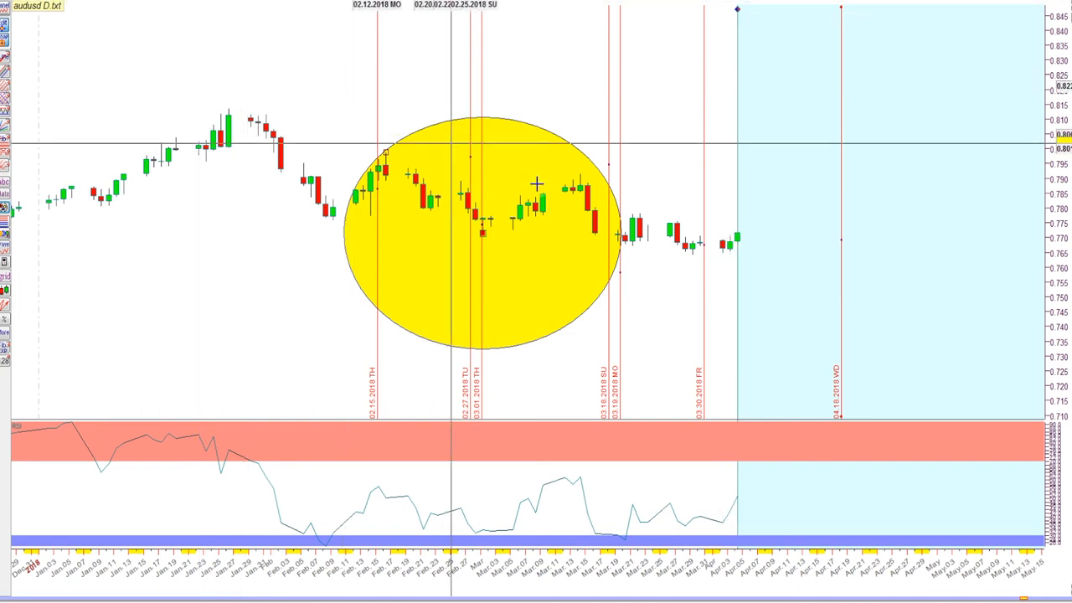
{"action": "mouse_move", "coordinate": [840, 175]}
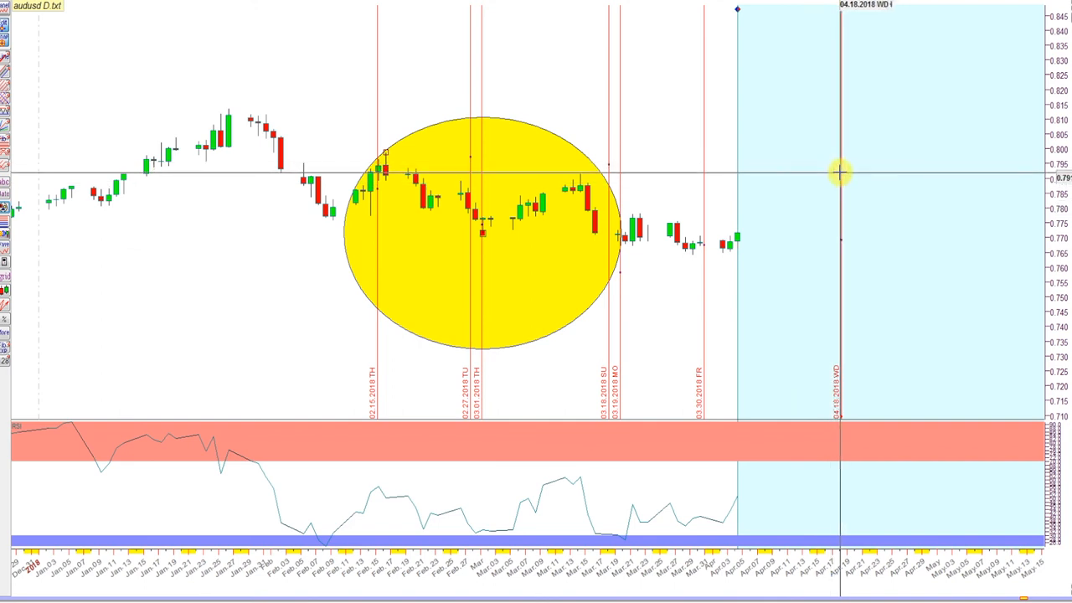
{"action": "mouse_move", "coordinate": [166, 173]}
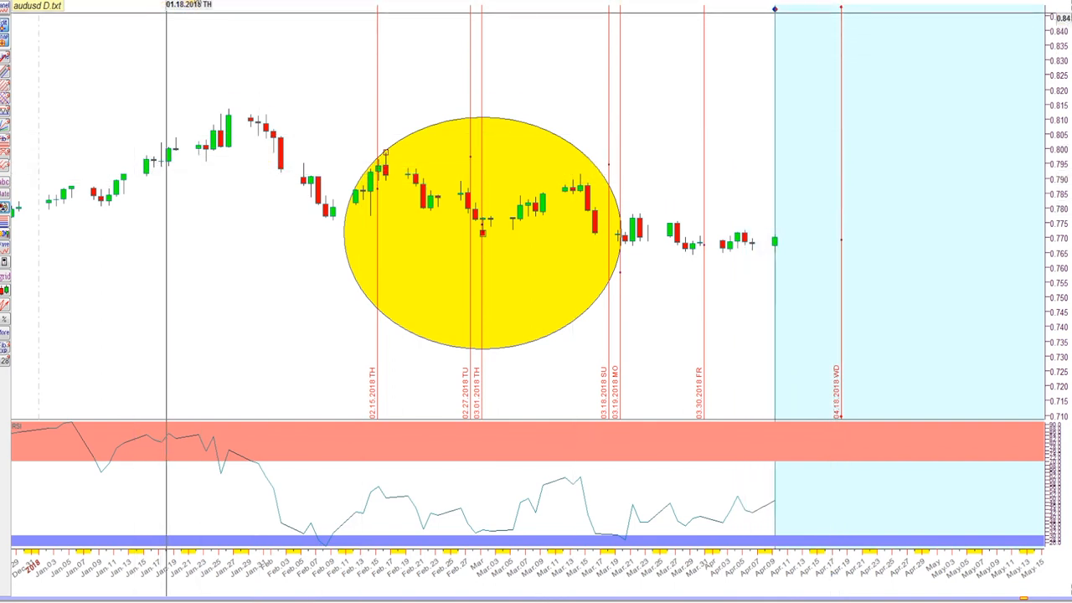
{"action": "mouse_move", "coordinate": [205, 10]}
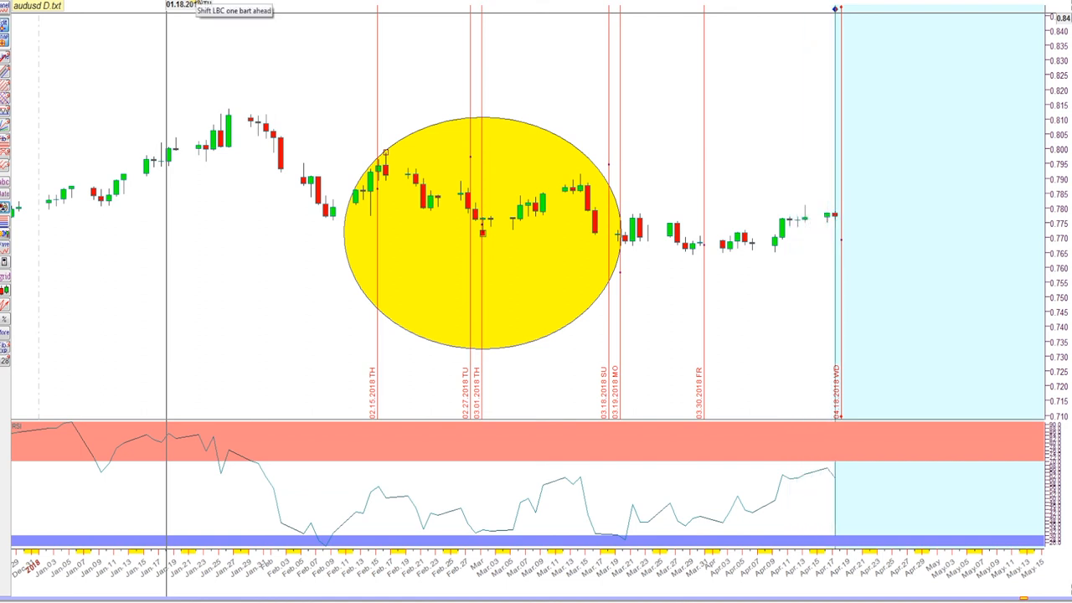
{"action": "mouse_move", "coordinate": [765, 279]}
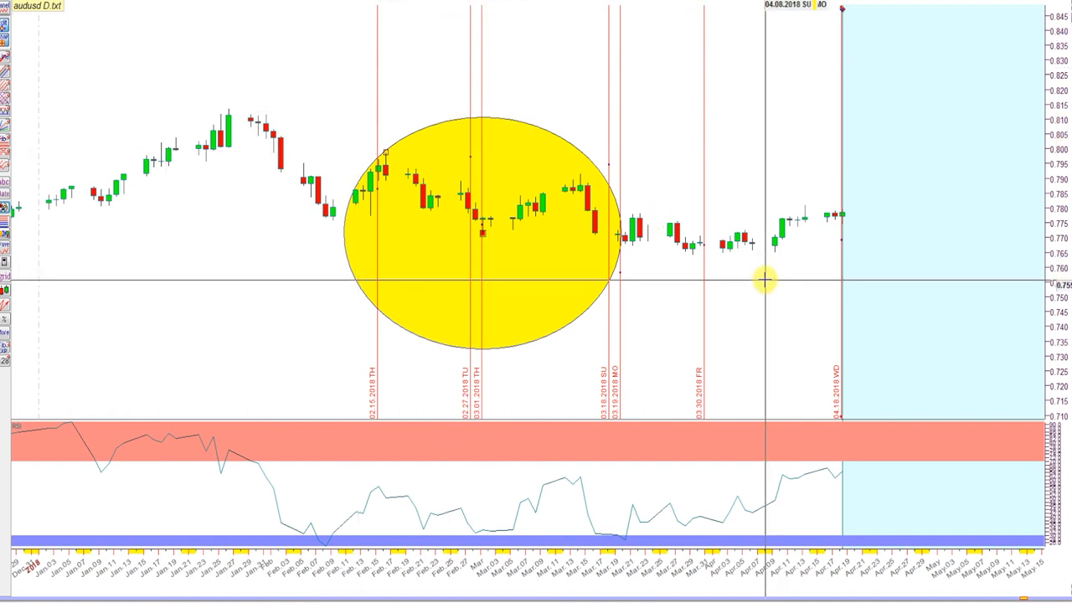
{"action": "mouse_move", "coordinate": [840, 217]}
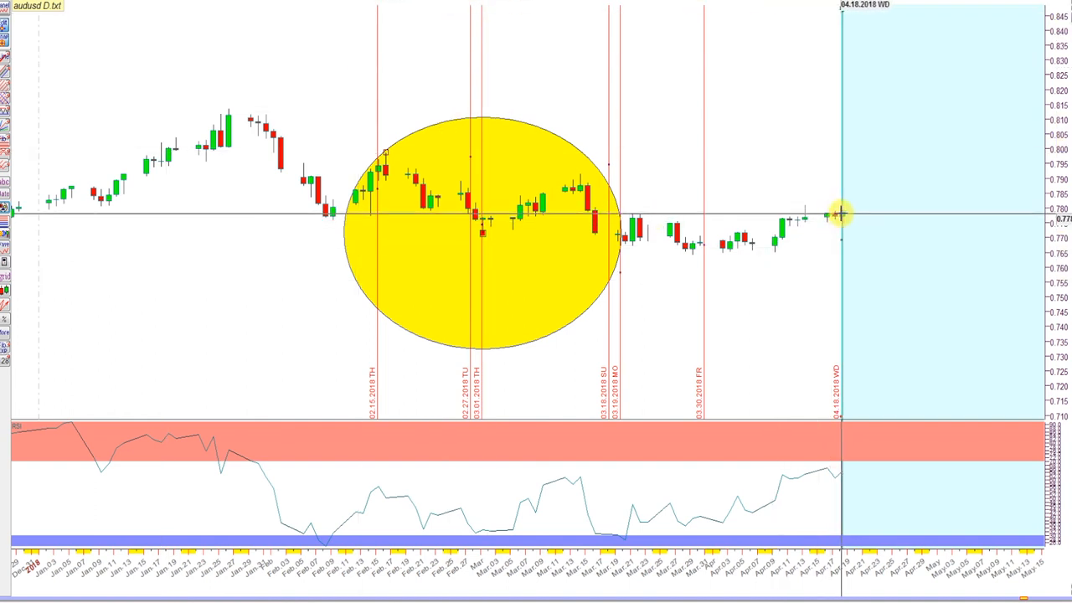
{"action": "mouse_move", "coordinate": [624, 199]}
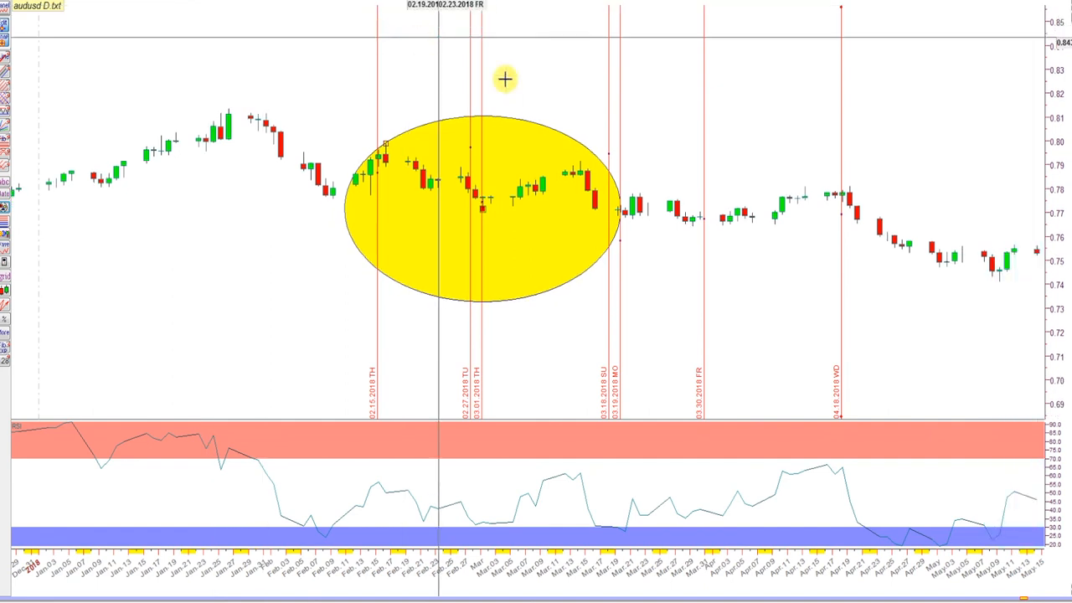
{"action": "mouse_move", "coordinate": [522, 116]}
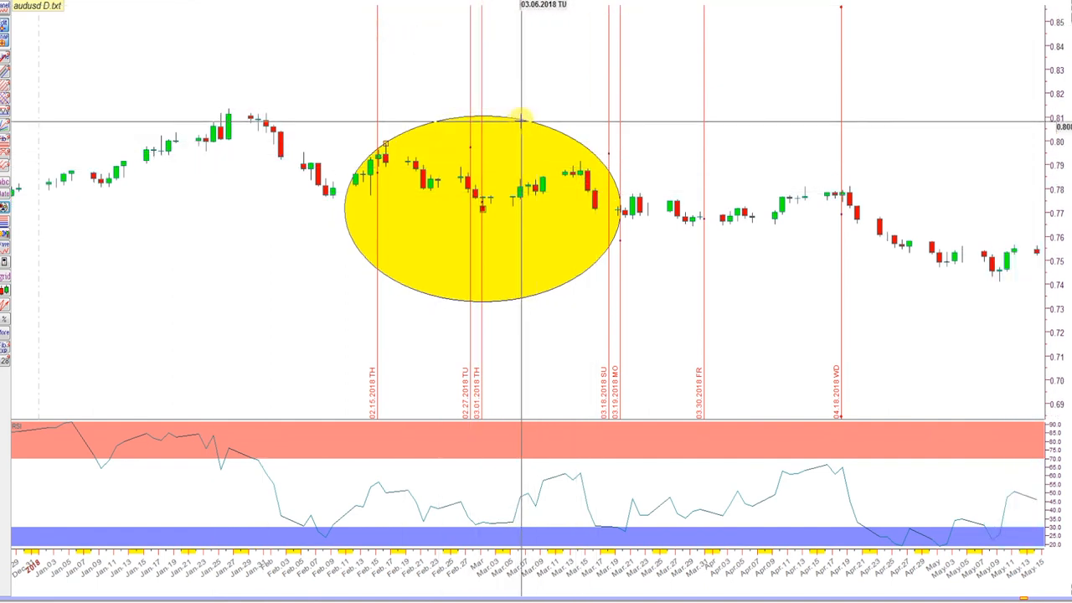
{"action": "mouse_move", "coordinate": [597, 128]}
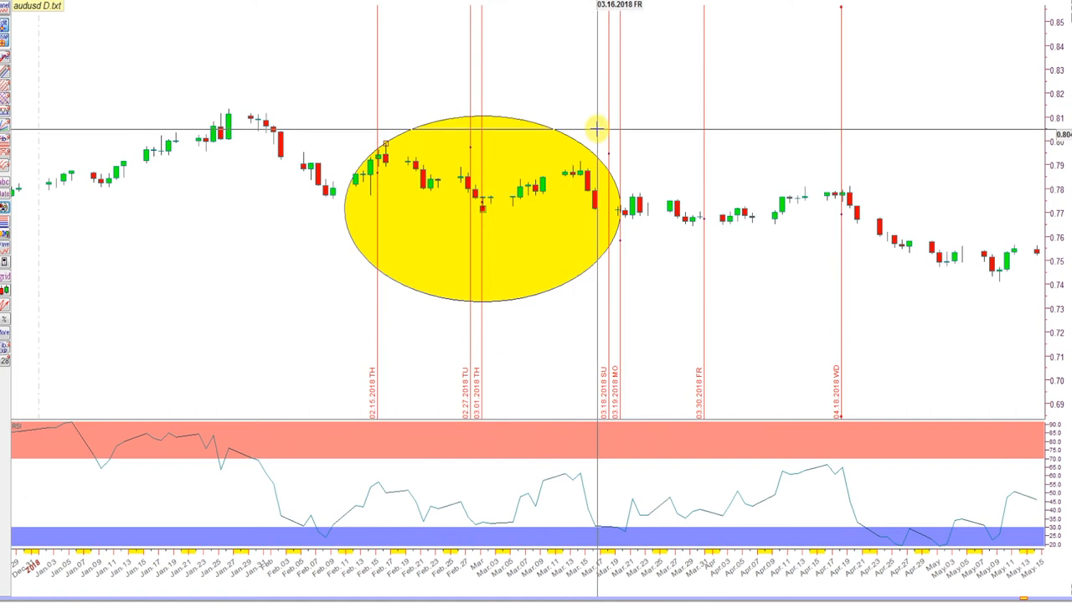